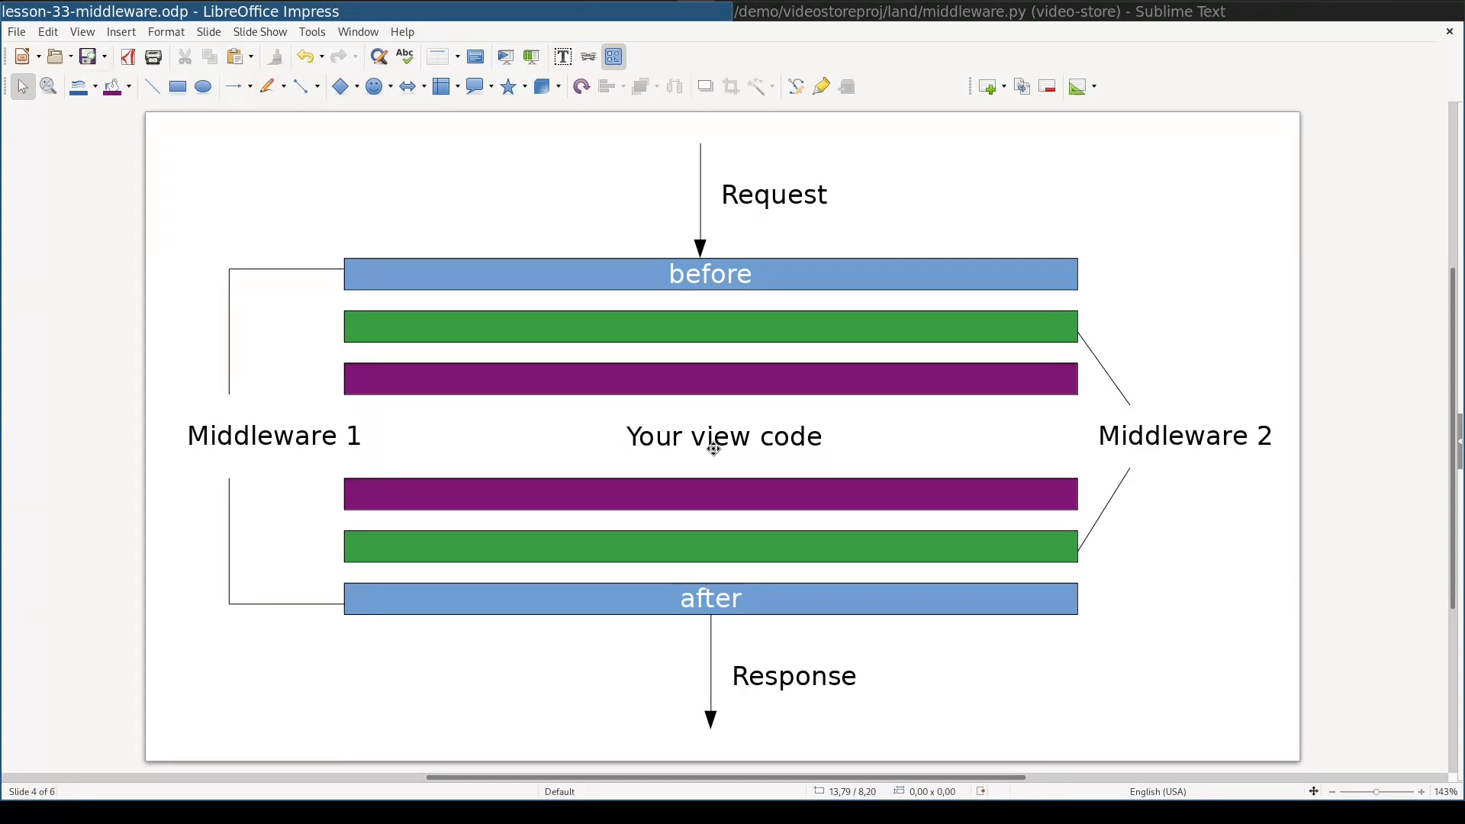
{"action": "mouse_move", "coordinate": [802, 542]}
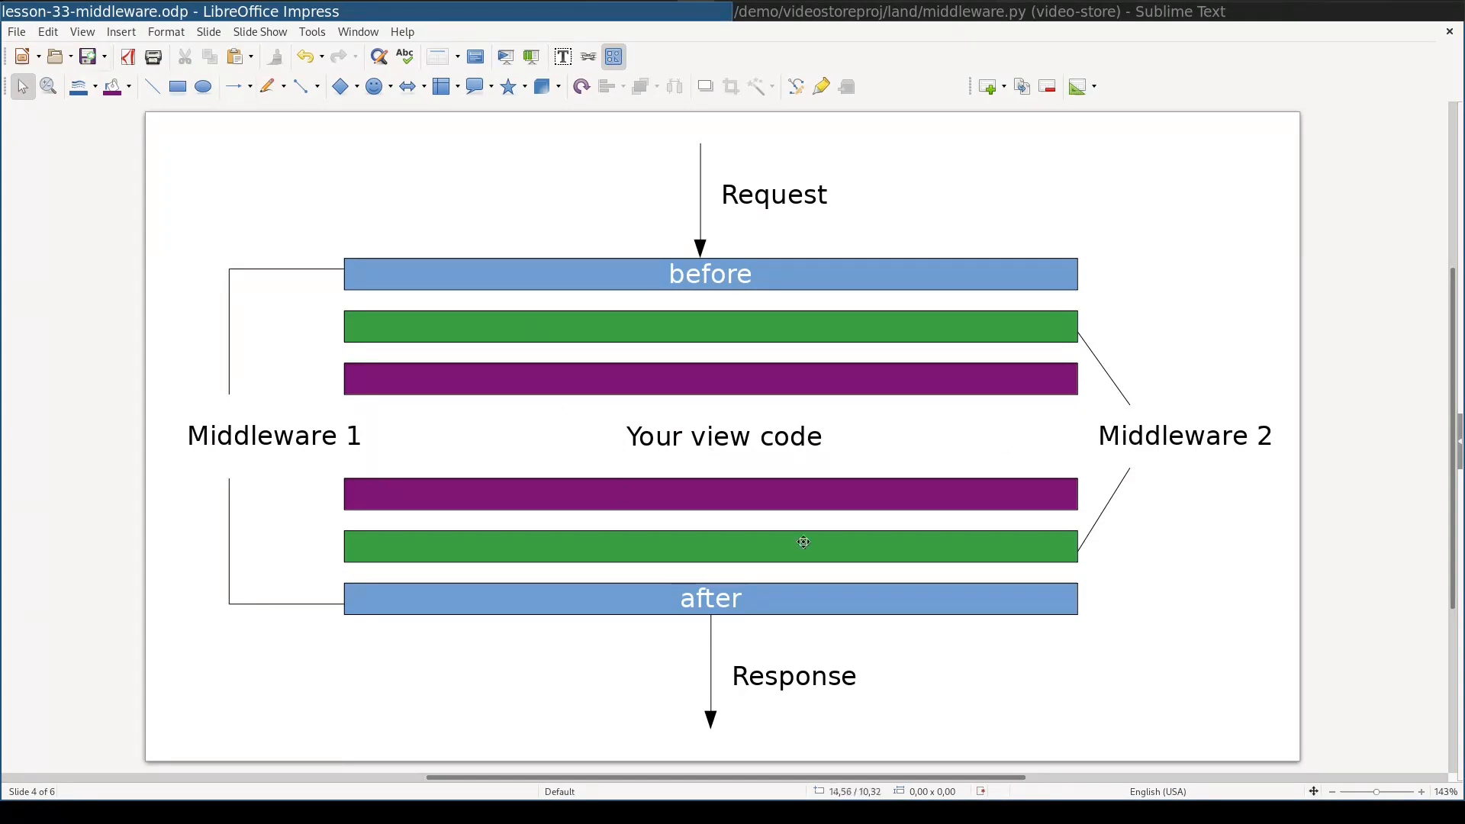
{"action": "mouse_move", "coordinate": [348, 293]}
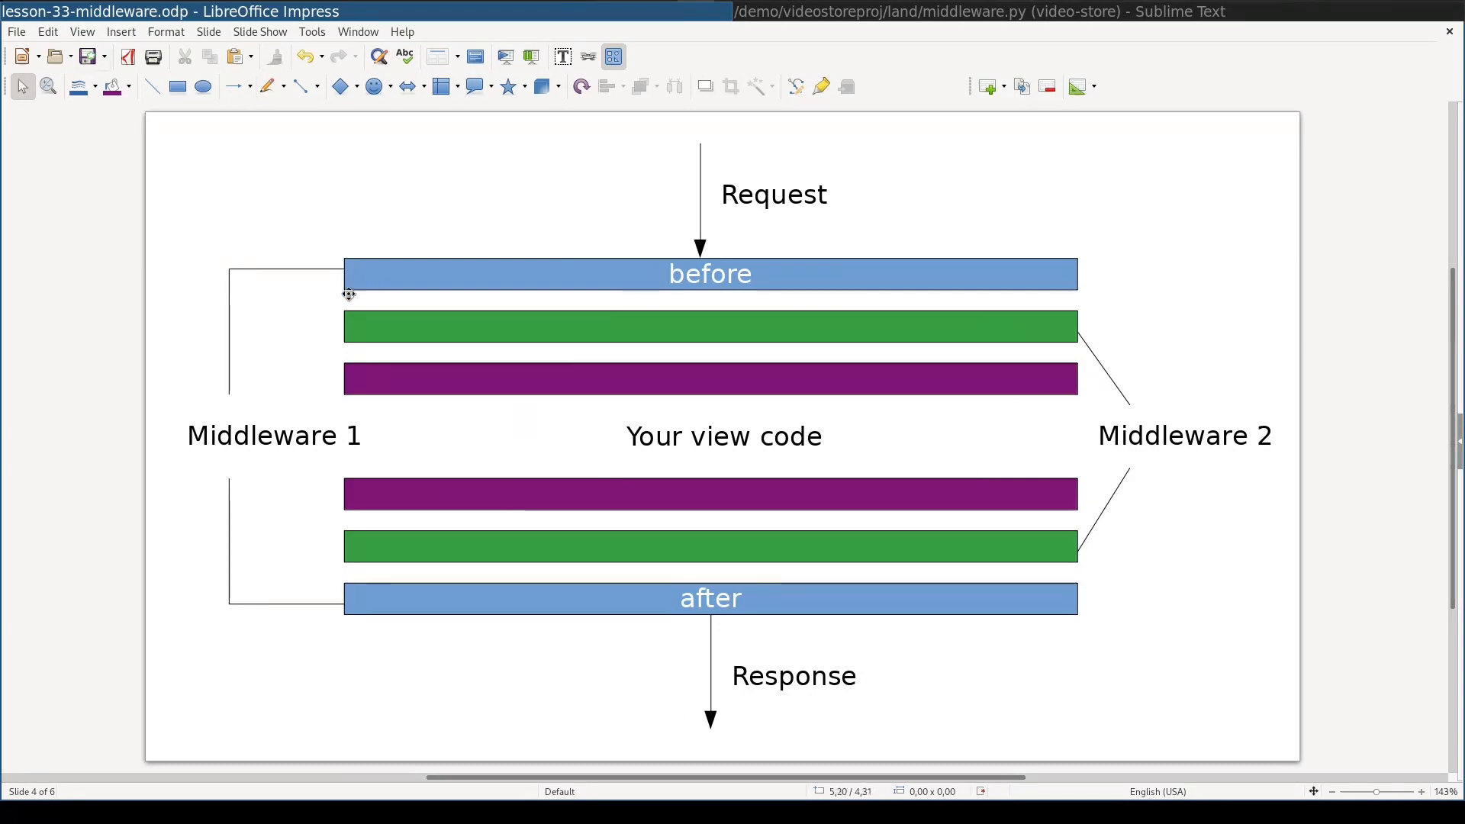
{"action": "mouse_move", "coordinate": [311, 339]}
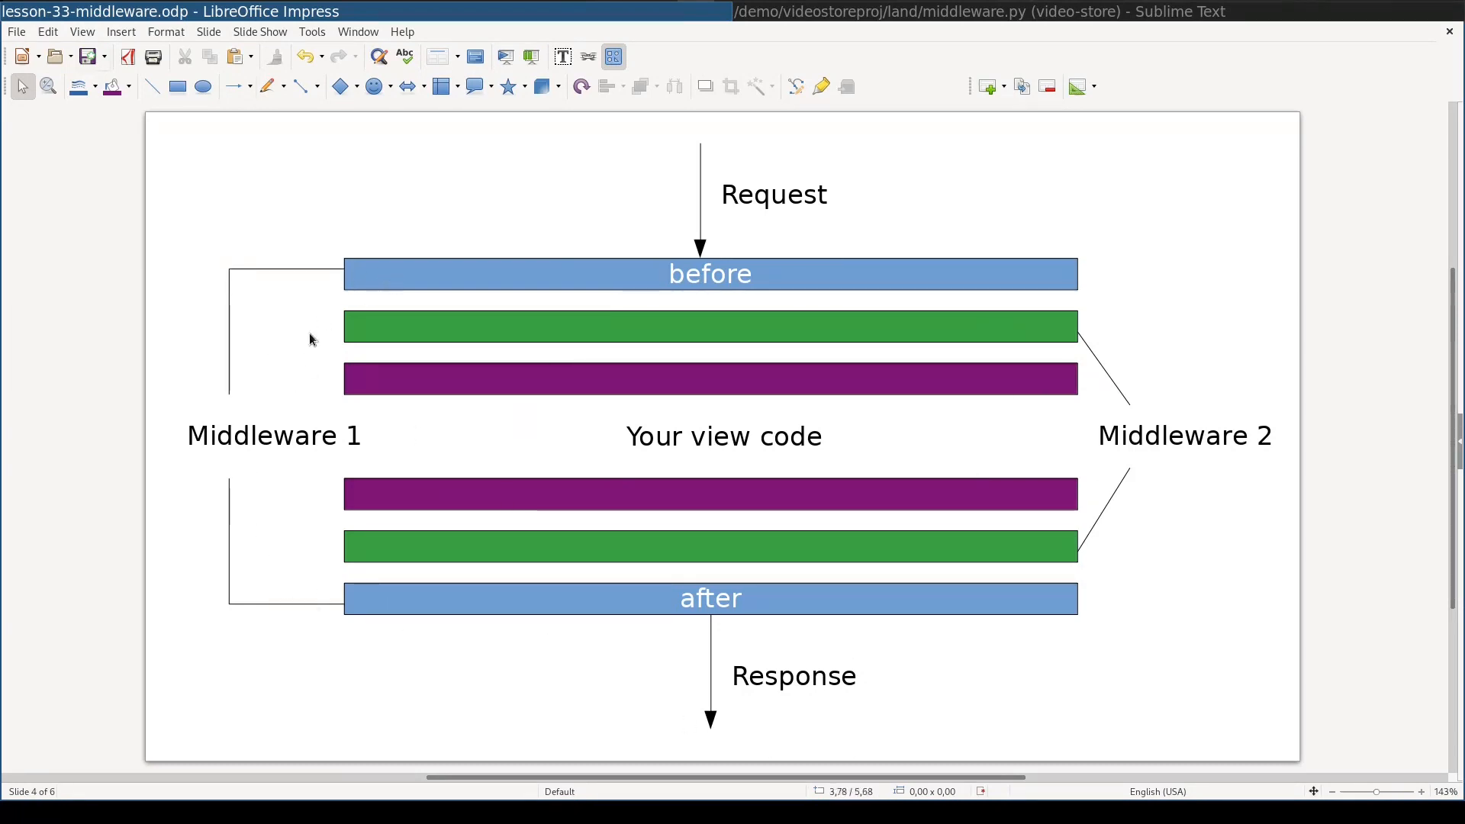
{"action": "mouse_move", "coordinate": [699, 273]}
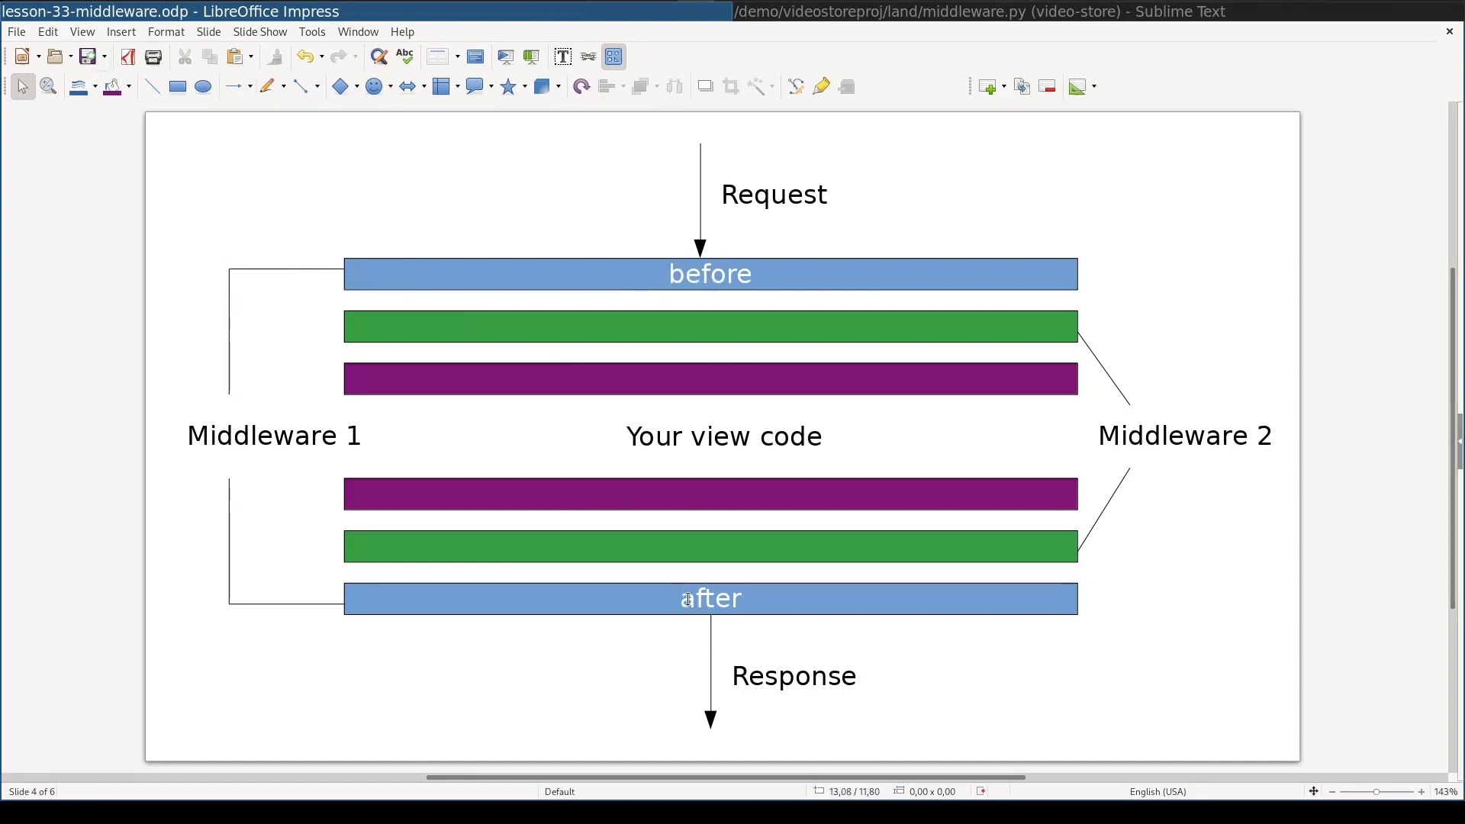
- Bring up base.py in Sublime Text scrolled to the MIDDLEWARE list
{"action": "double_click", "coordinate": [709, 273]}
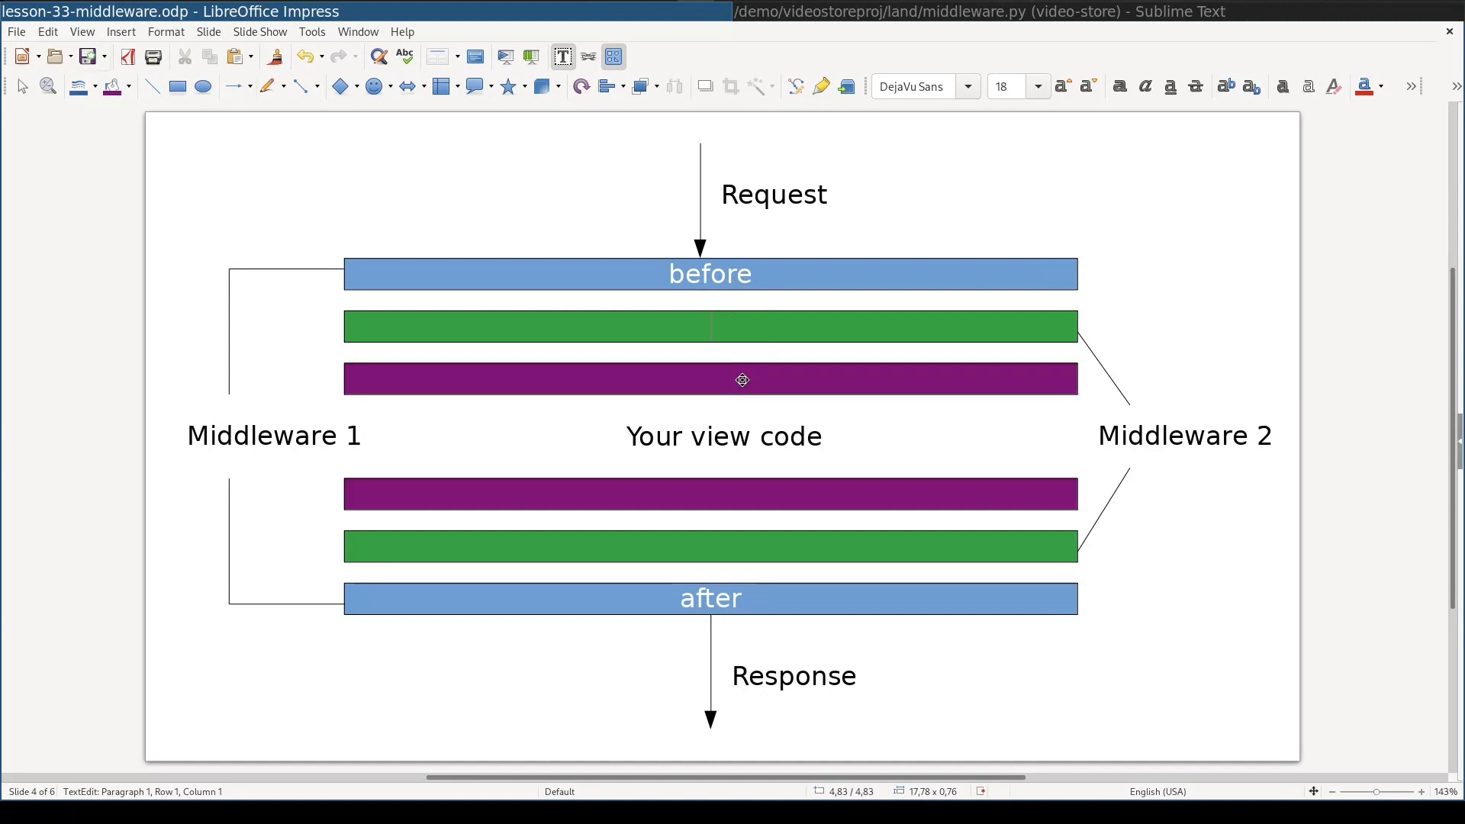
{"action": "mouse_move", "coordinate": [783, 450]}
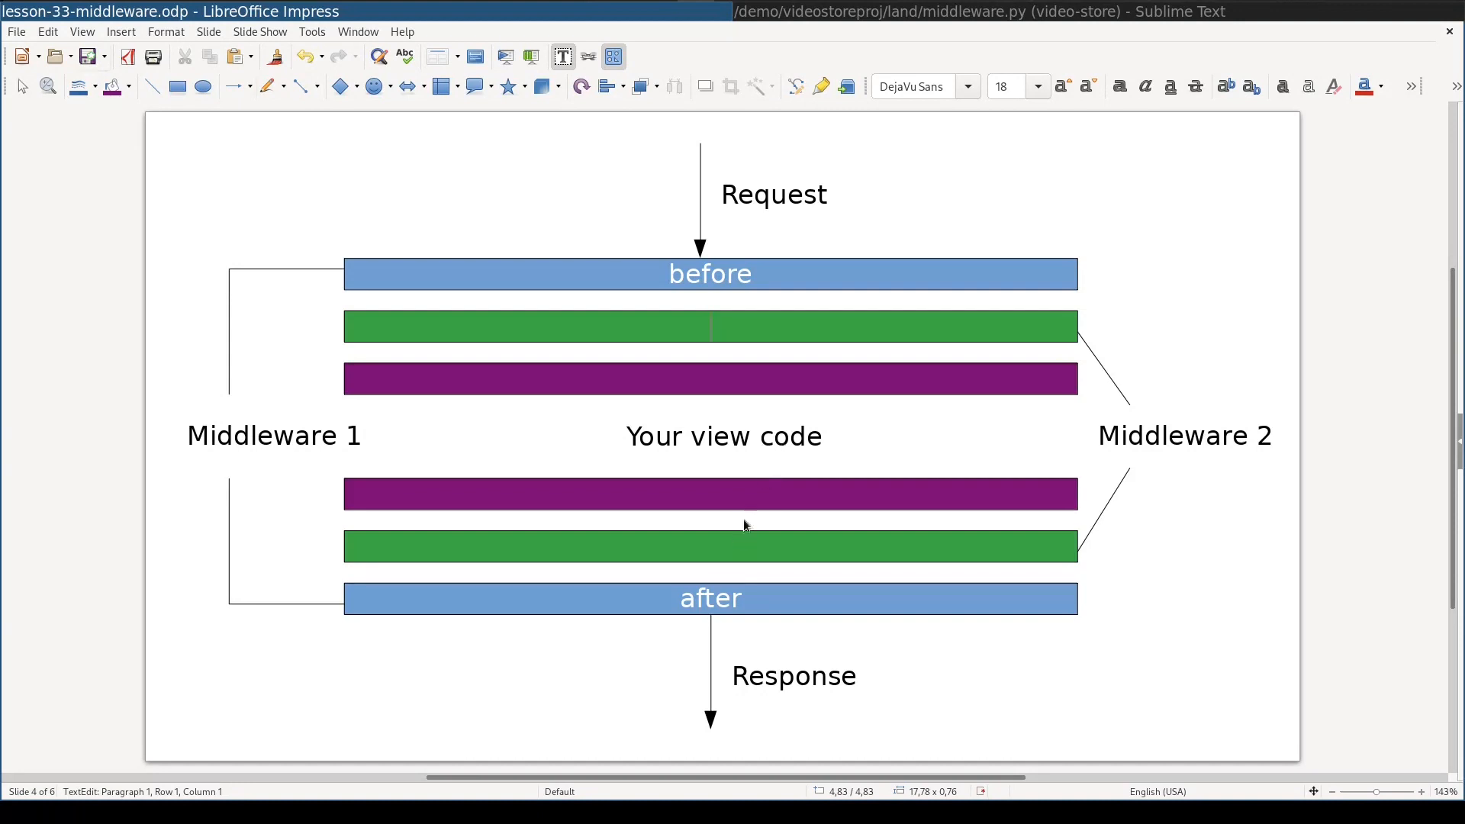
{"action": "mouse_move", "coordinate": [746, 573]}
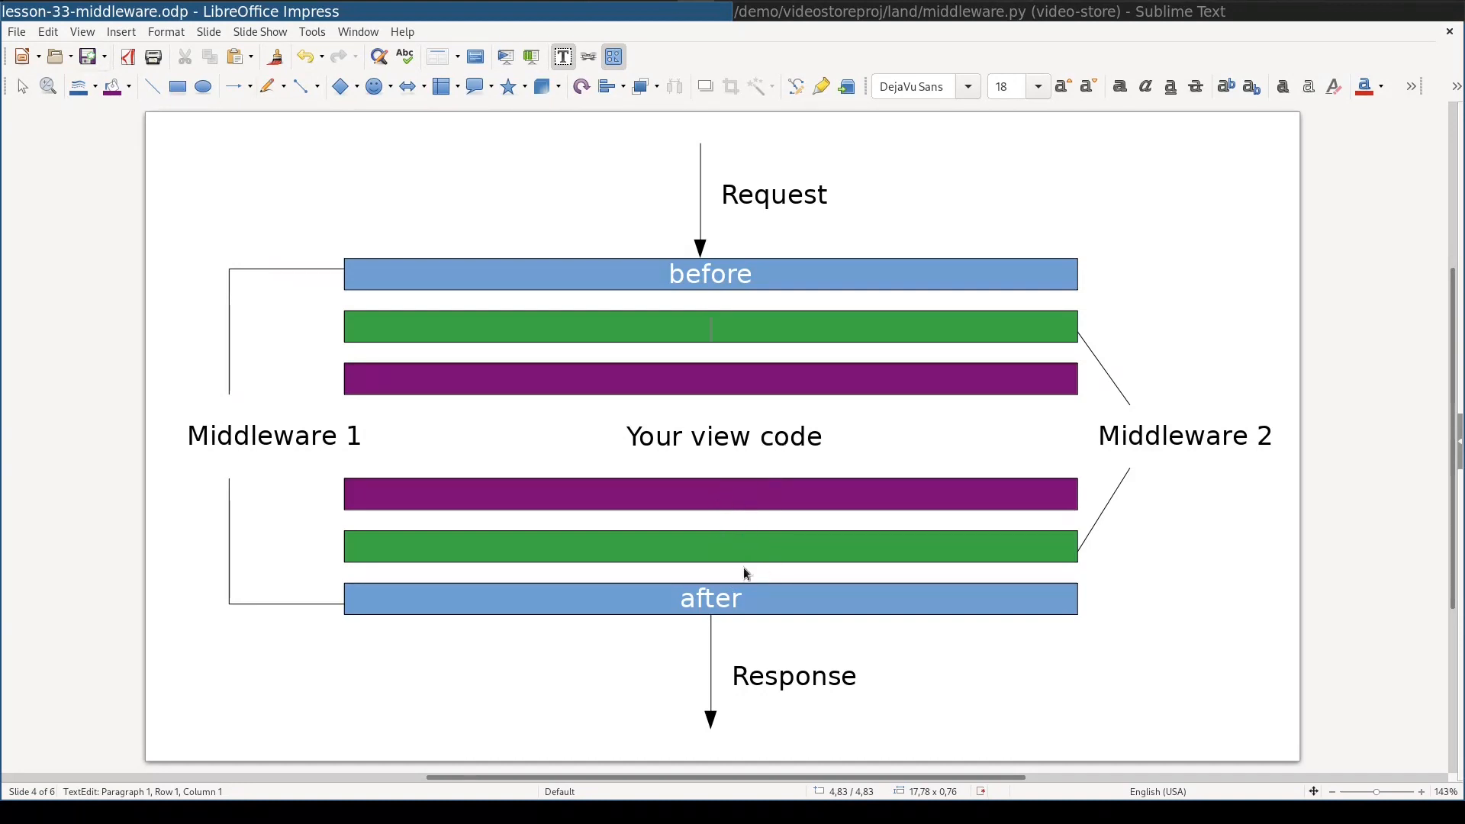
{"action": "mouse_move", "coordinate": [774, 598]}
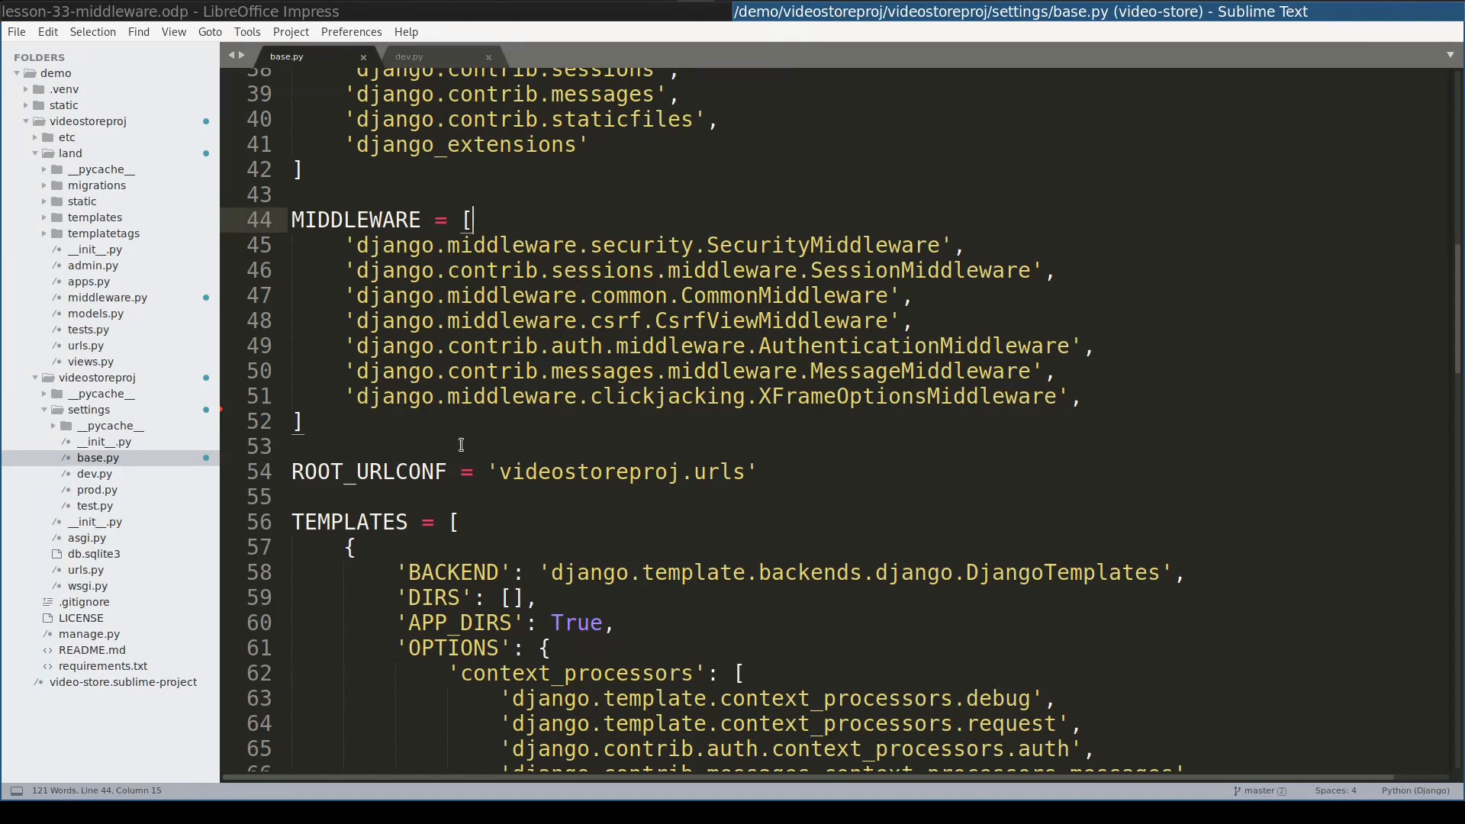
{"action": "mouse_move", "coordinate": [635, 379]}
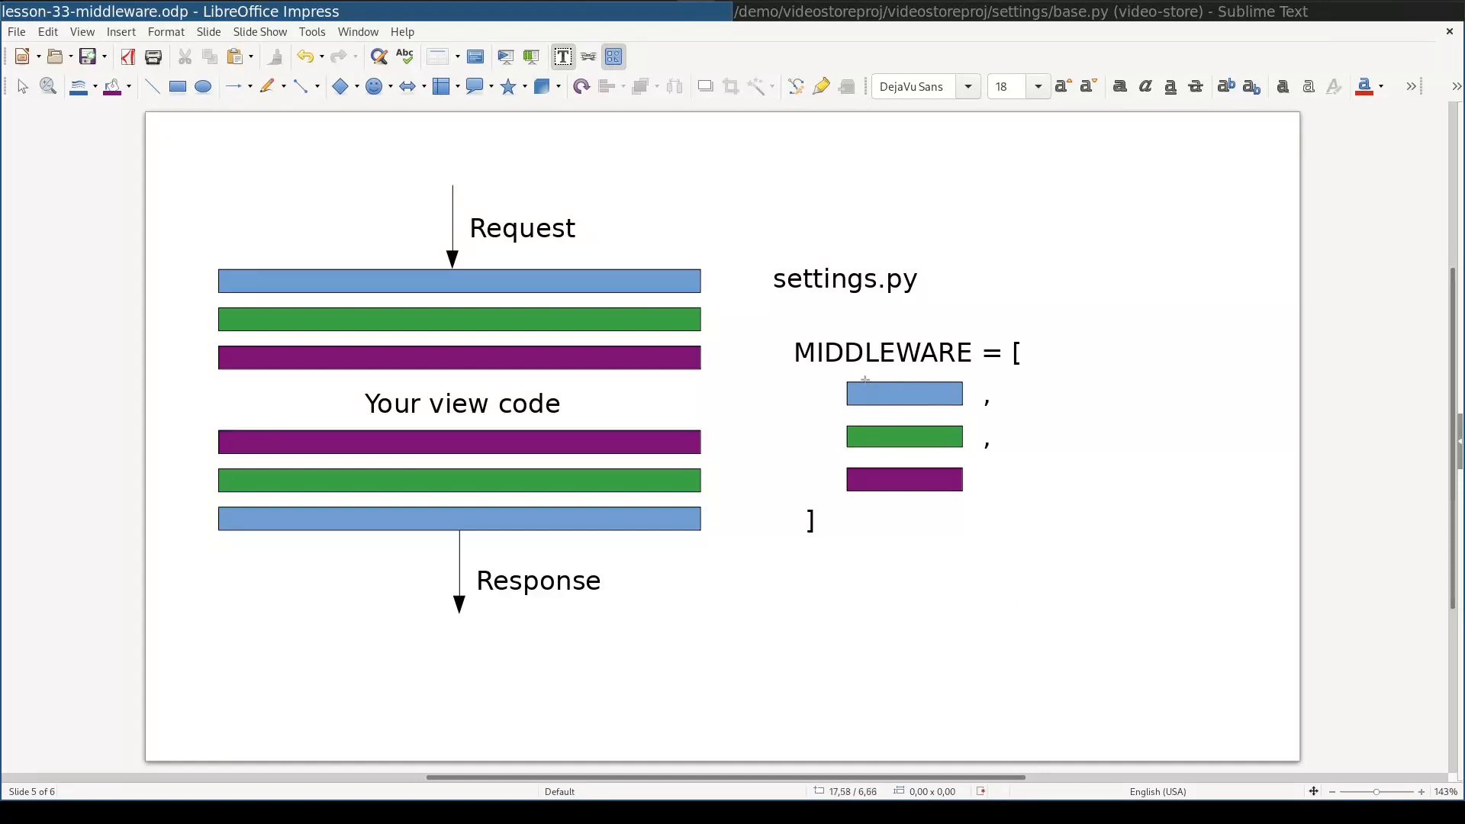
{"action": "mouse_move", "coordinate": [641, 261]}
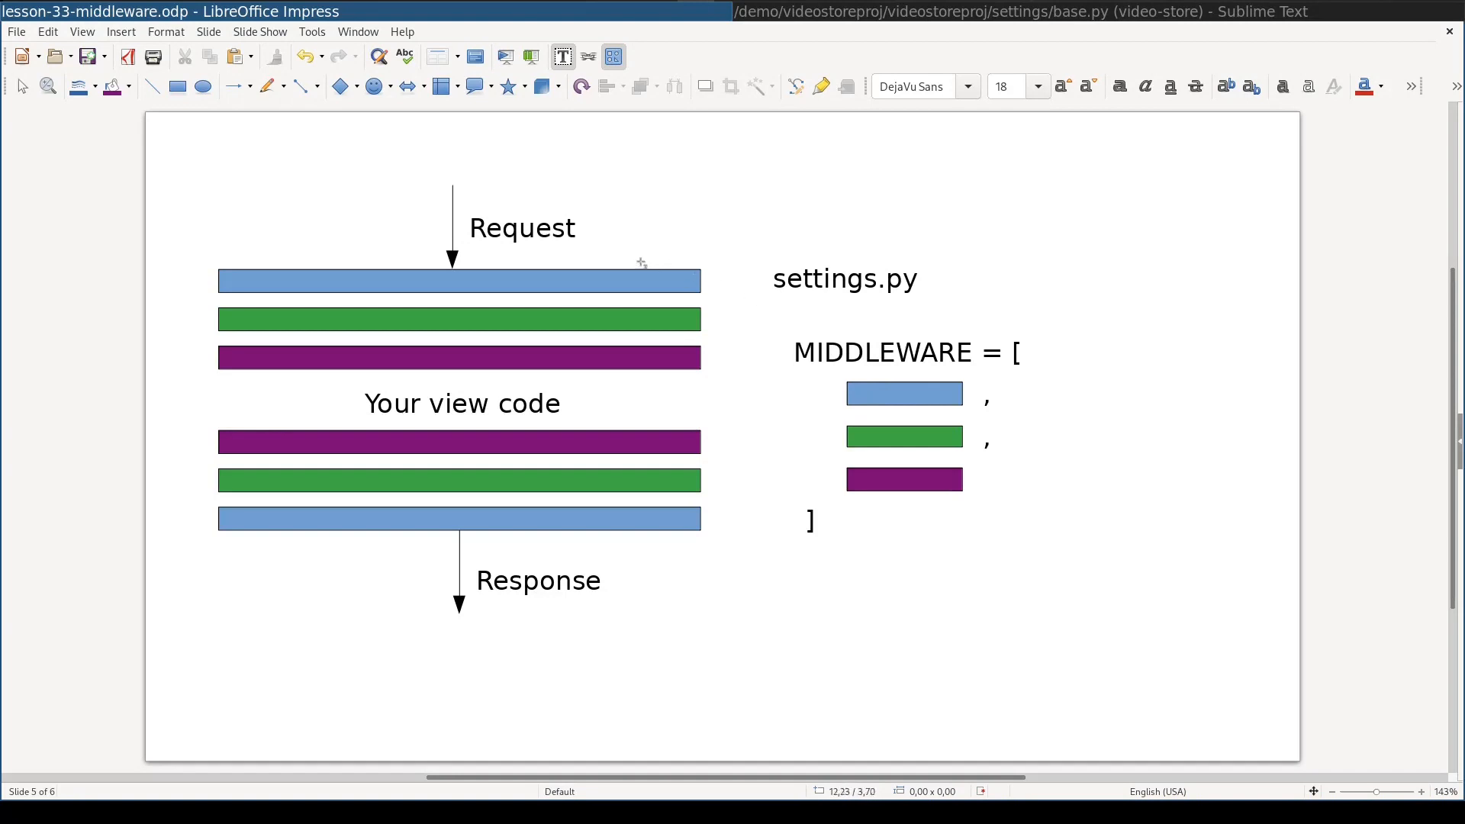
{"action": "mouse_move", "coordinate": [558, 278]}
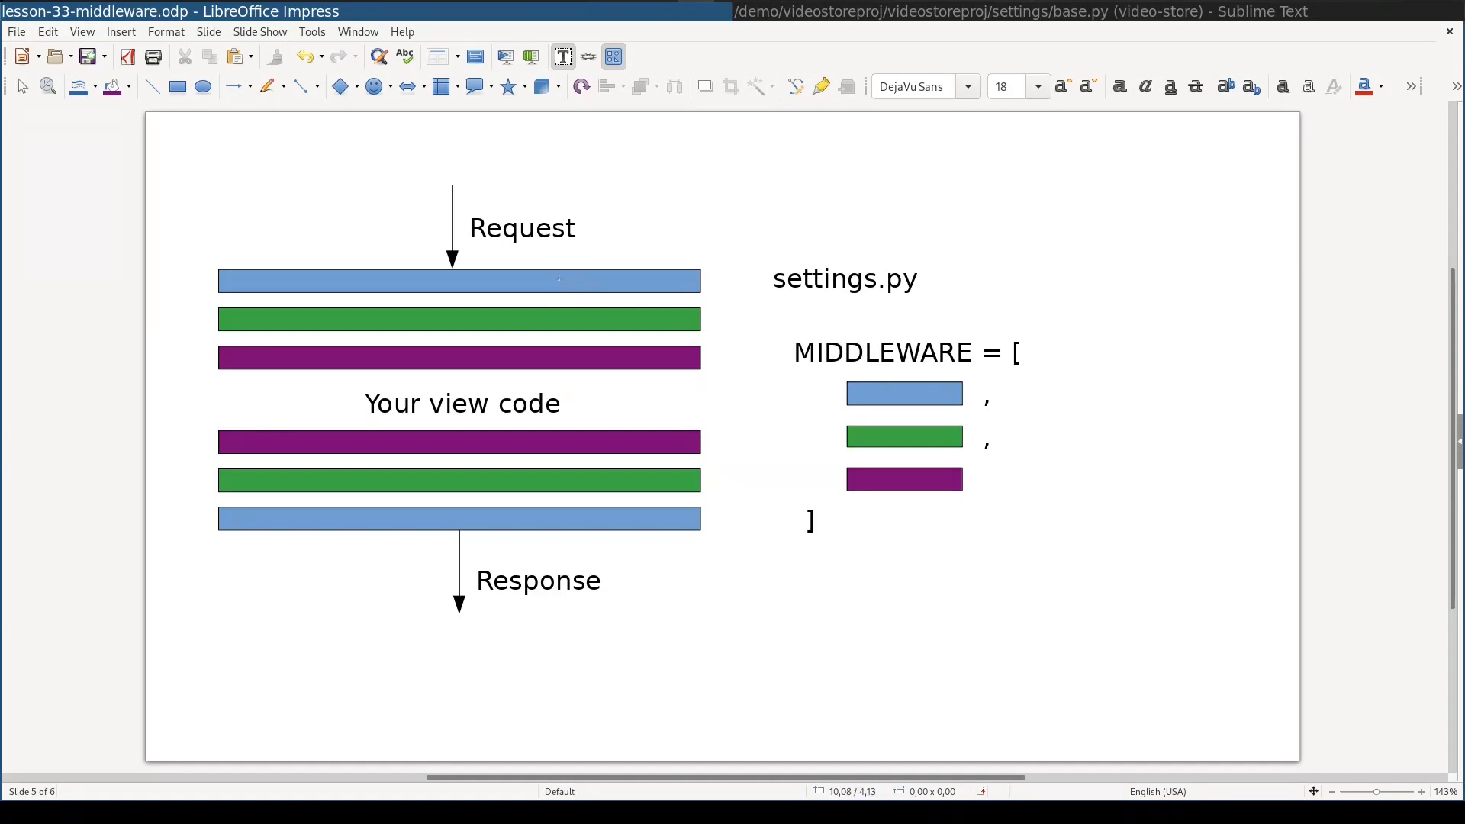
{"action": "mouse_move", "coordinate": [607, 518]}
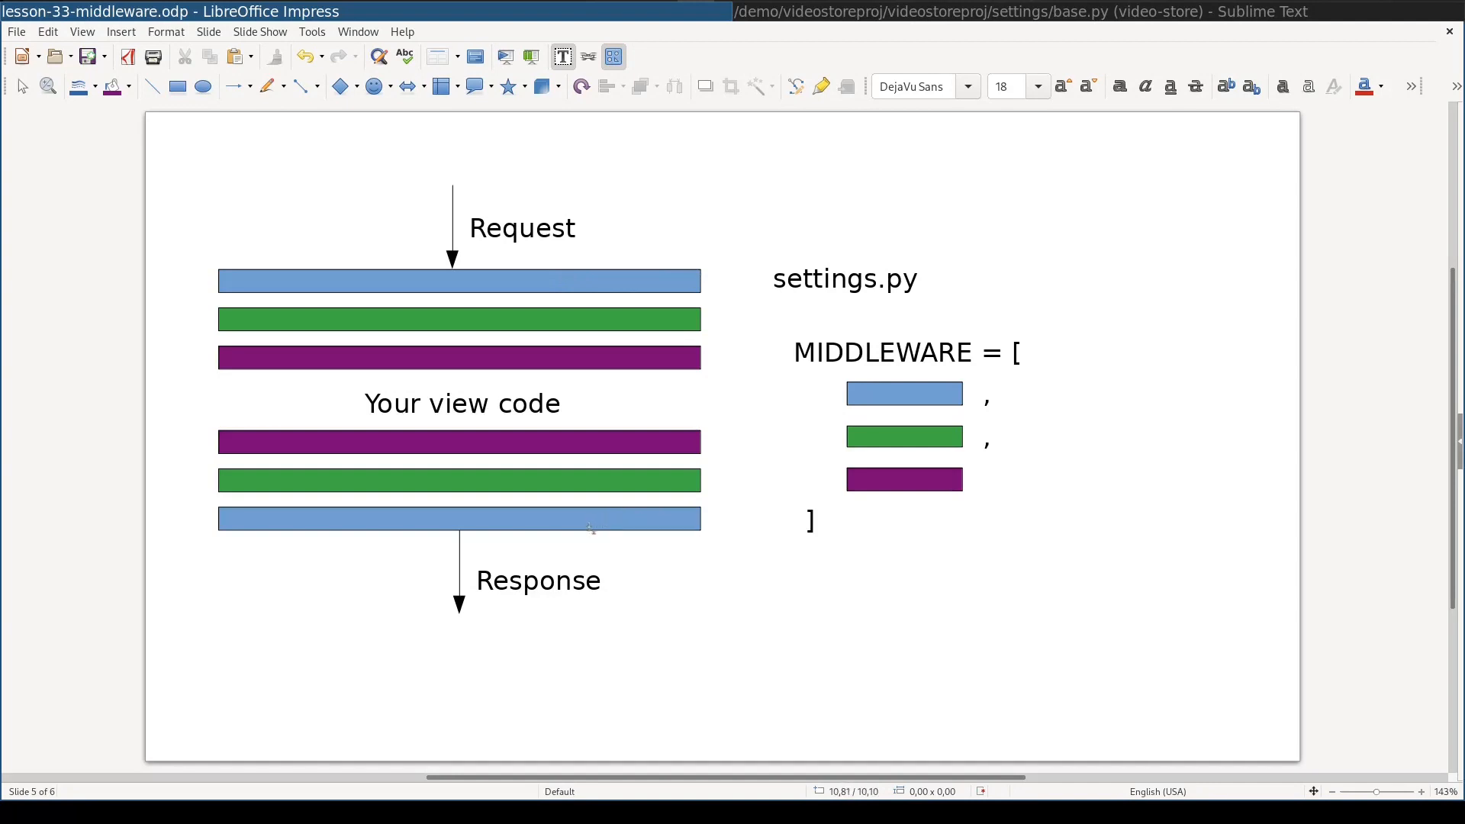
{"action": "mouse_move", "coordinate": [406, 717]}
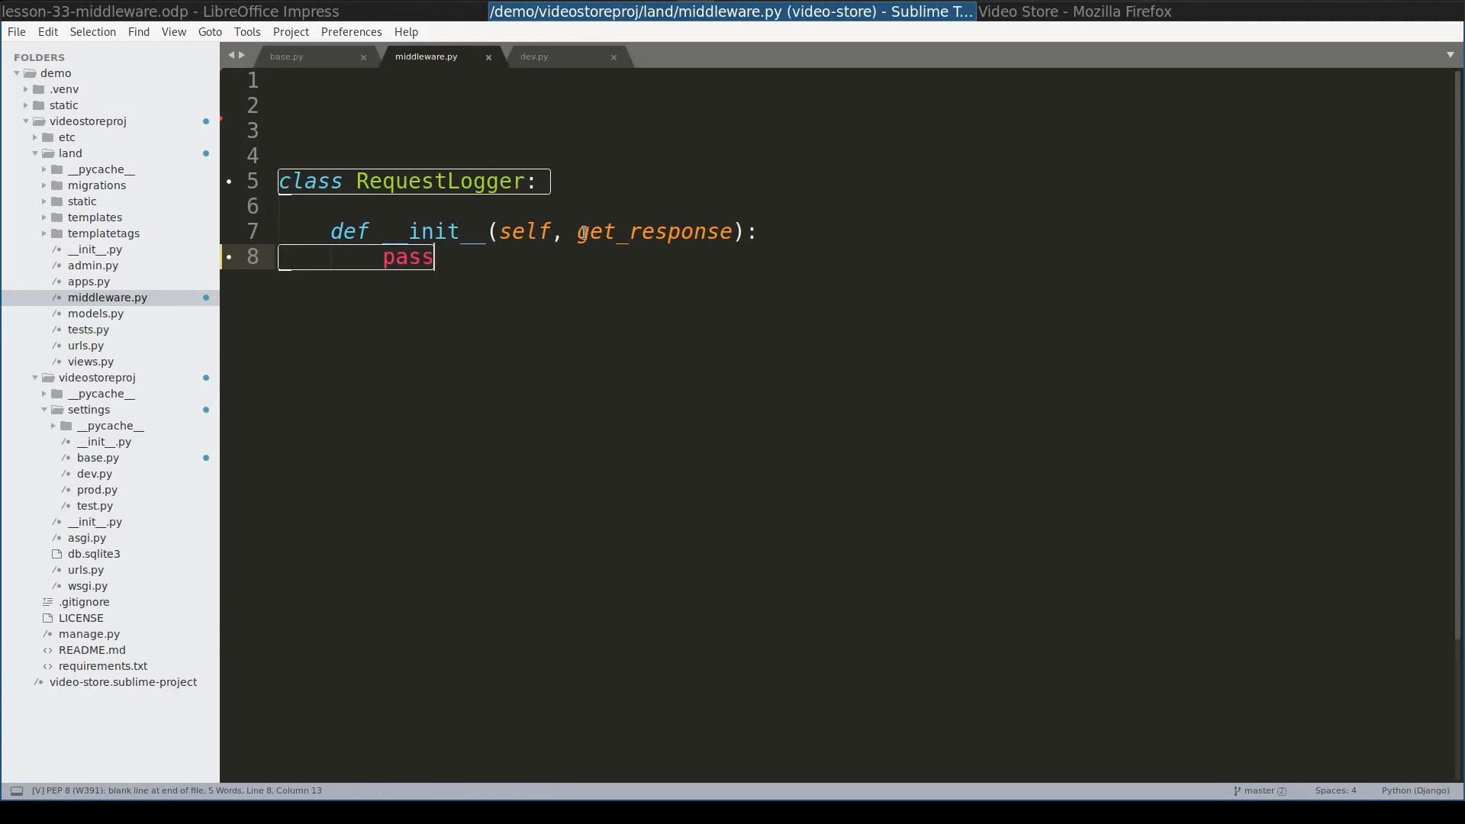
- Replace the pass placeholder with self.get_response = get_response in RequestLogger's __init__
{"action": "double_click", "coordinate": [654, 231]}
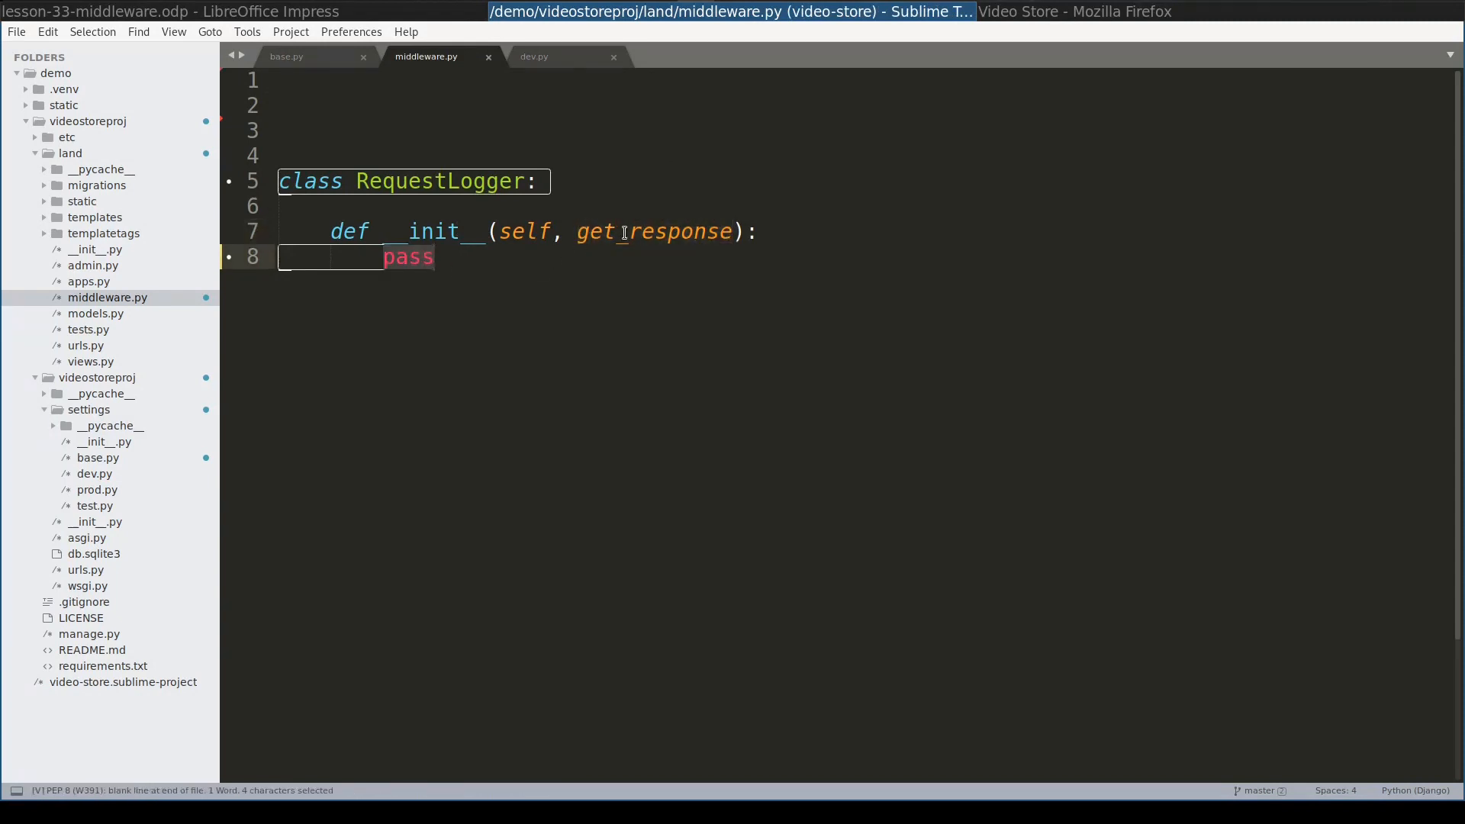
{"action": "double_click", "coordinate": [655, 232]}
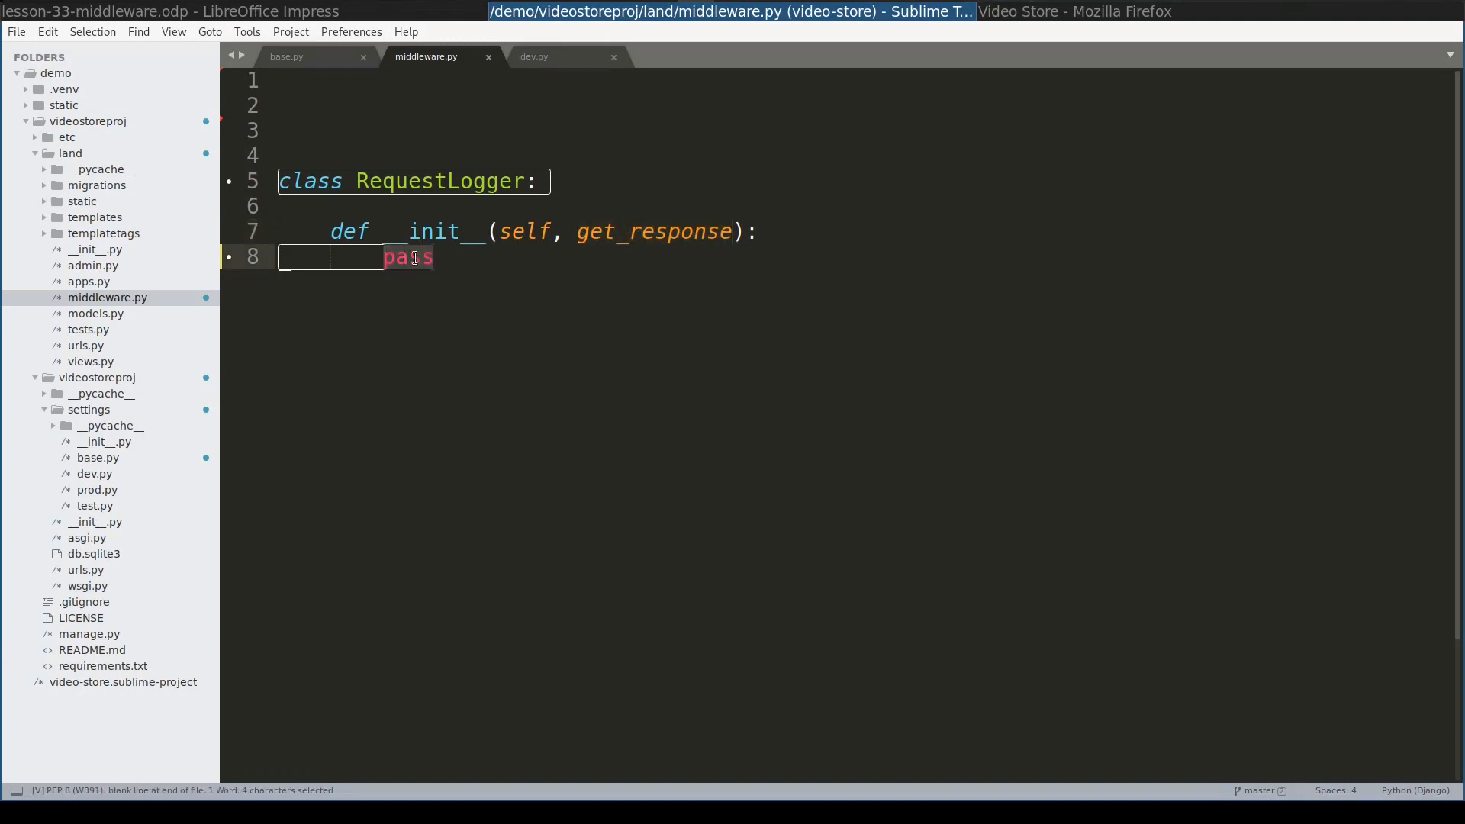
{"action": "type", "text": "self.get_response = get_response"}
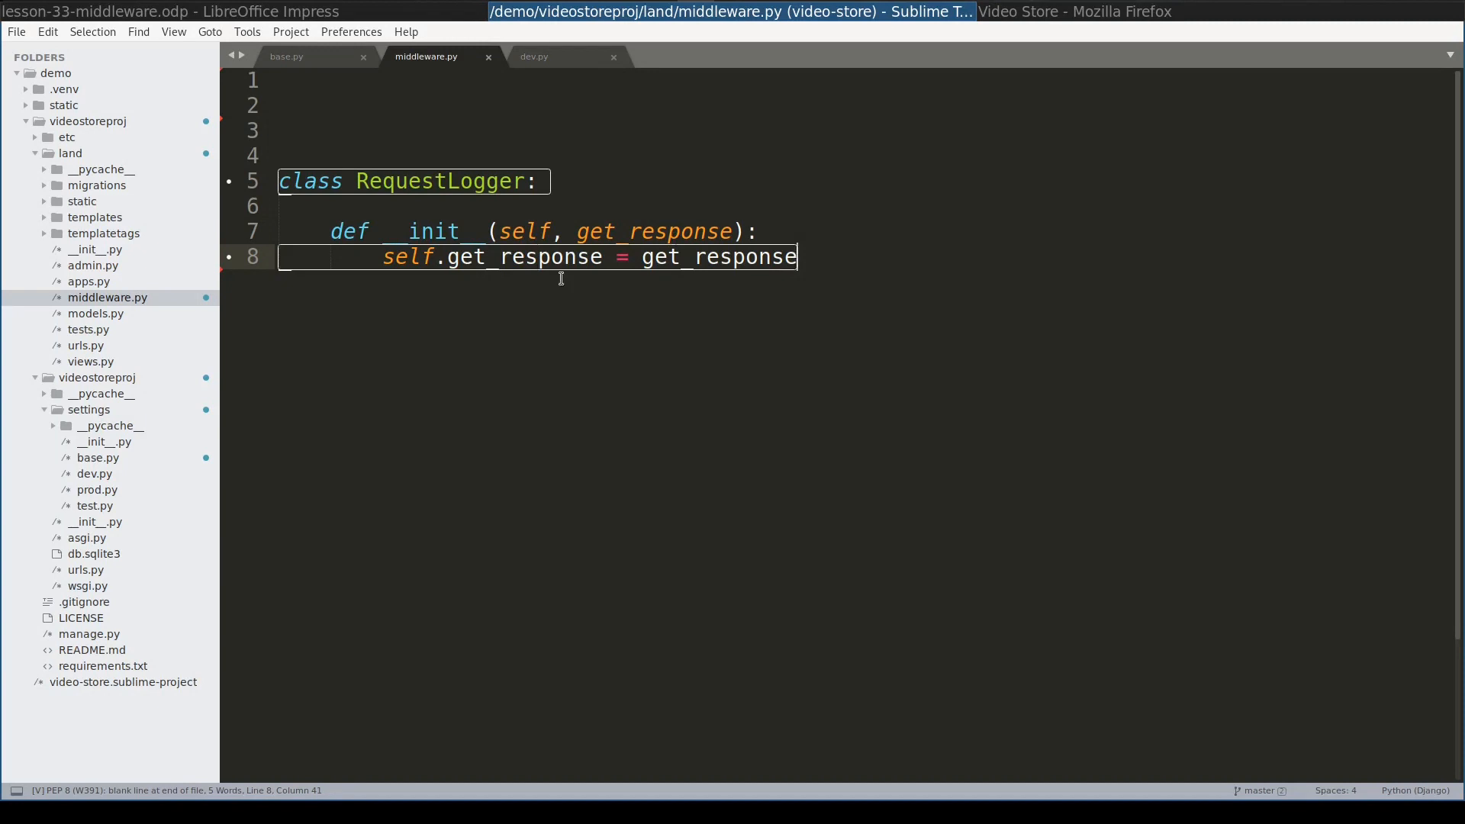
{"action": "mouse_move", "coordinate": [656, 254]}
{"action": "type", "text": "def __call__(self, request):"}
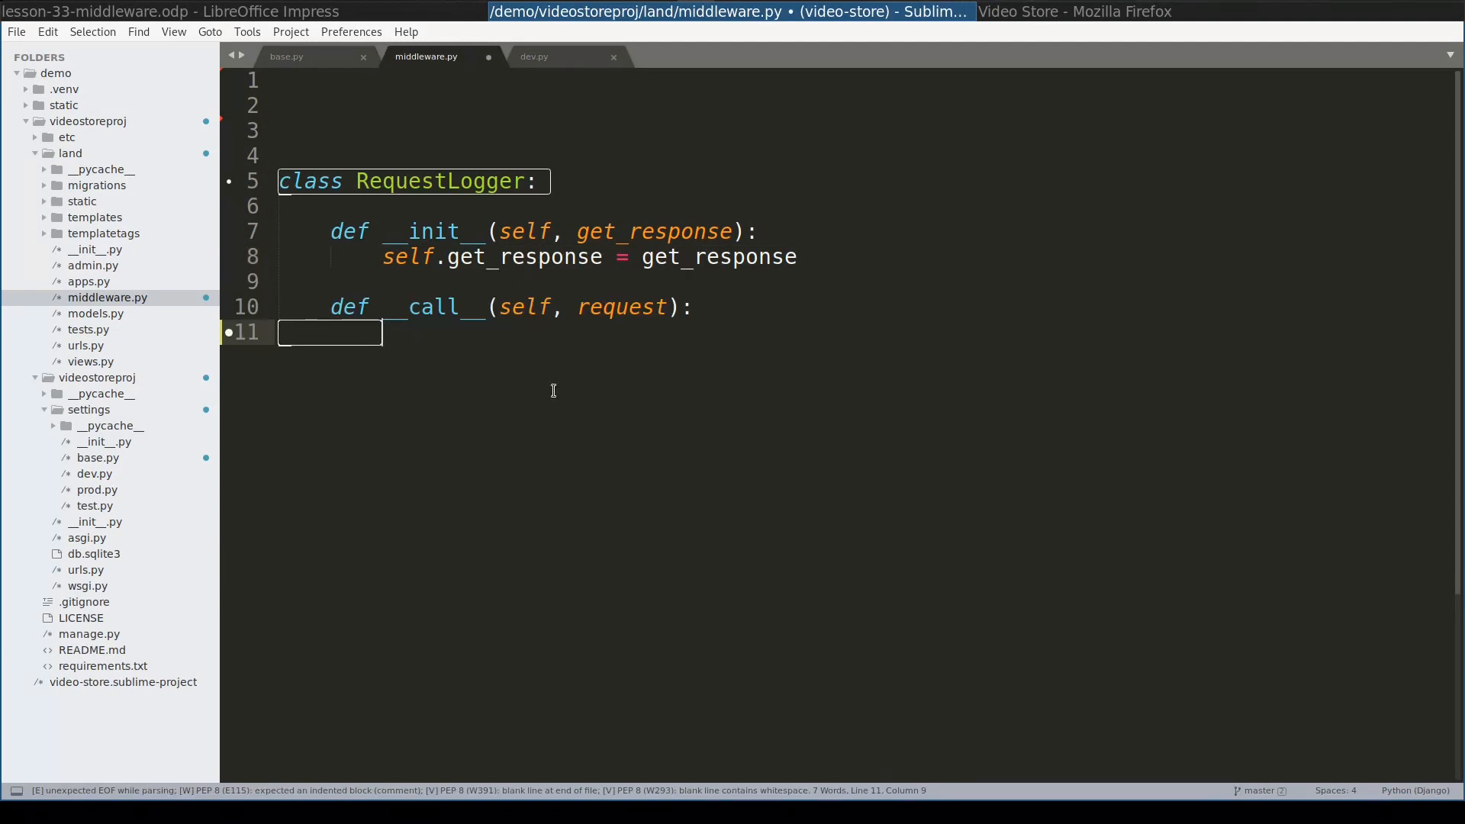
- Add a __call__ that gets the response from self.get_response(request) and returns it
{"action": "left_click_drag", "start_coordinate": [281, 307], "coordinate": [378, 332]}
{"action": "type", "text": "response = self.get_response(request"}
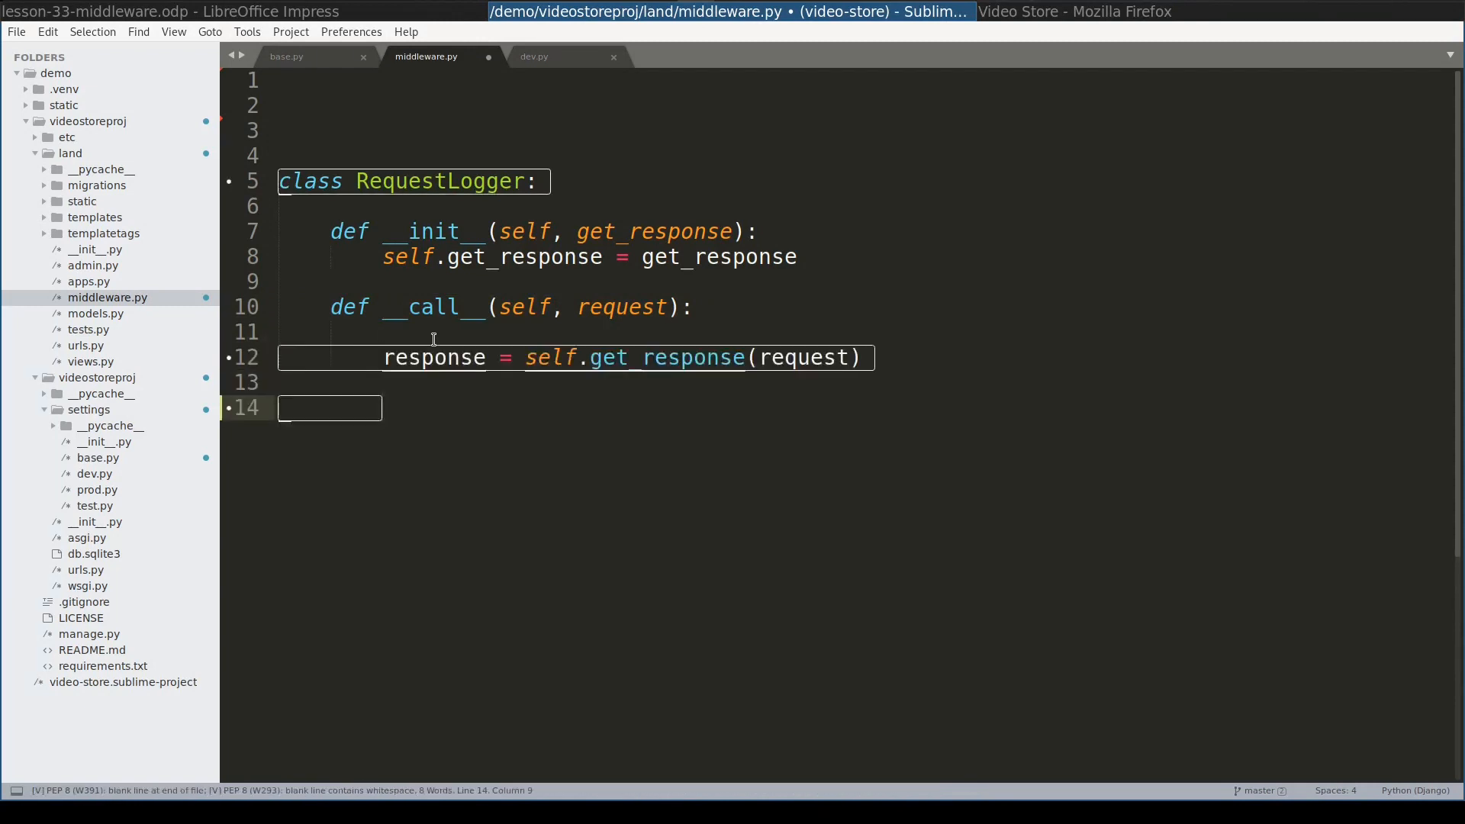
{"action": "type", "text": "return response"}
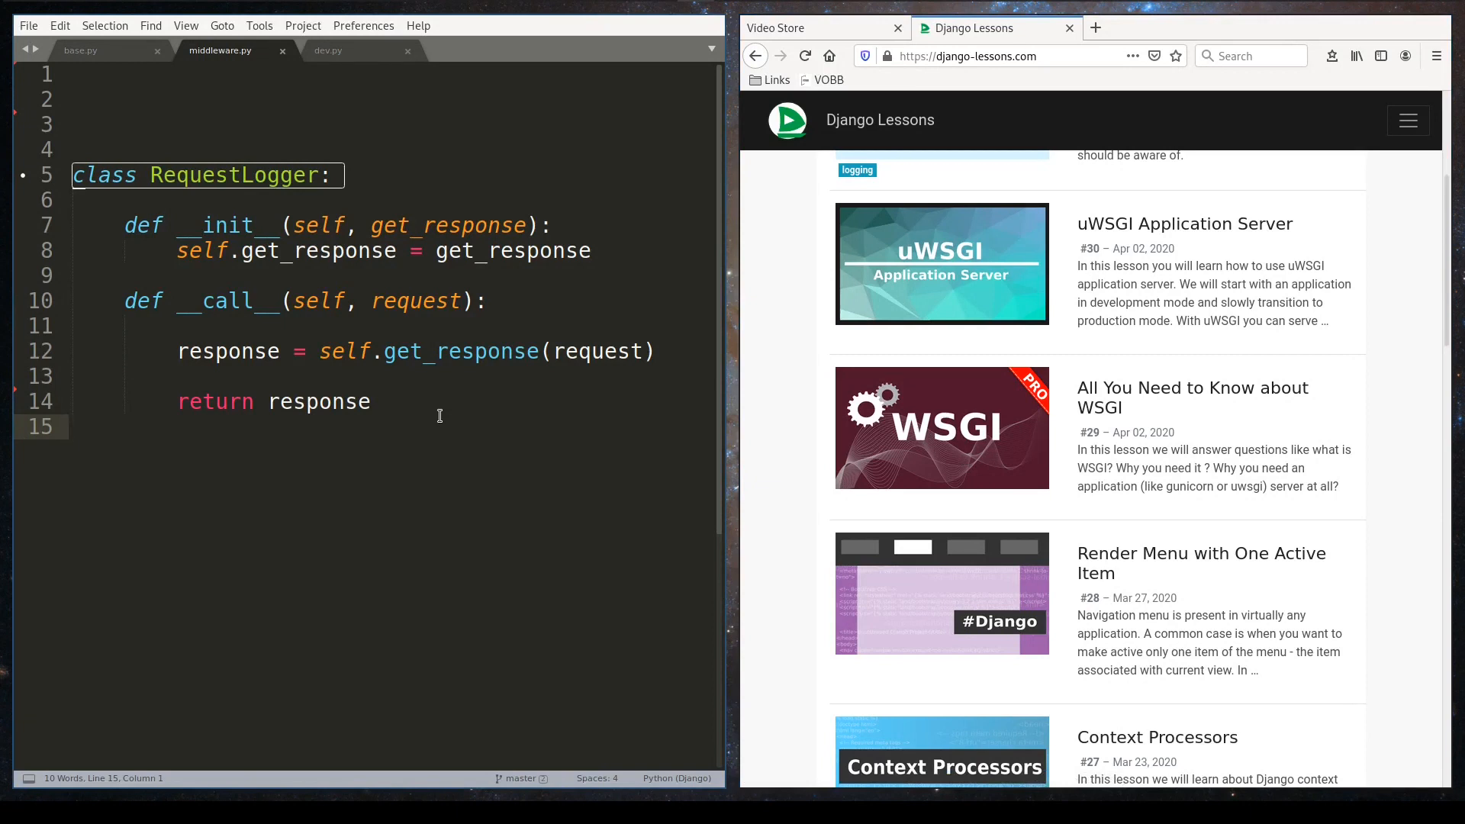
{"action": "mouse_move", "coordinate": [1020, 439]}
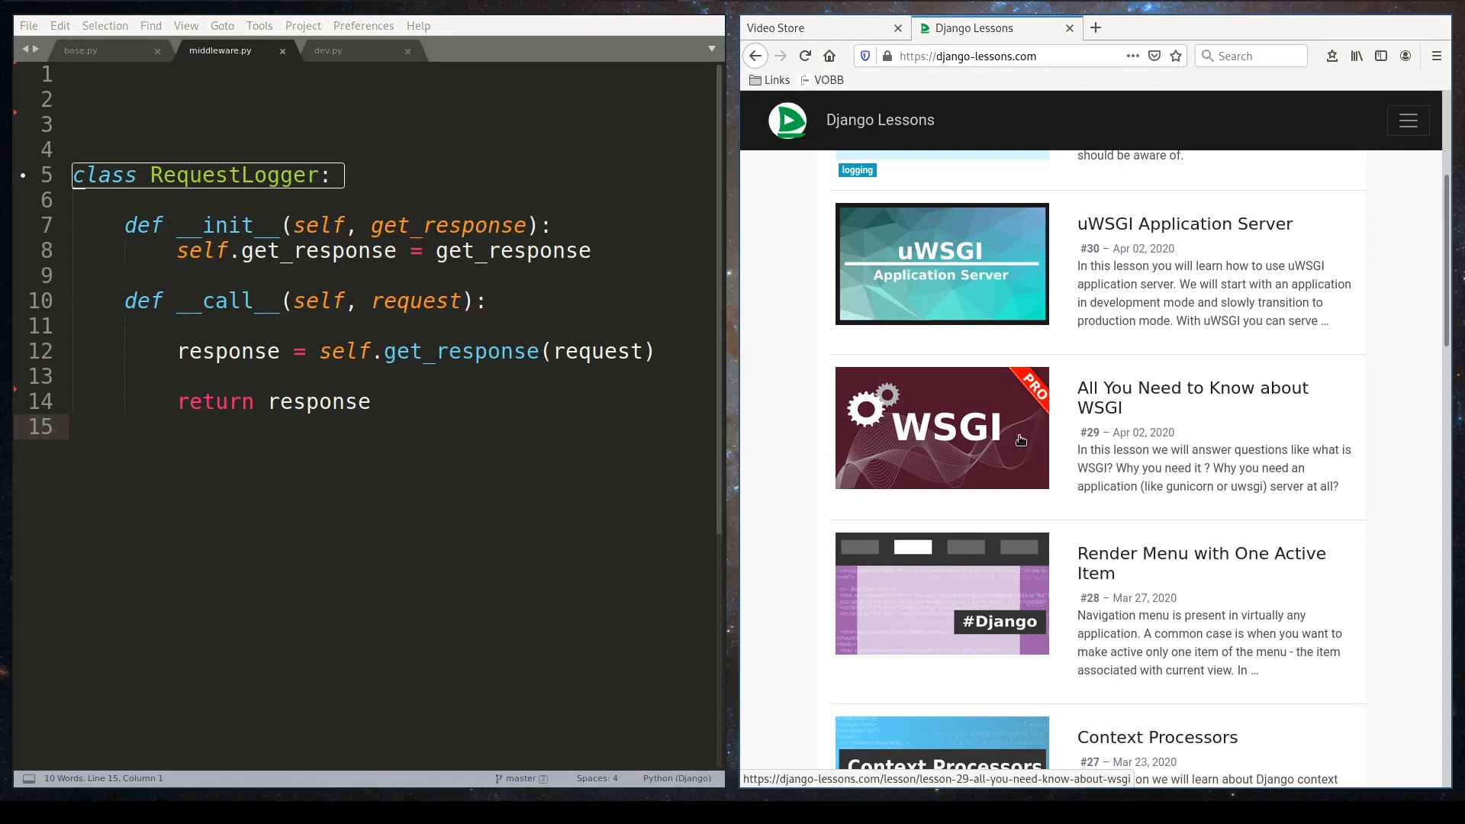
{"action": "mouse_move", "coordinate": [995, 426]}
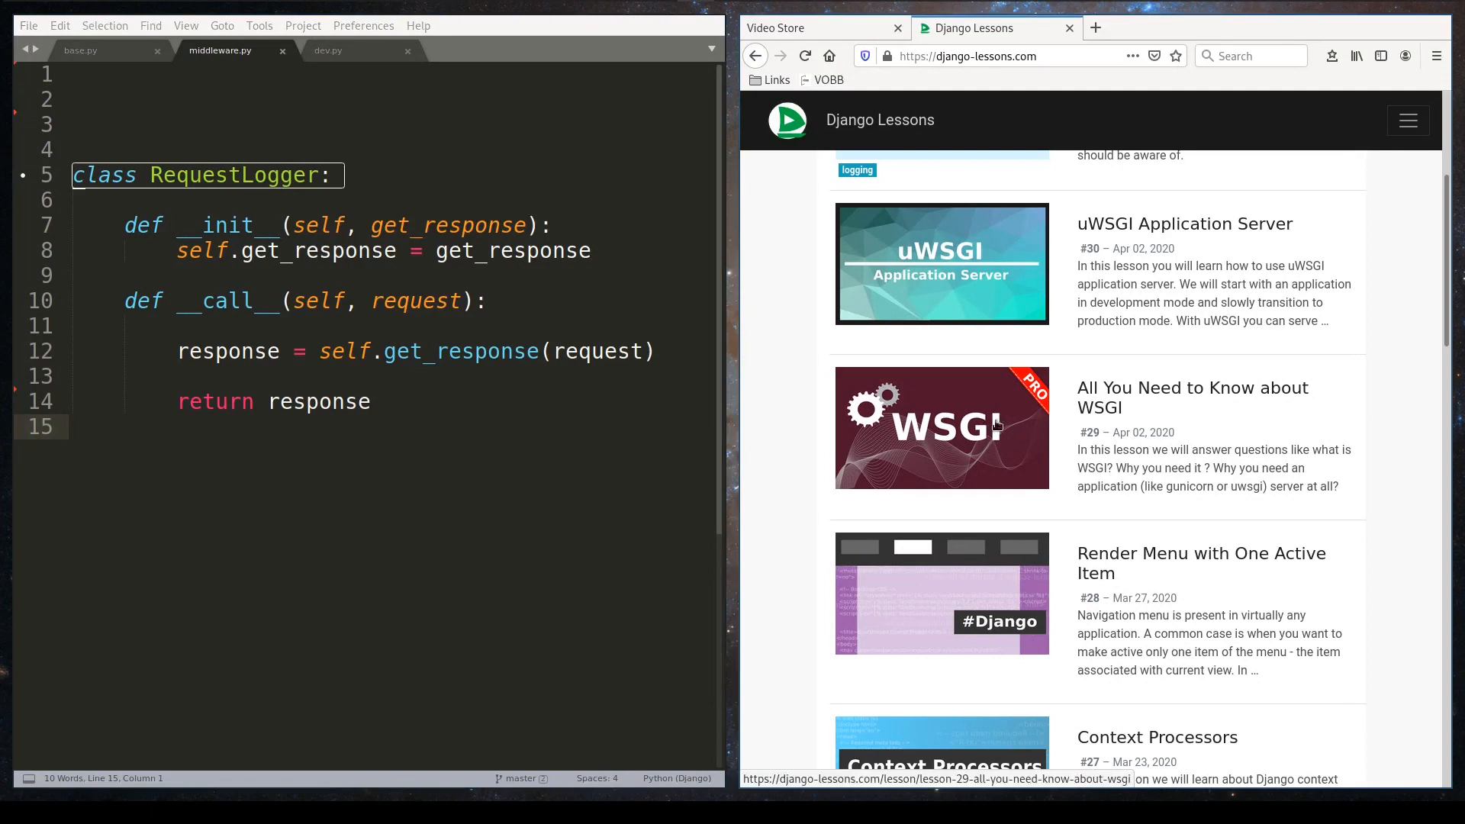
{"action": "mouse_move", "coordinate": [979, 423]}
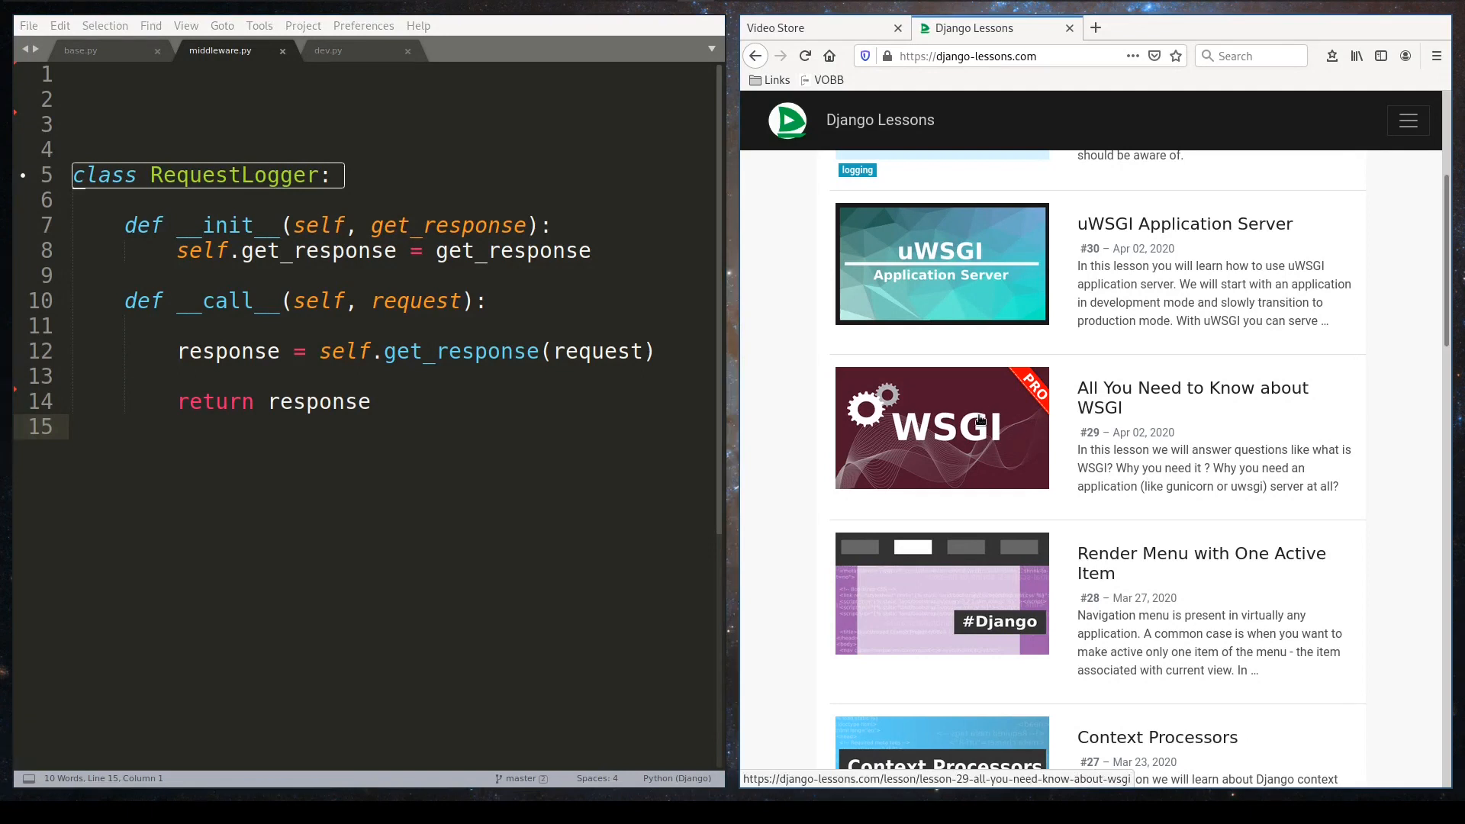
{"action": "mouse_move", "coordinate": [1007, 372]}
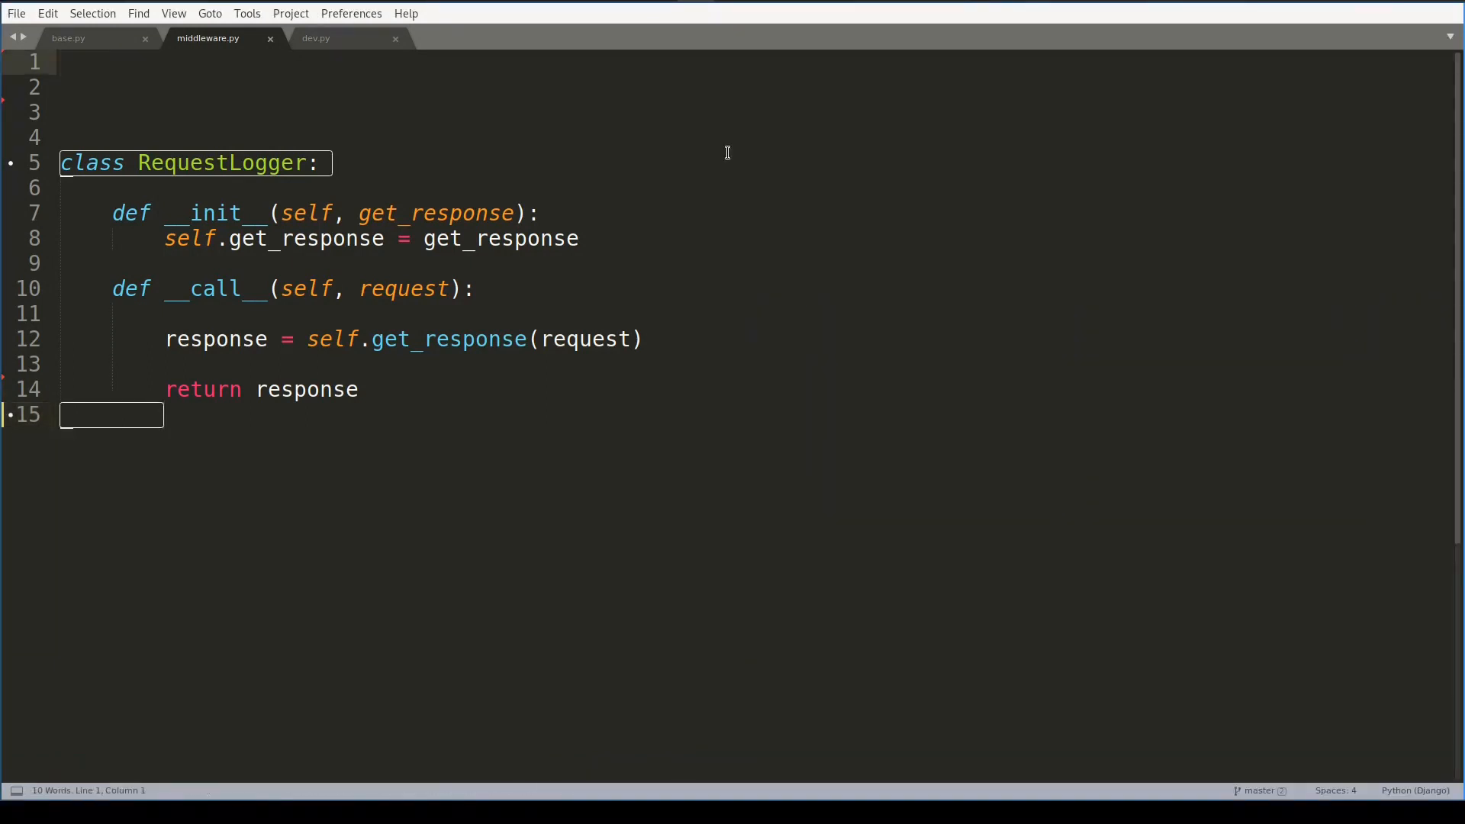
- Import logging and start the logger.info line that logs request method and path
{"action": "type", "text": "import logging"}
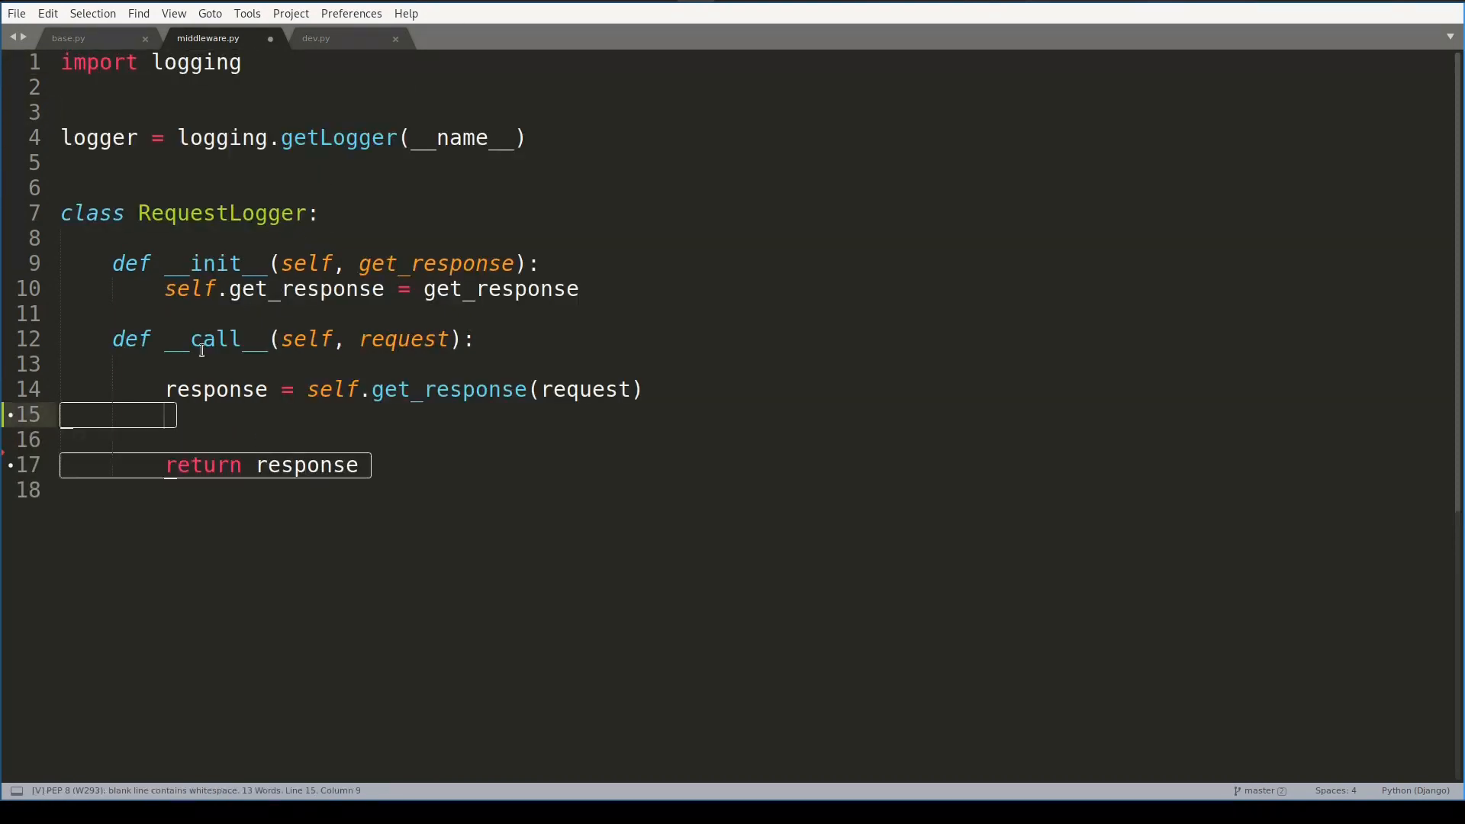
{"action": "mouse_move", "coordinate": [276, 435]}
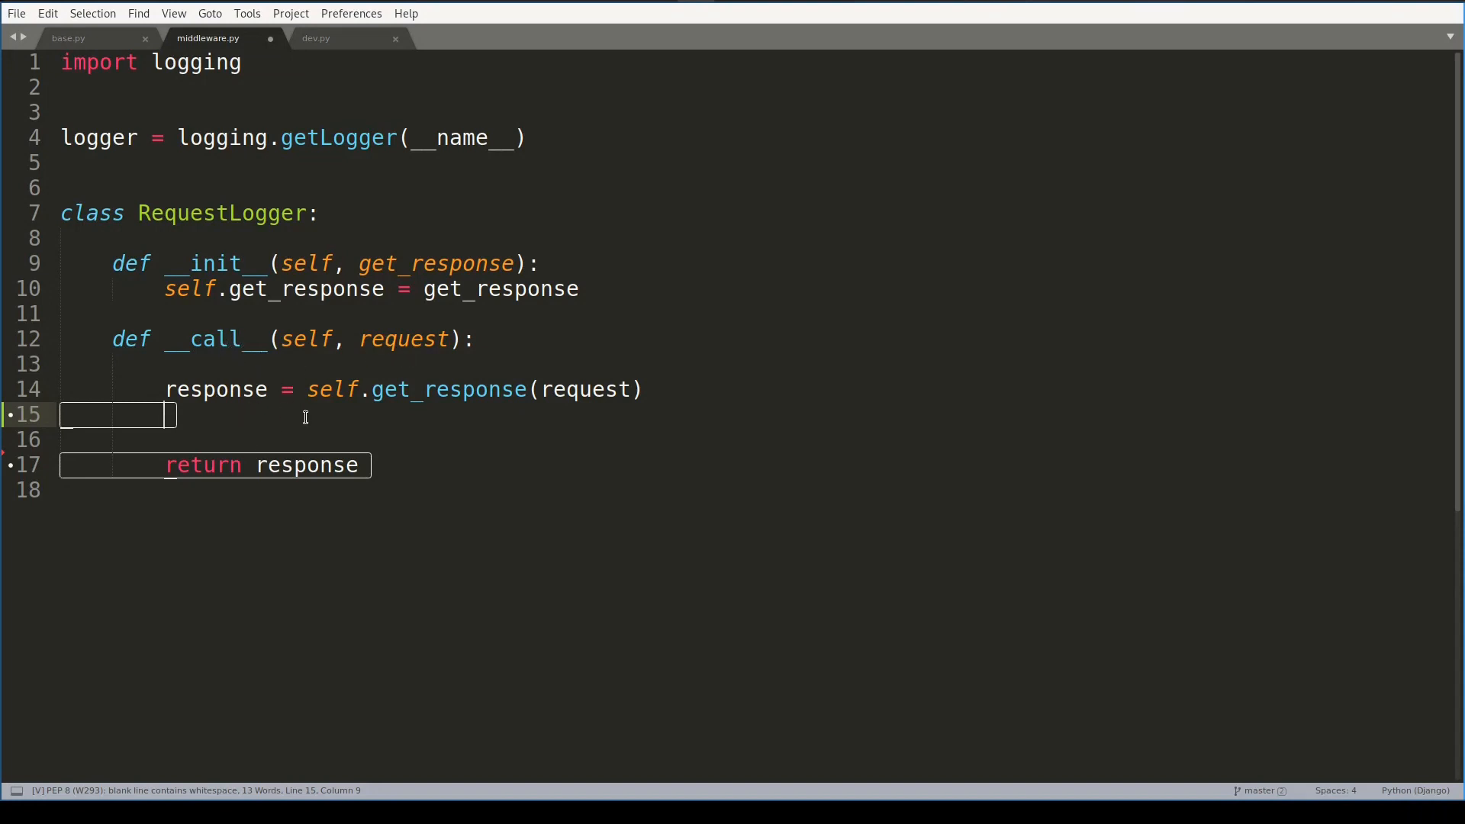
{"action": "type", "text": "log"}
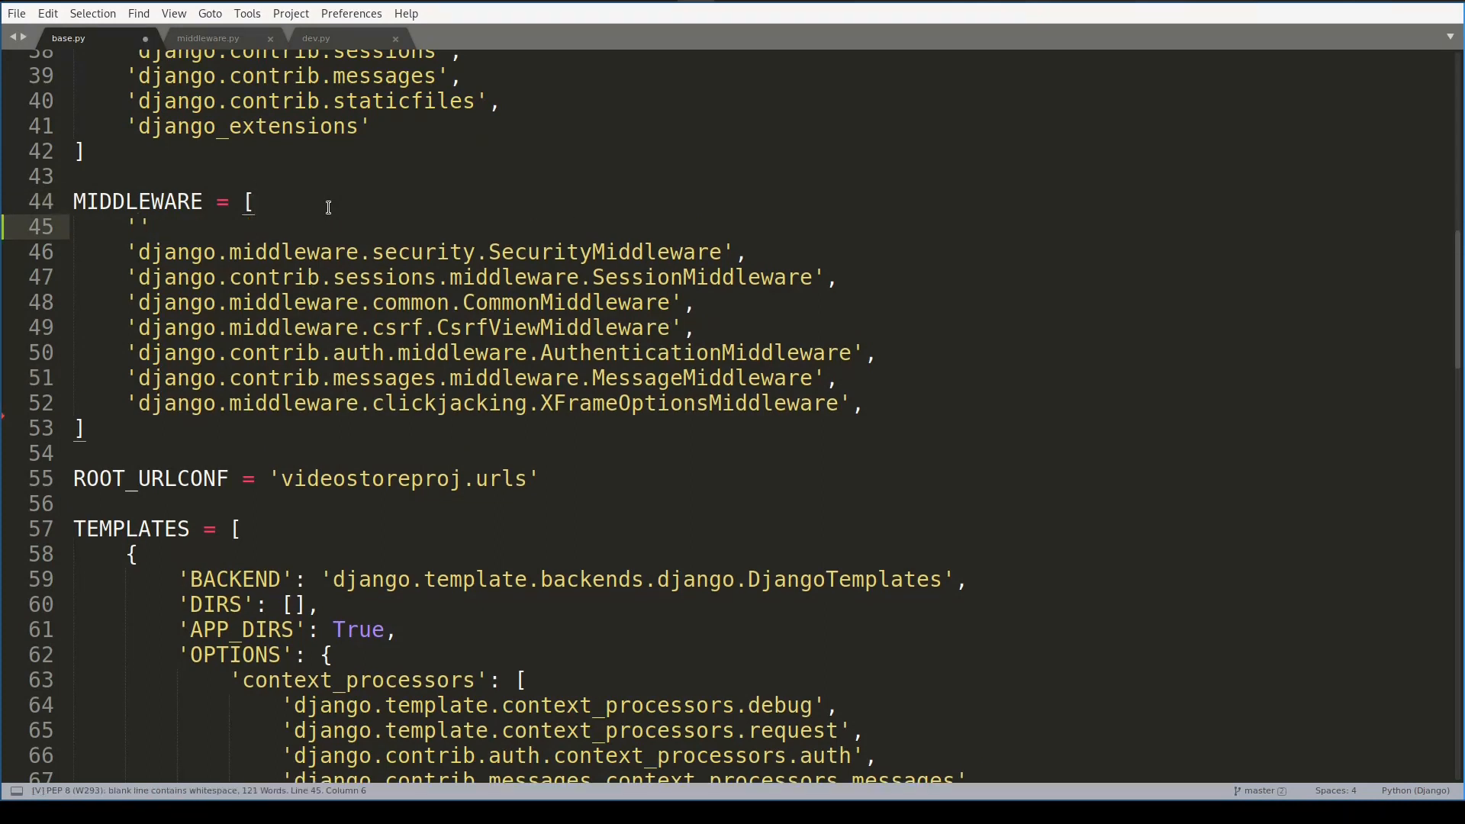
- Add 'land.middleware.RequestLogger', as the first MIDDLEWARE entry, checking the class name in middleware.py
{"action": "type", "text": "land."}
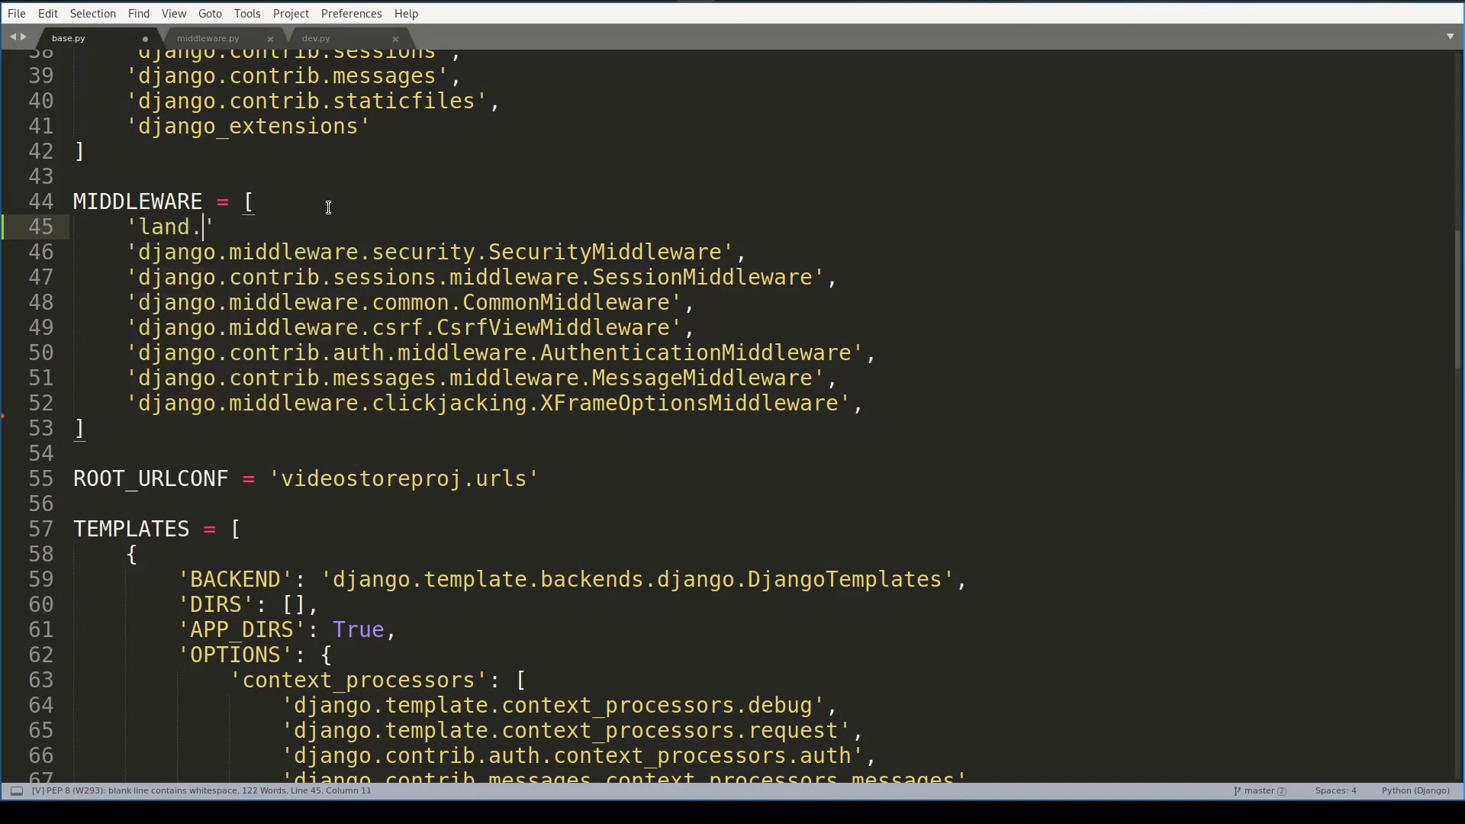
{"action": "type", "text": "middleware."}
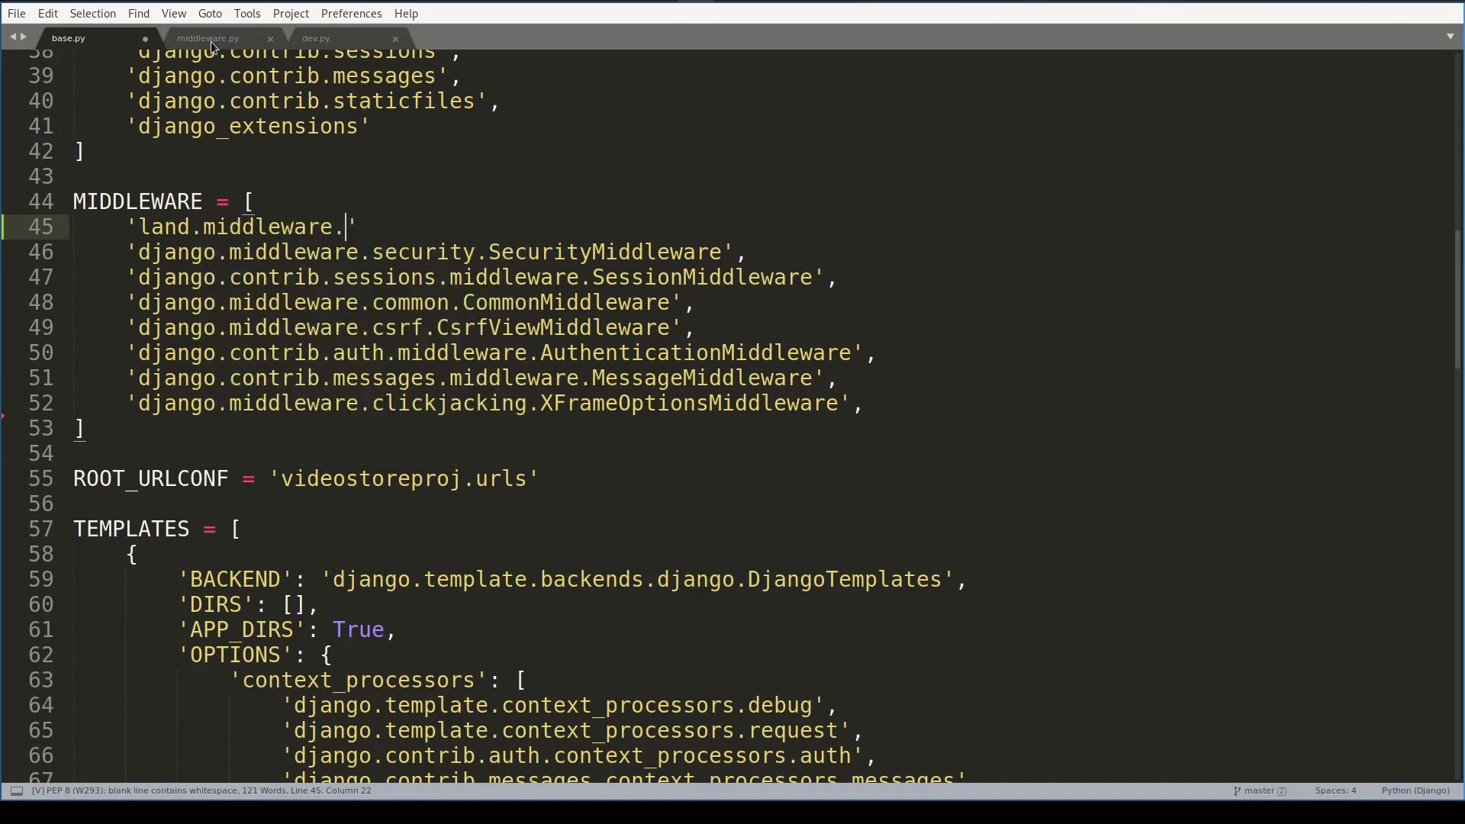
{"action": "left_click", "coordinate": [207, 36]}
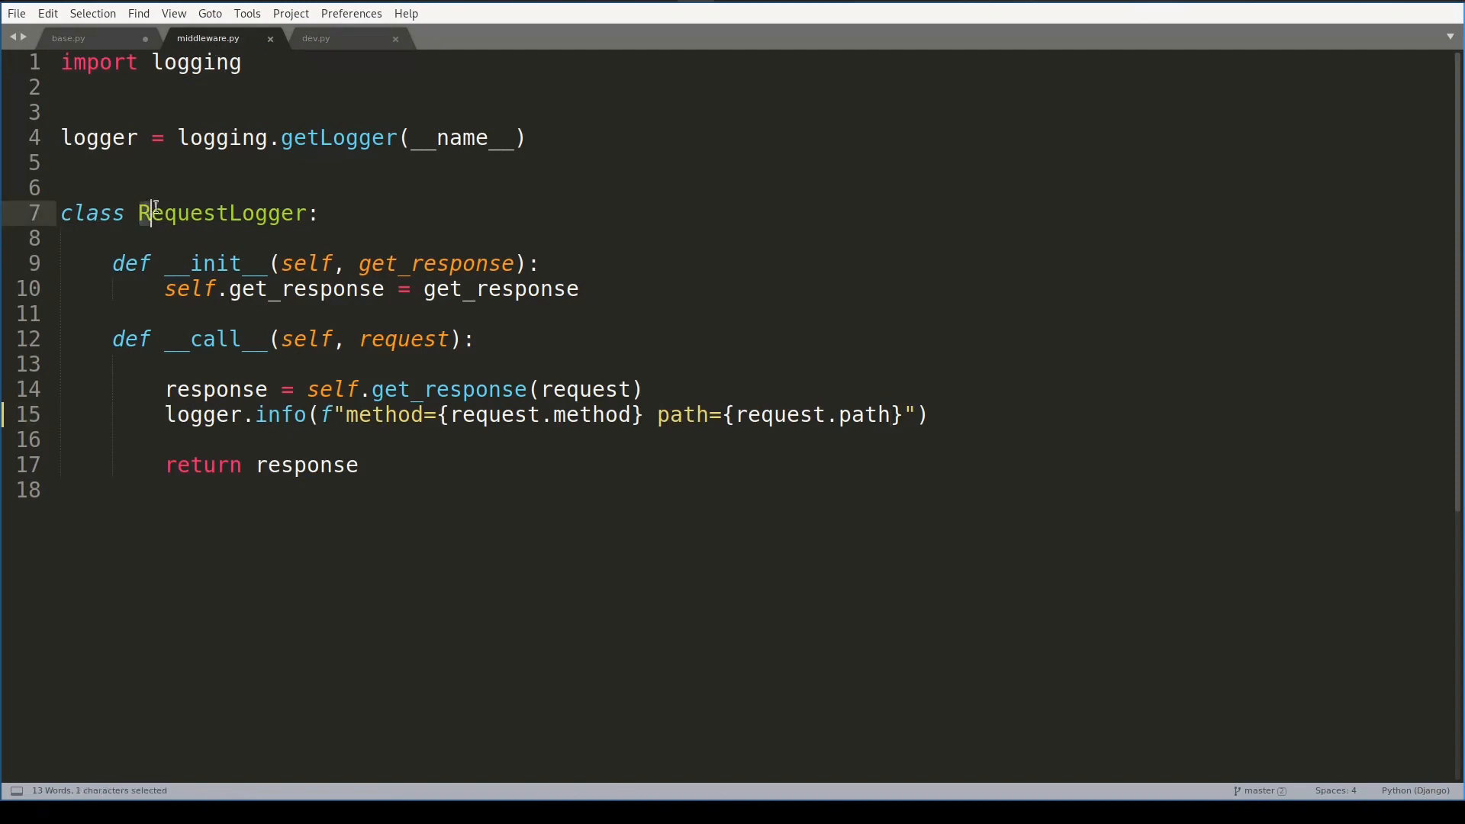
{"action": "left_click", "coordinate": [67, 37]}
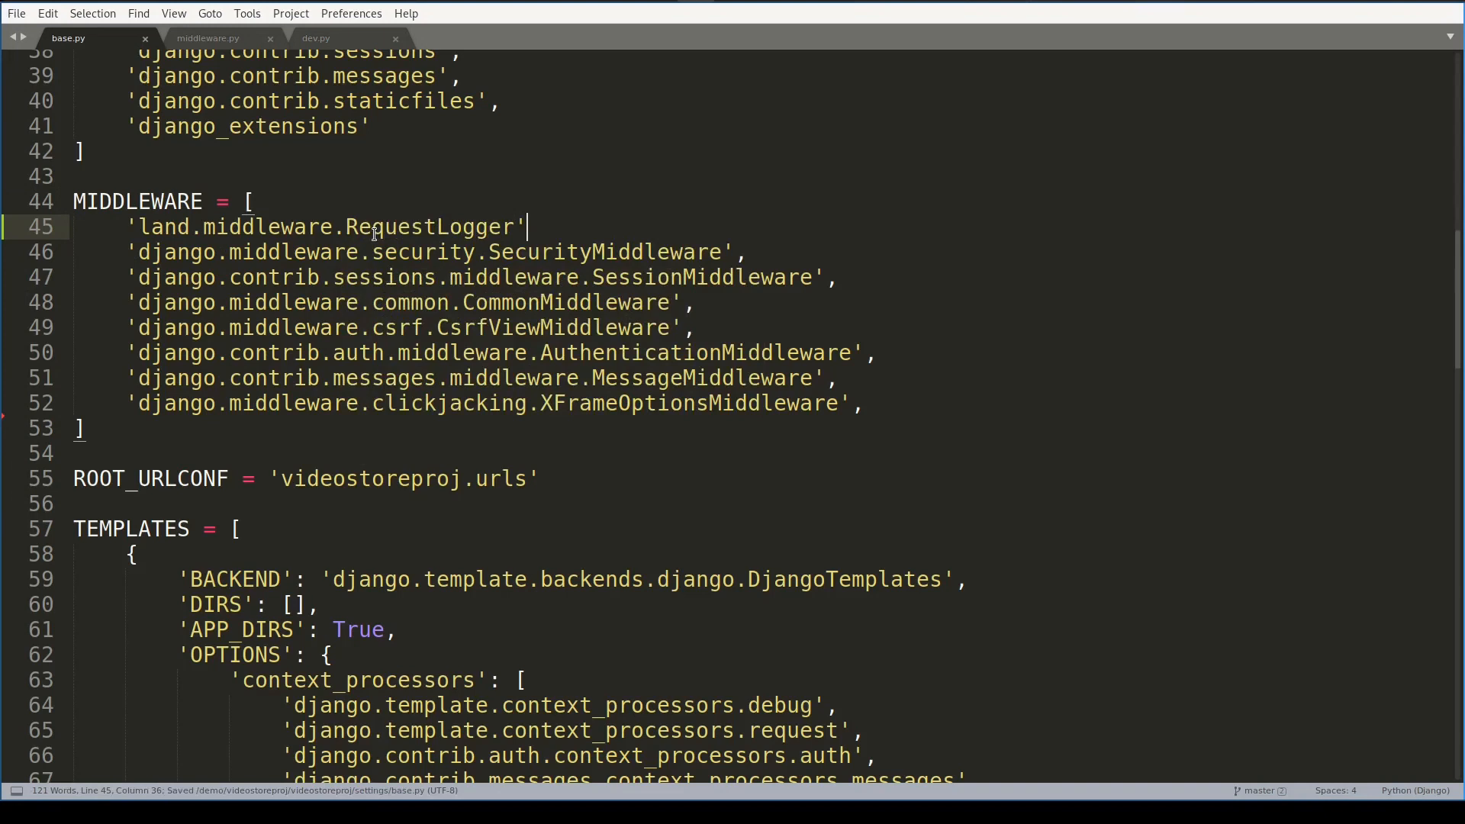
{"action": "type", "text": ","}
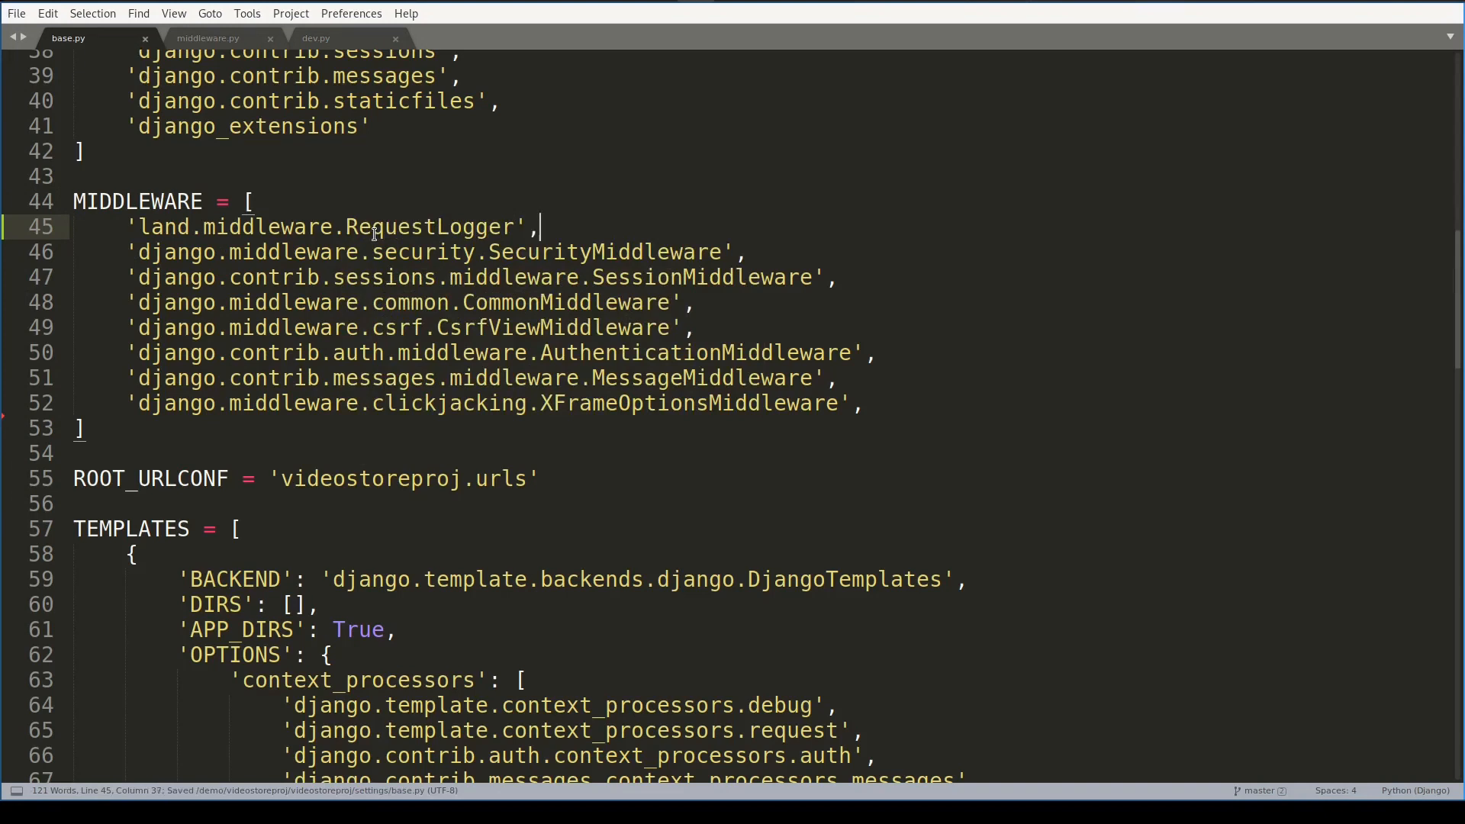
- Bring up dev.py with its LOGGING configuration
{"action": "left_click", "coordinate": [314, 36]}
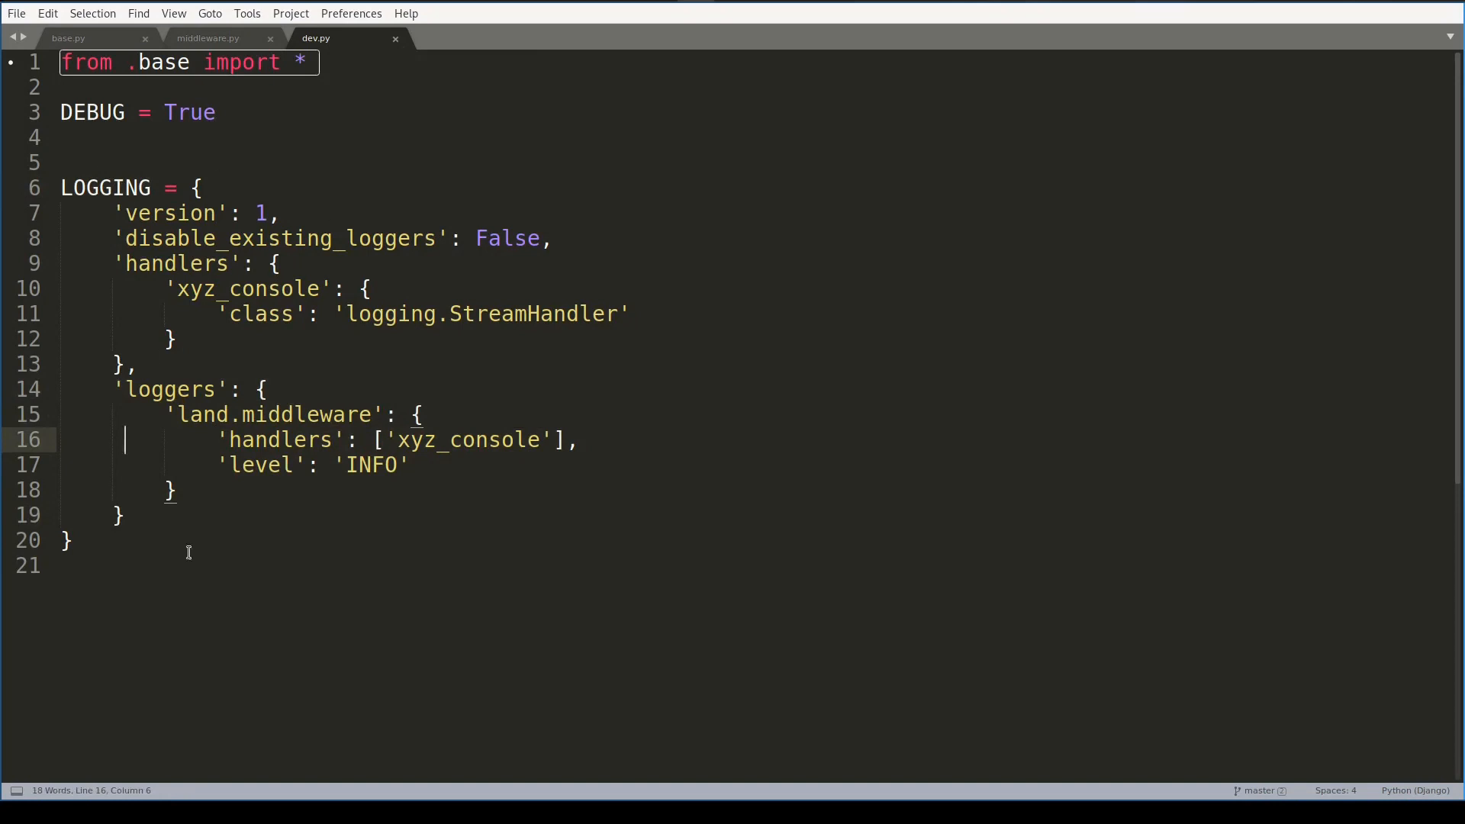
{"action": "left_click", "coordinate": [168, 413]}
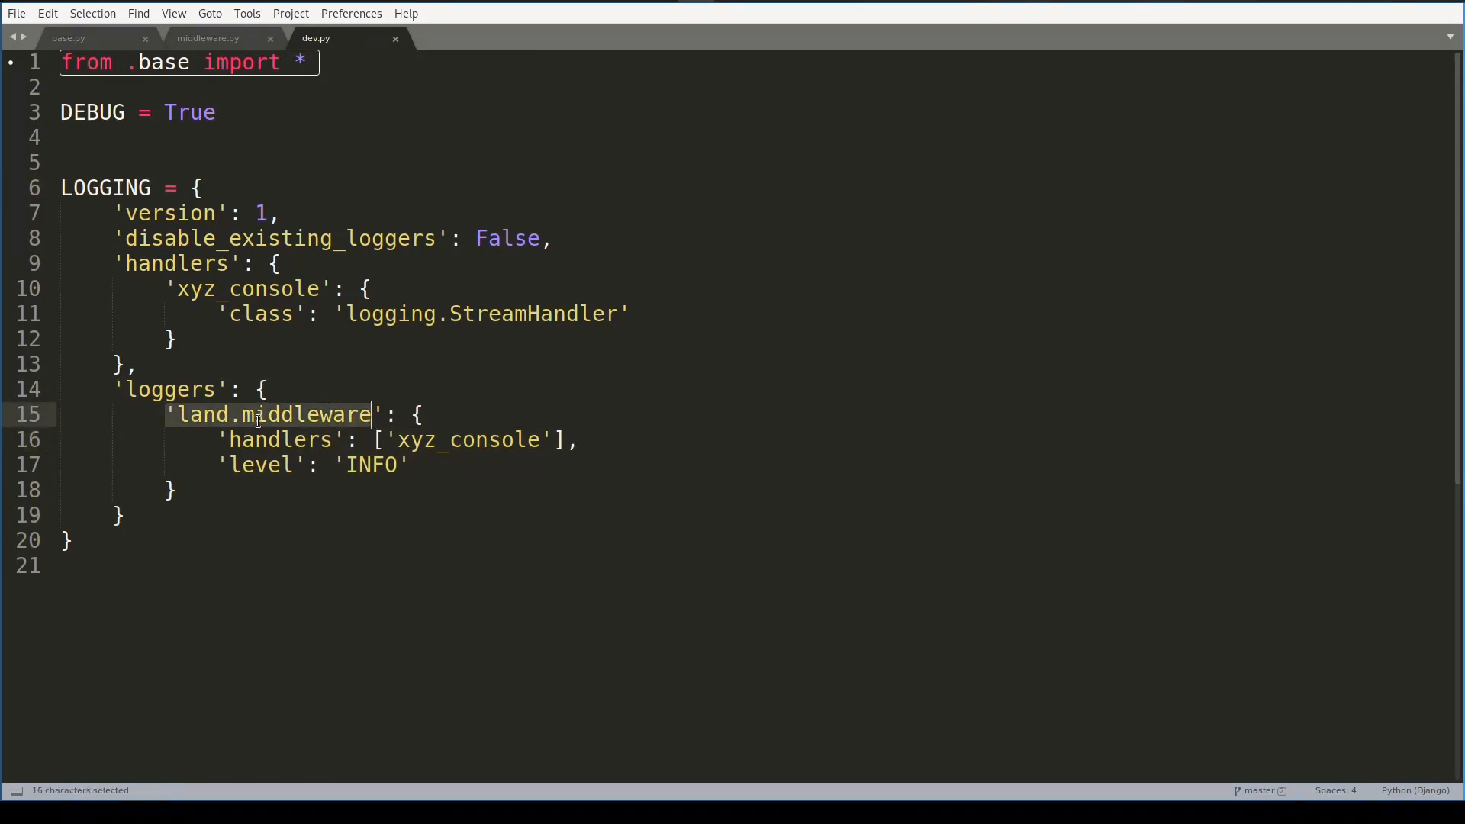
{"action": "mouse_move", "coordinate": [415, 458]}
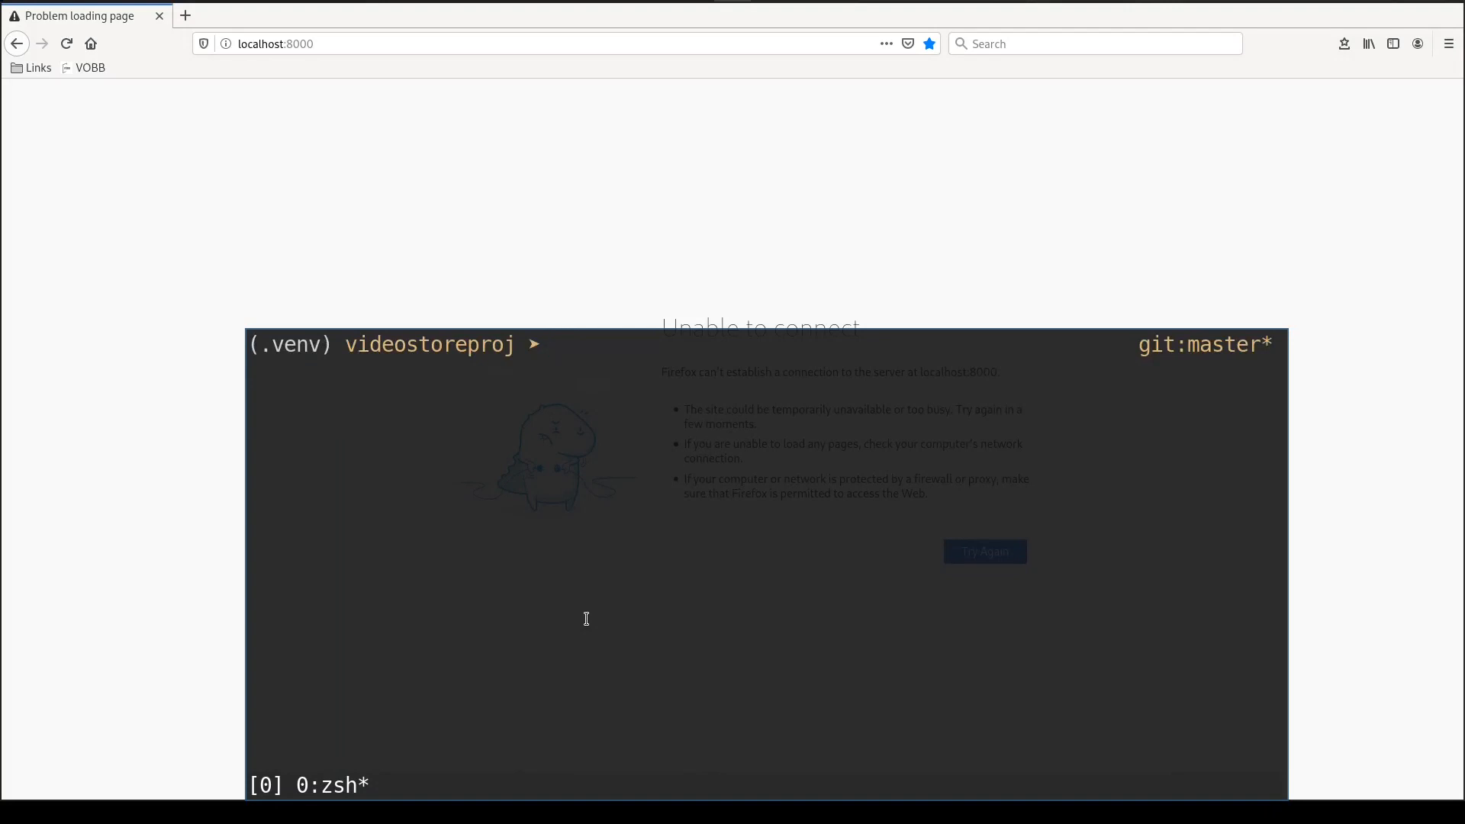
- Run ./manage.py in the zsh terminal to start the server
{"action": "type", "text": "./manage.py"}
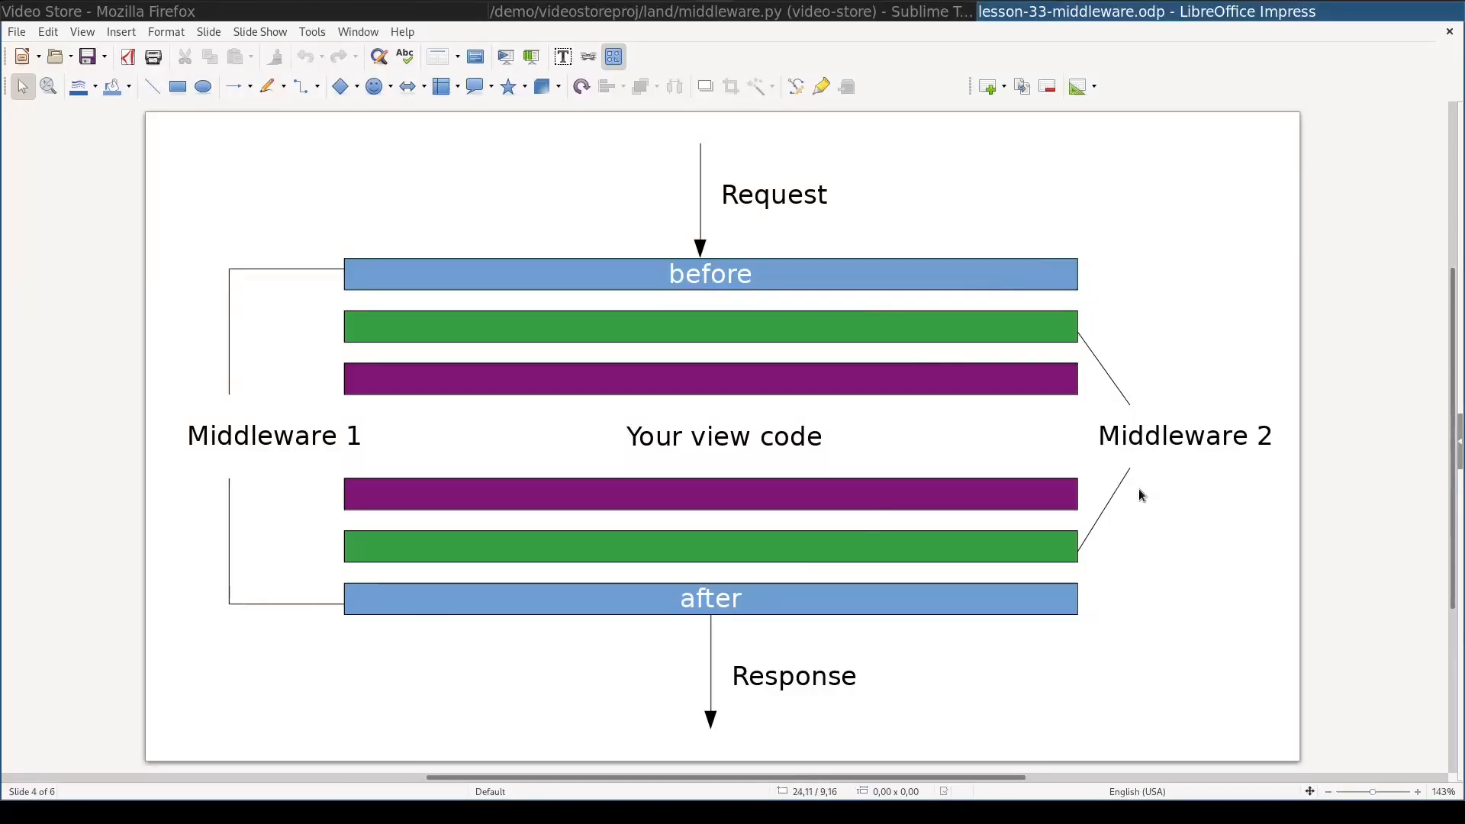
{"action": "mouse_move", "coordinate": [1147, 560]}
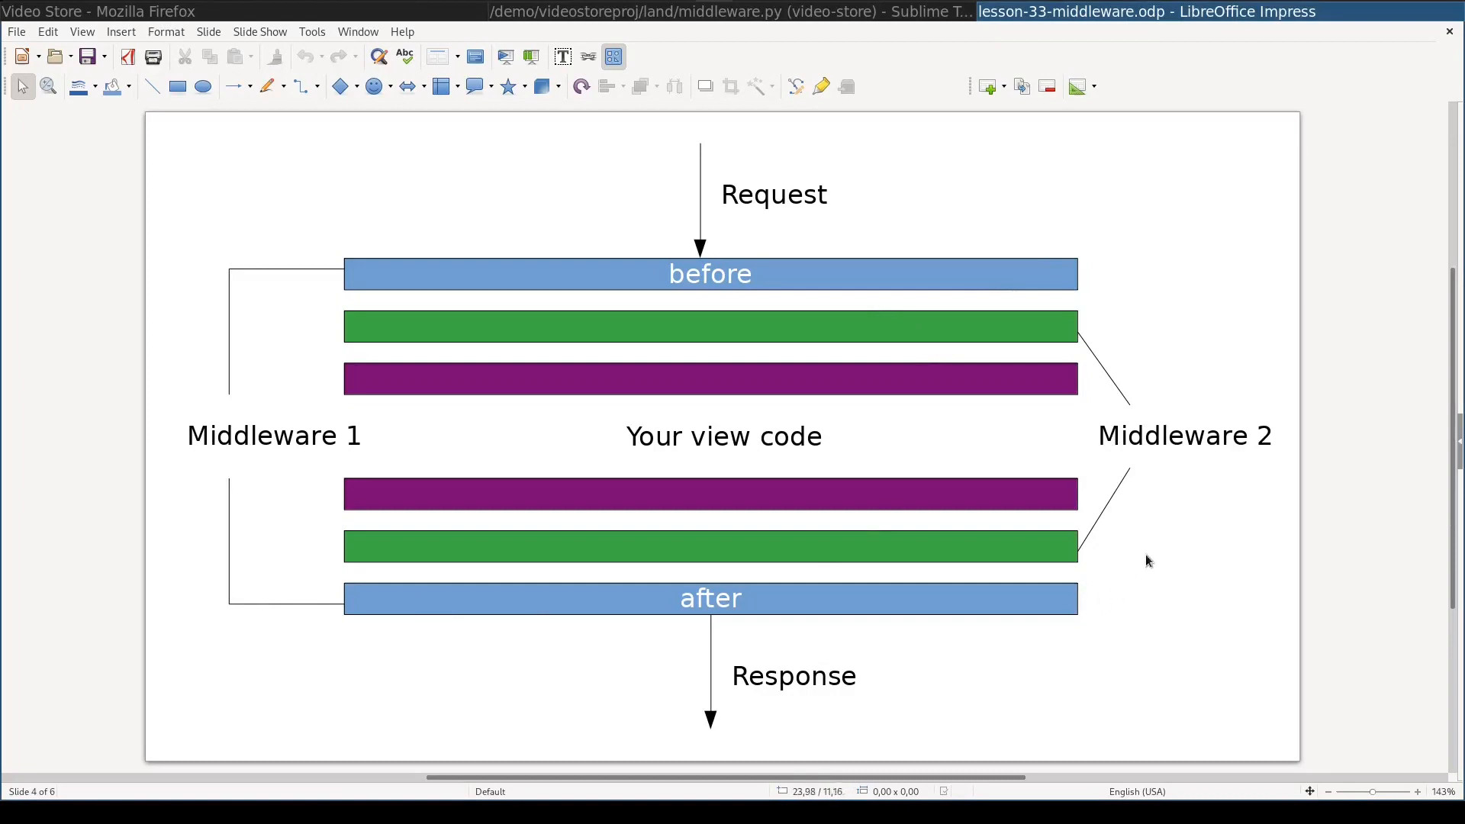
{"action": "mouse_move", "coordinate": [1051, 336]}
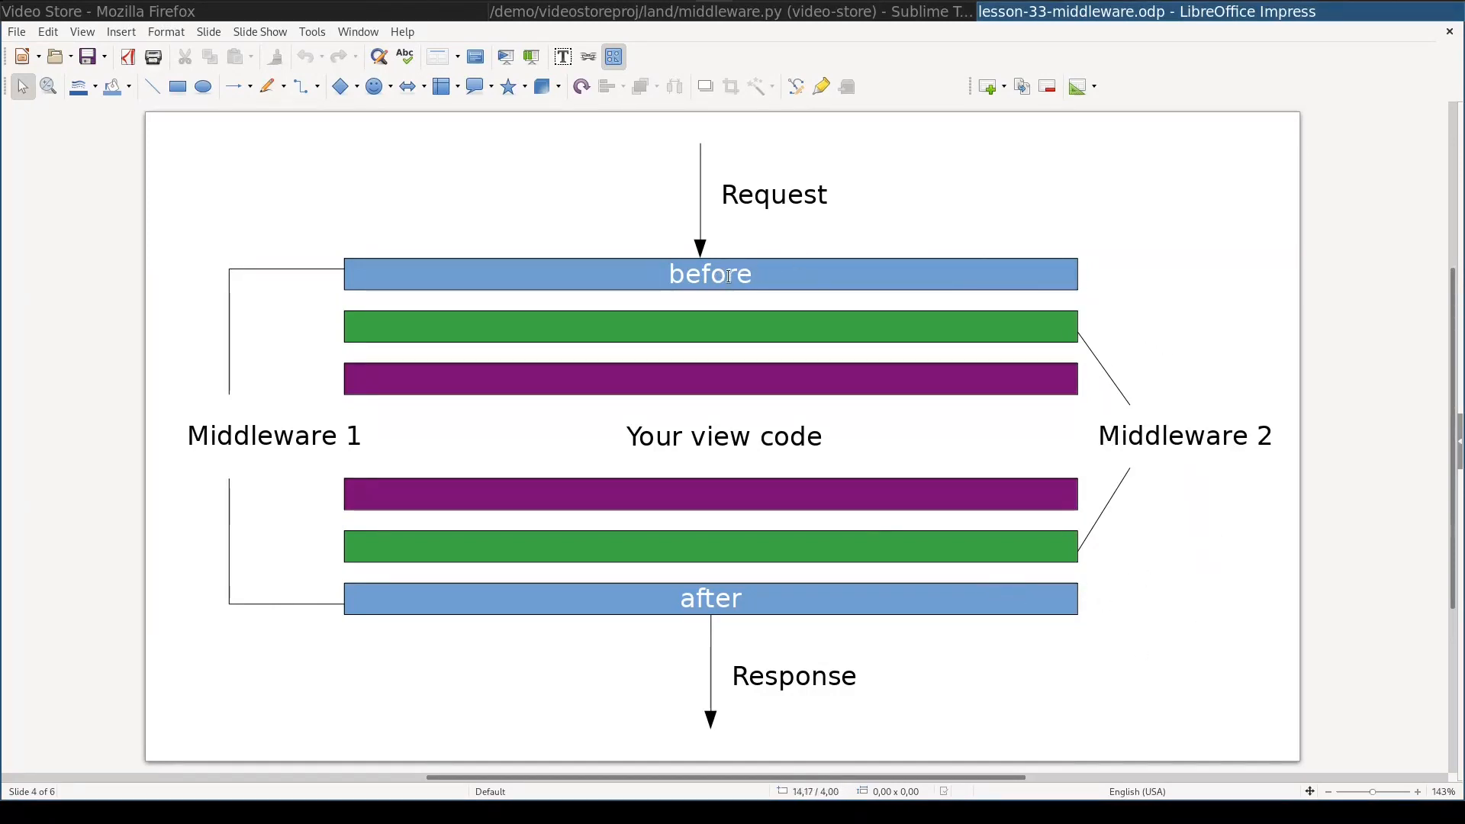
{"action": "mouse_move", "coordinate": [748, 605]}
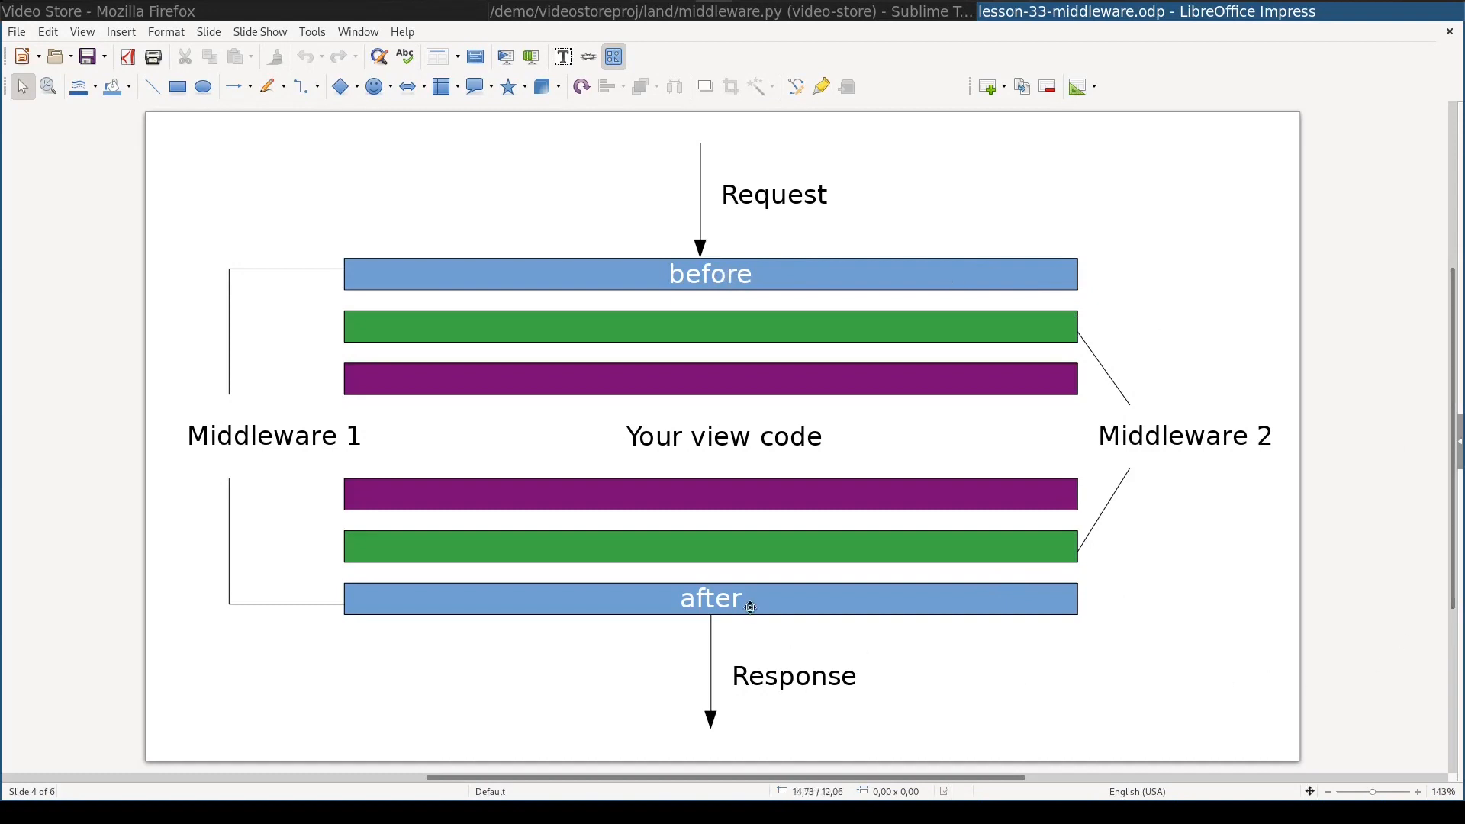
- Switch from the Impress nesting diagram back to middleware.py in Sublime Text
{"action": "left_click", "coordinate": [729, 11]}
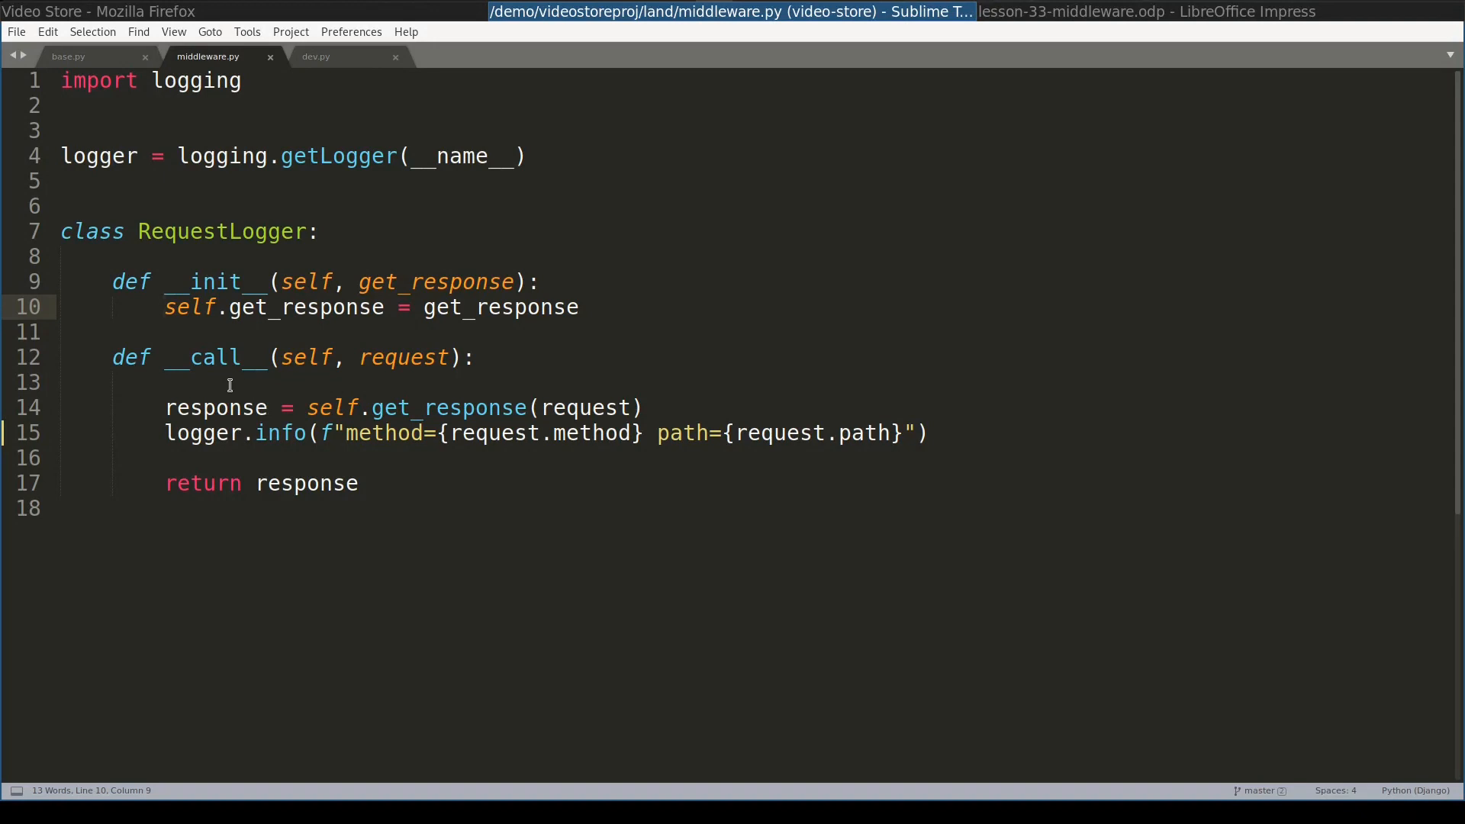
- Log logger.info("BEFORE") and logger.info("AFTER") around the get_response call
{"action": "type", "text": "logger.info(\"BEFORE\")"}
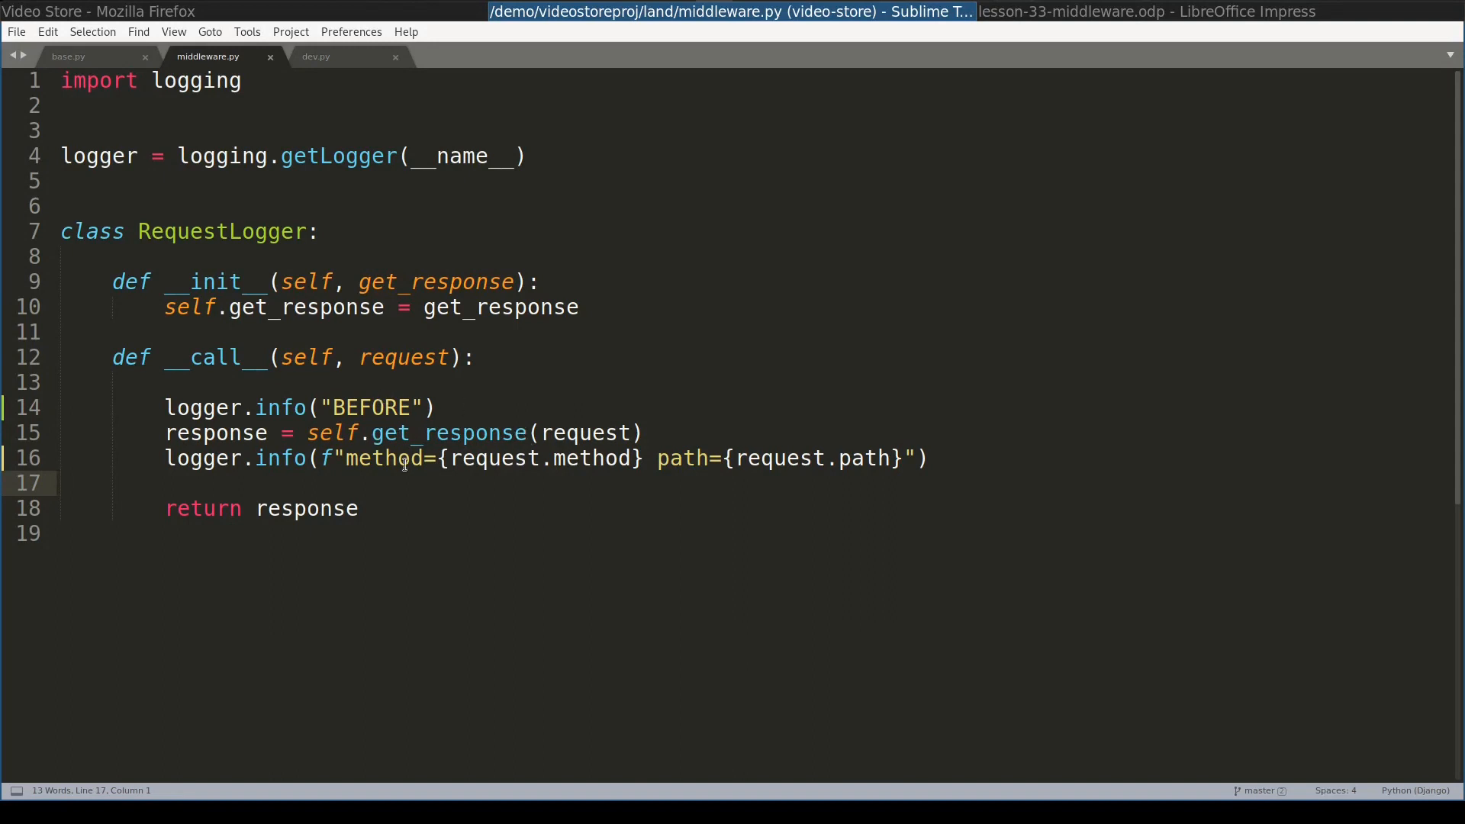
{"action": "left_click", "coordinate": [655, 432]}
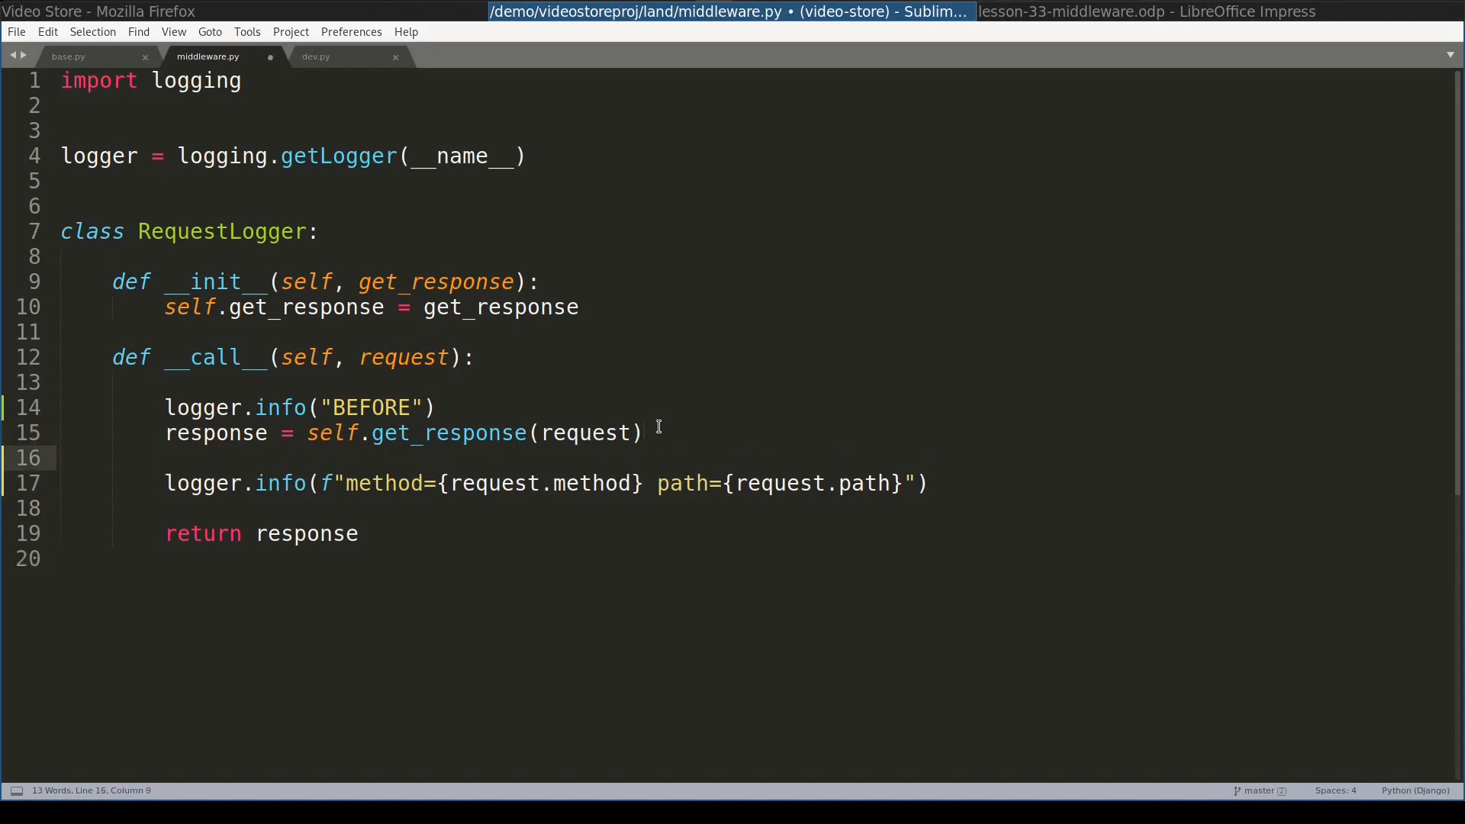
{"action": "type", "text": "logger.info(\"AFTER\")"}
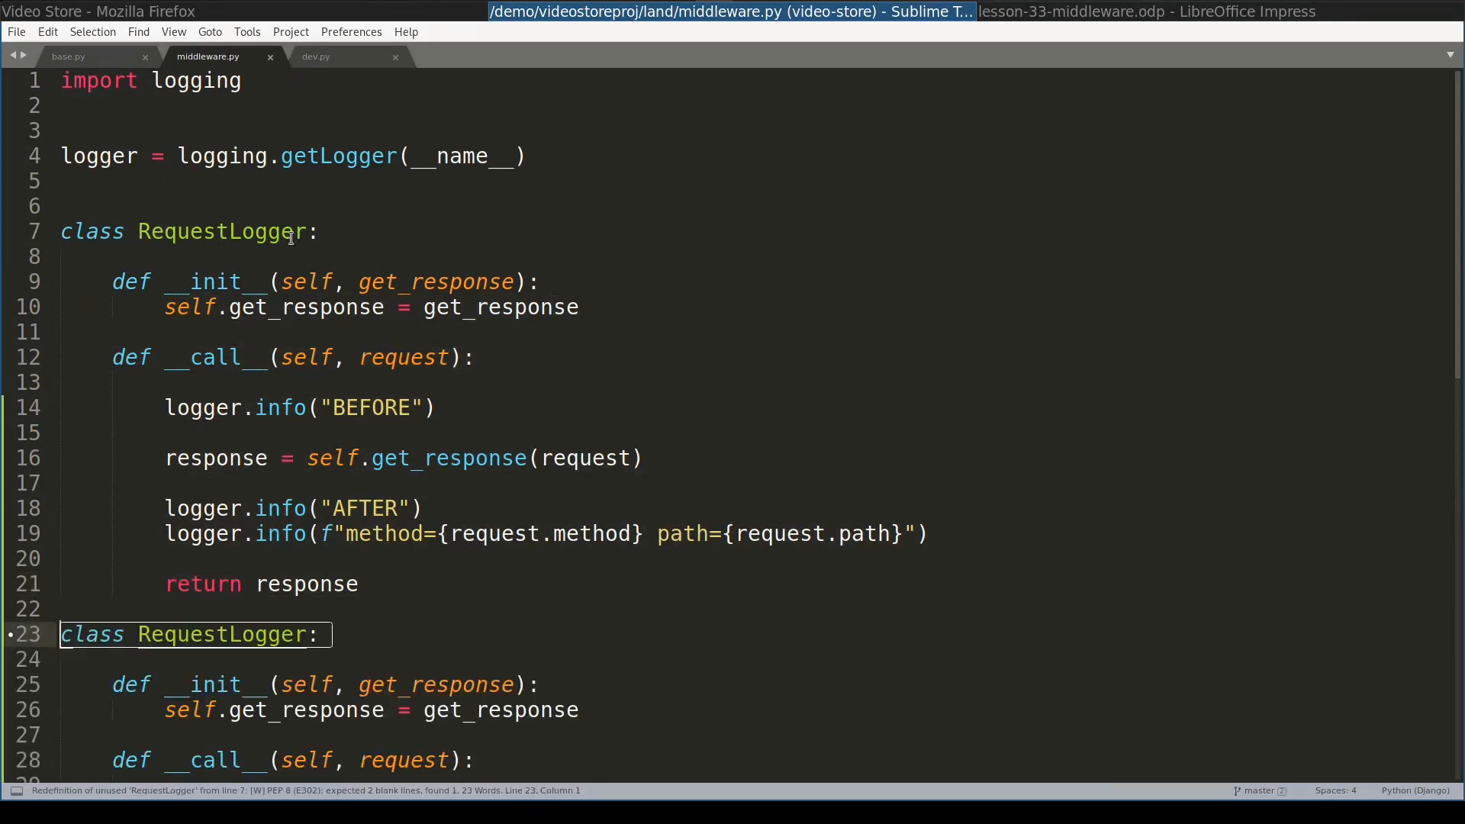
- Rename to RequestLogger1 with RL1-tagged messages and delete the method/path logging line
{"action": "type", "text": "1"}
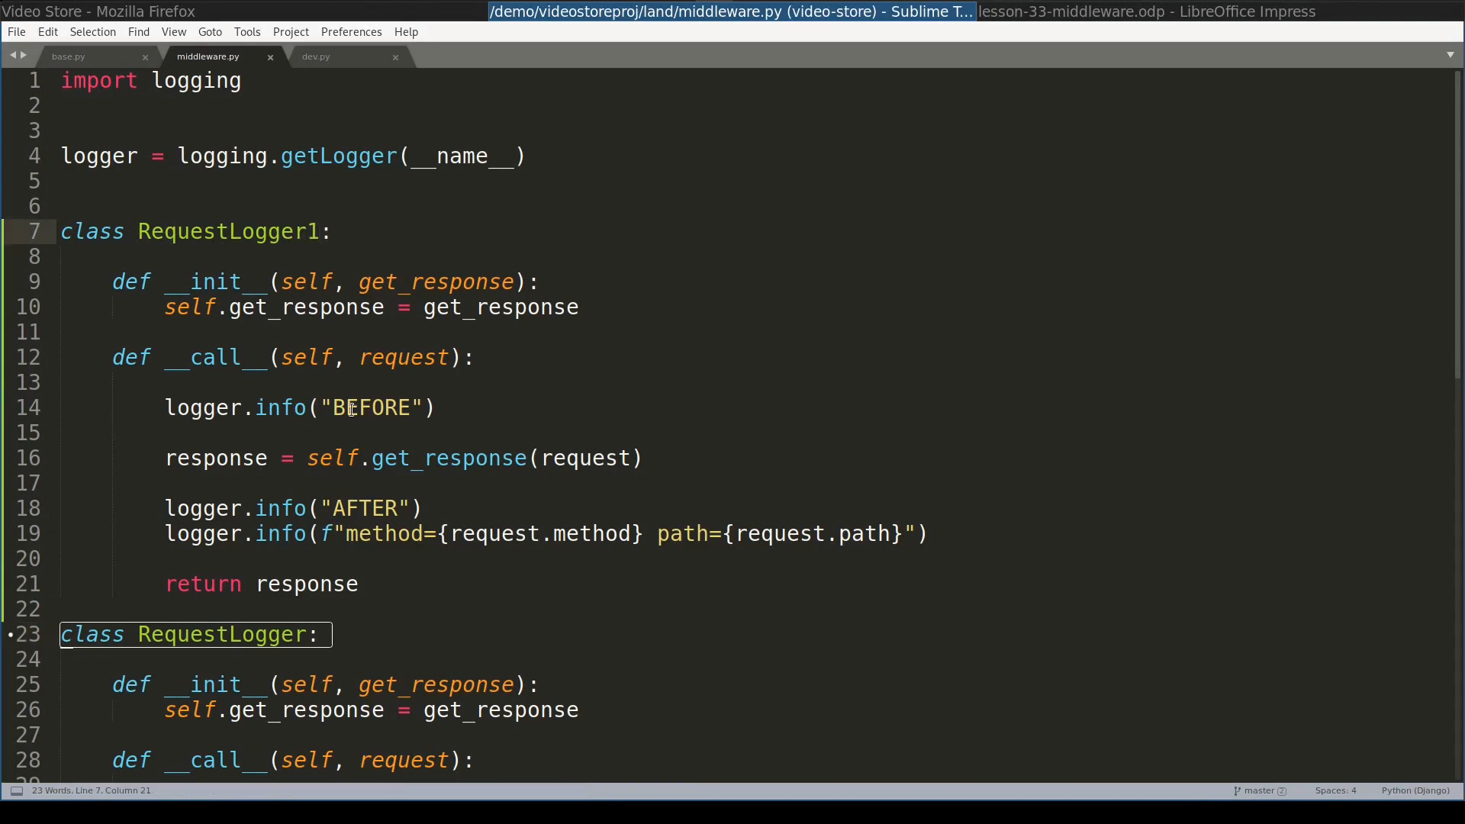
{"action": "left_click", "coordinate": [411, 407]}
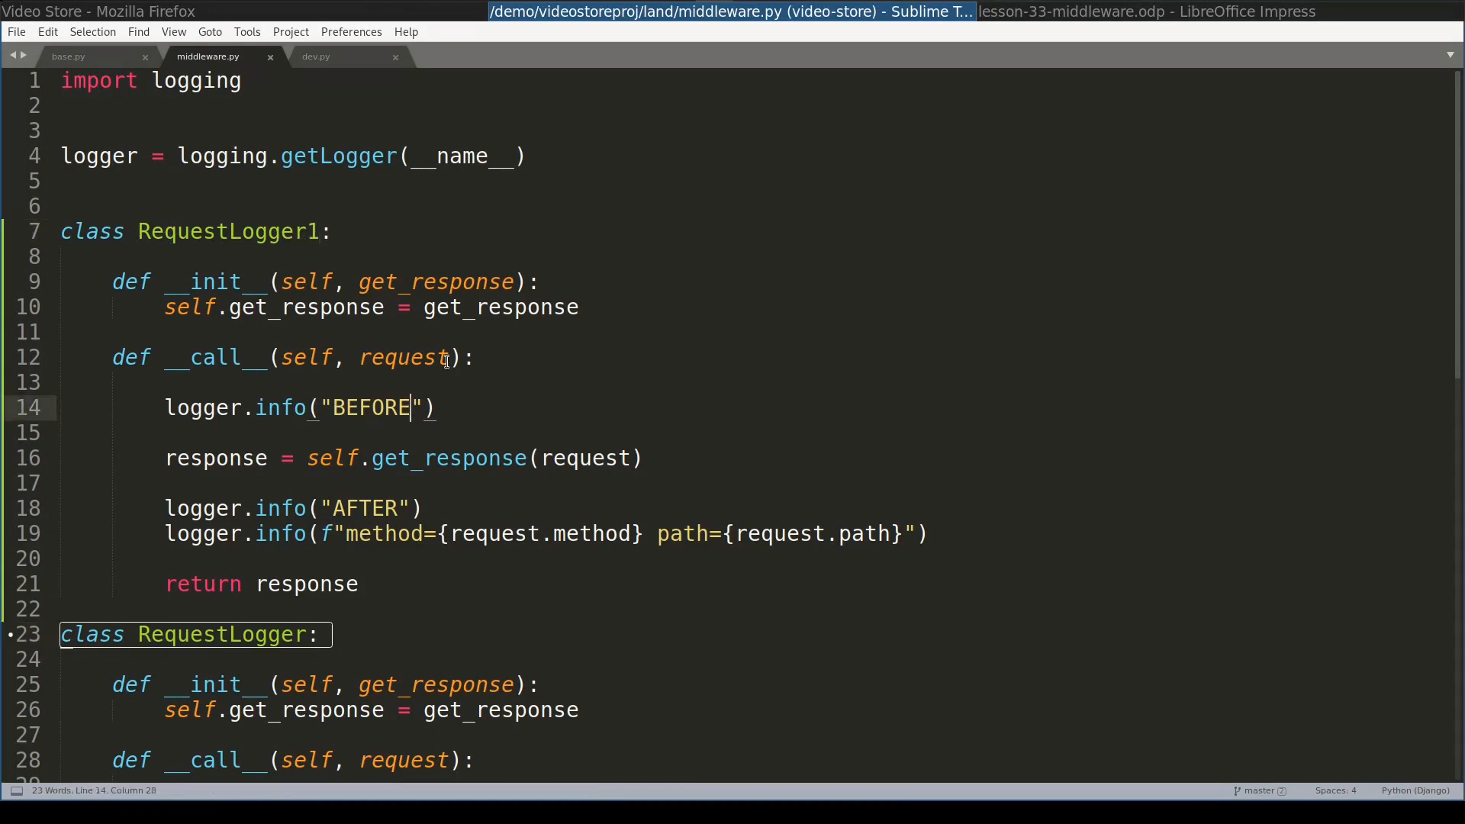
{"action": "type", "text": "RL1"}
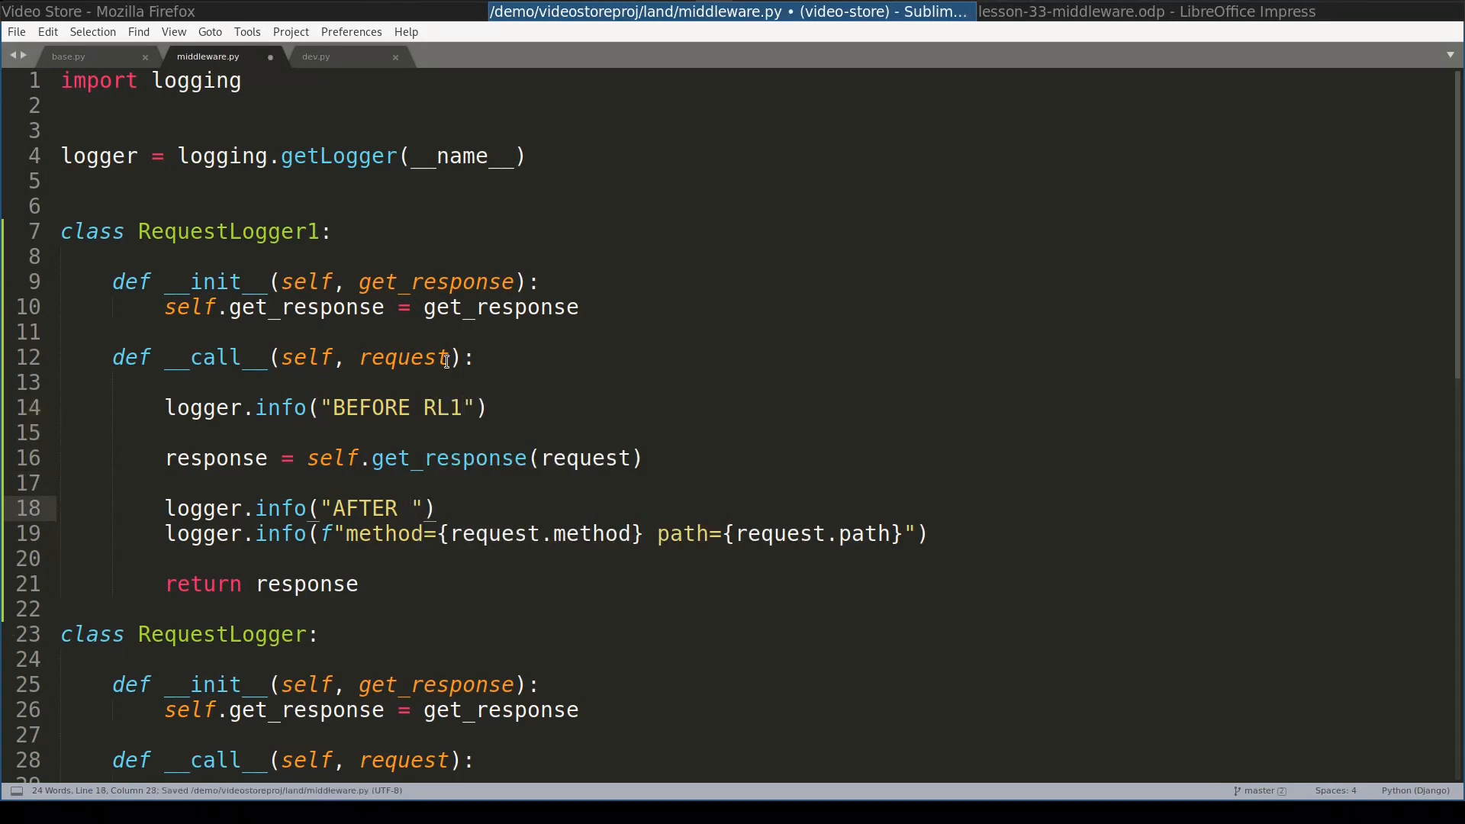
{"action": "type", "text": "RL1"}
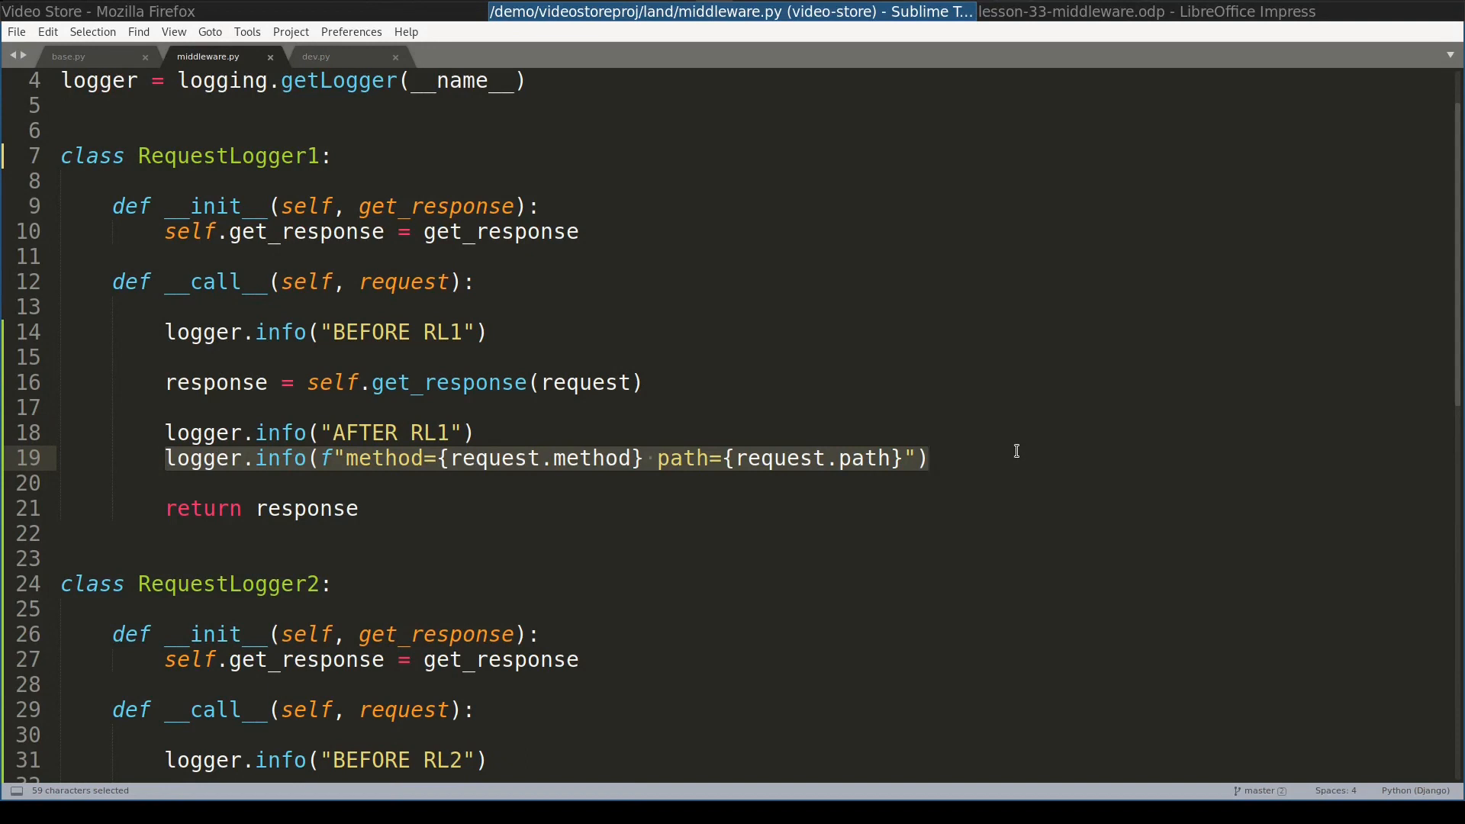
{"action": "key", "text": "Delete"}
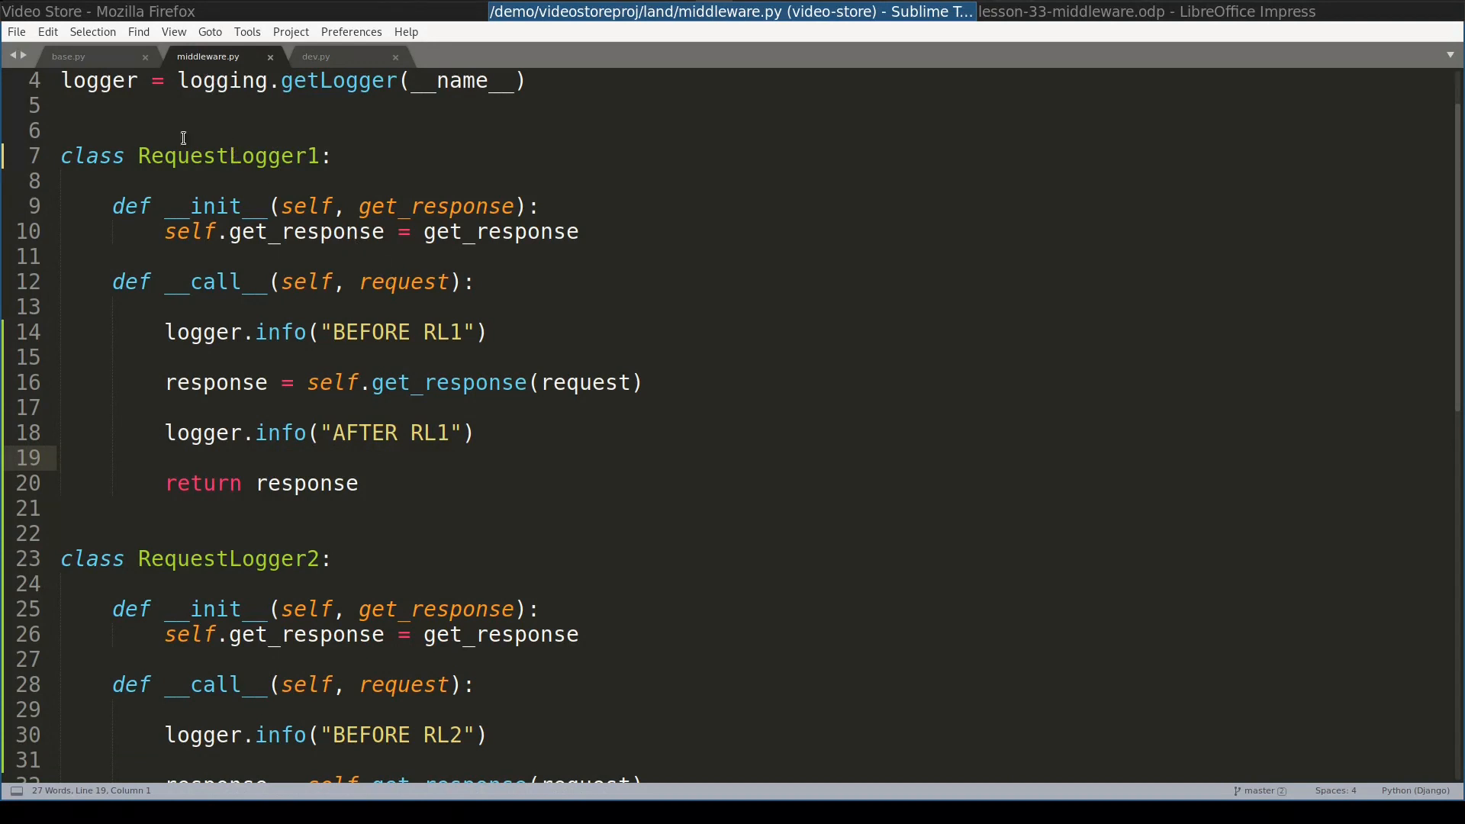
- Add 'land.middleware.RequestLogger2', after CsrfViewMiddleware in base.py and save
{"action": "left_click", "coordinate": [69, 57]}
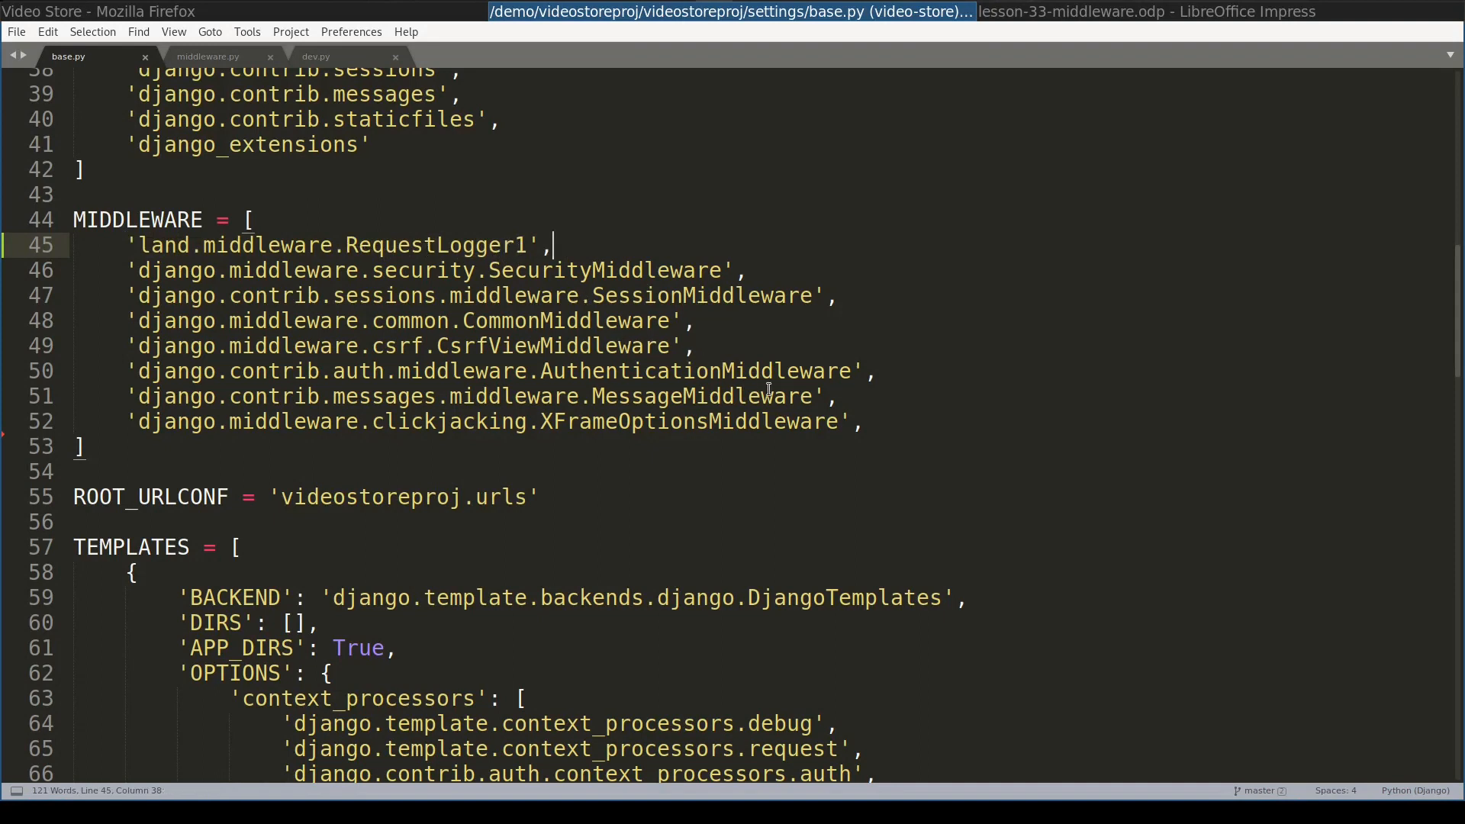
{"action": "left_click", "coordinate": [853, 347]}
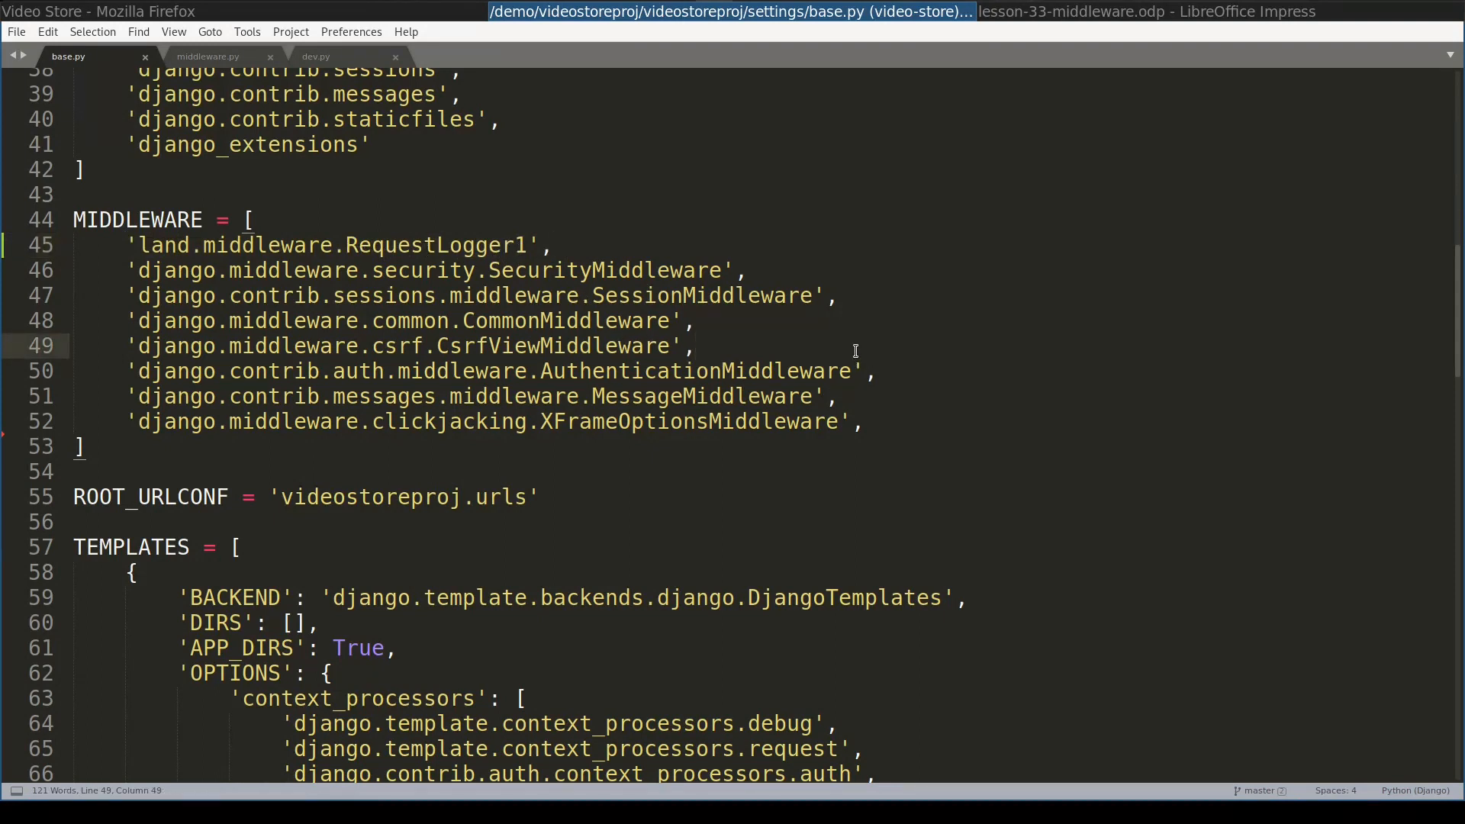
{"action": "type", "text": "'land.middleware.RequestLogger1',"}
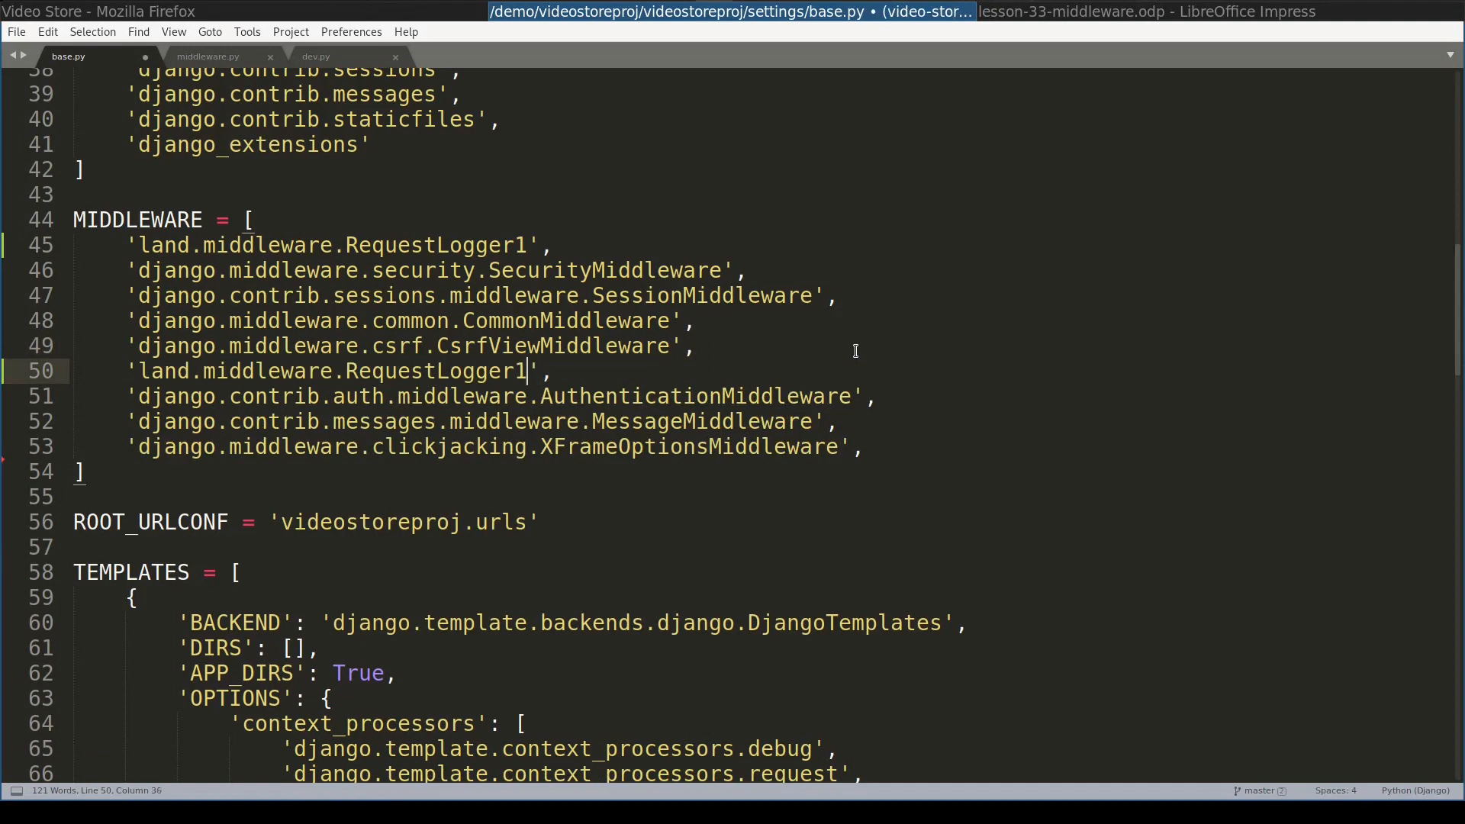
{"action": "type", "text": "2"}
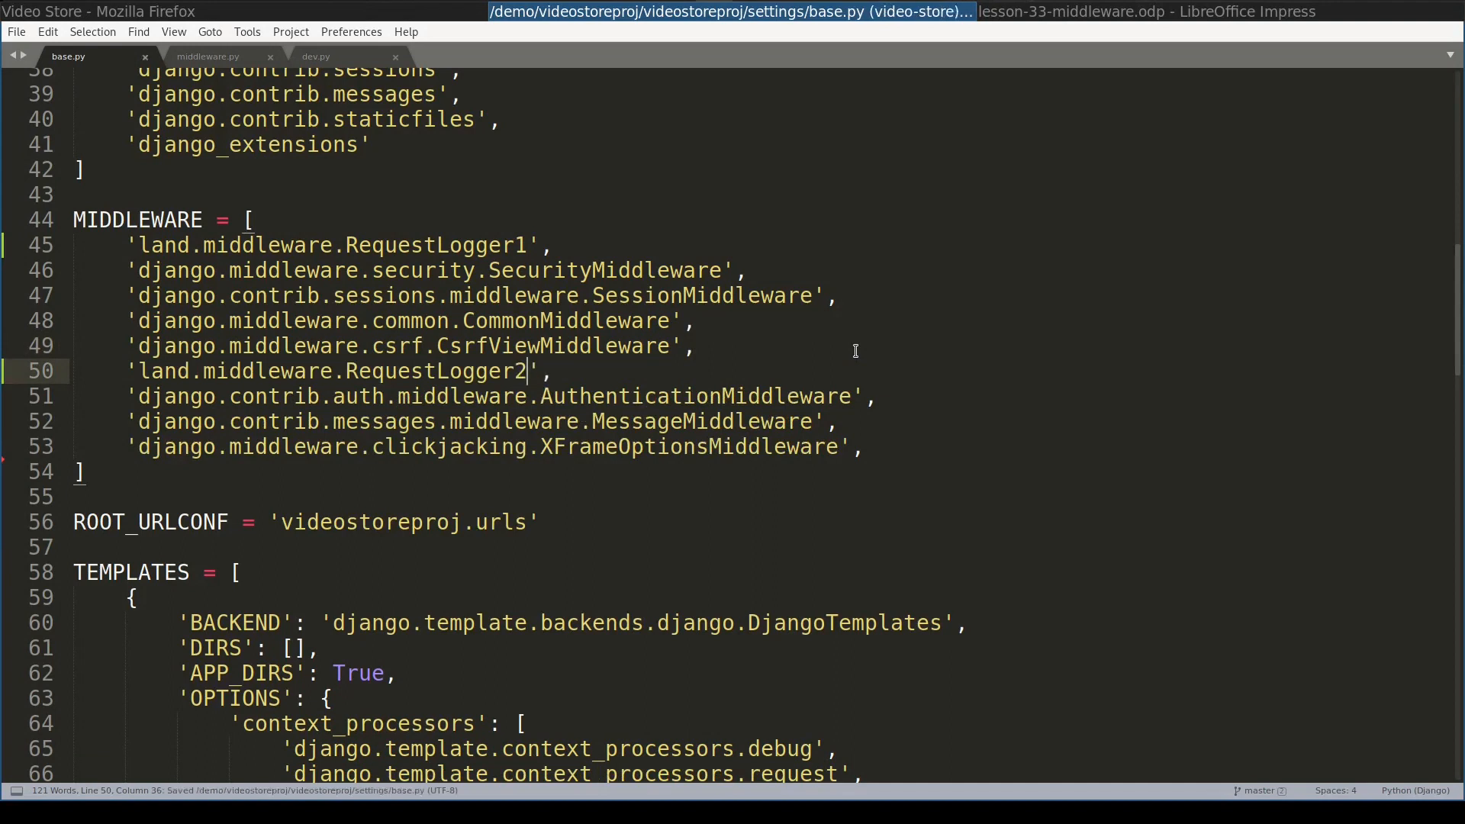
{"action": "mouse_move", "coordinate": [514, 380]}
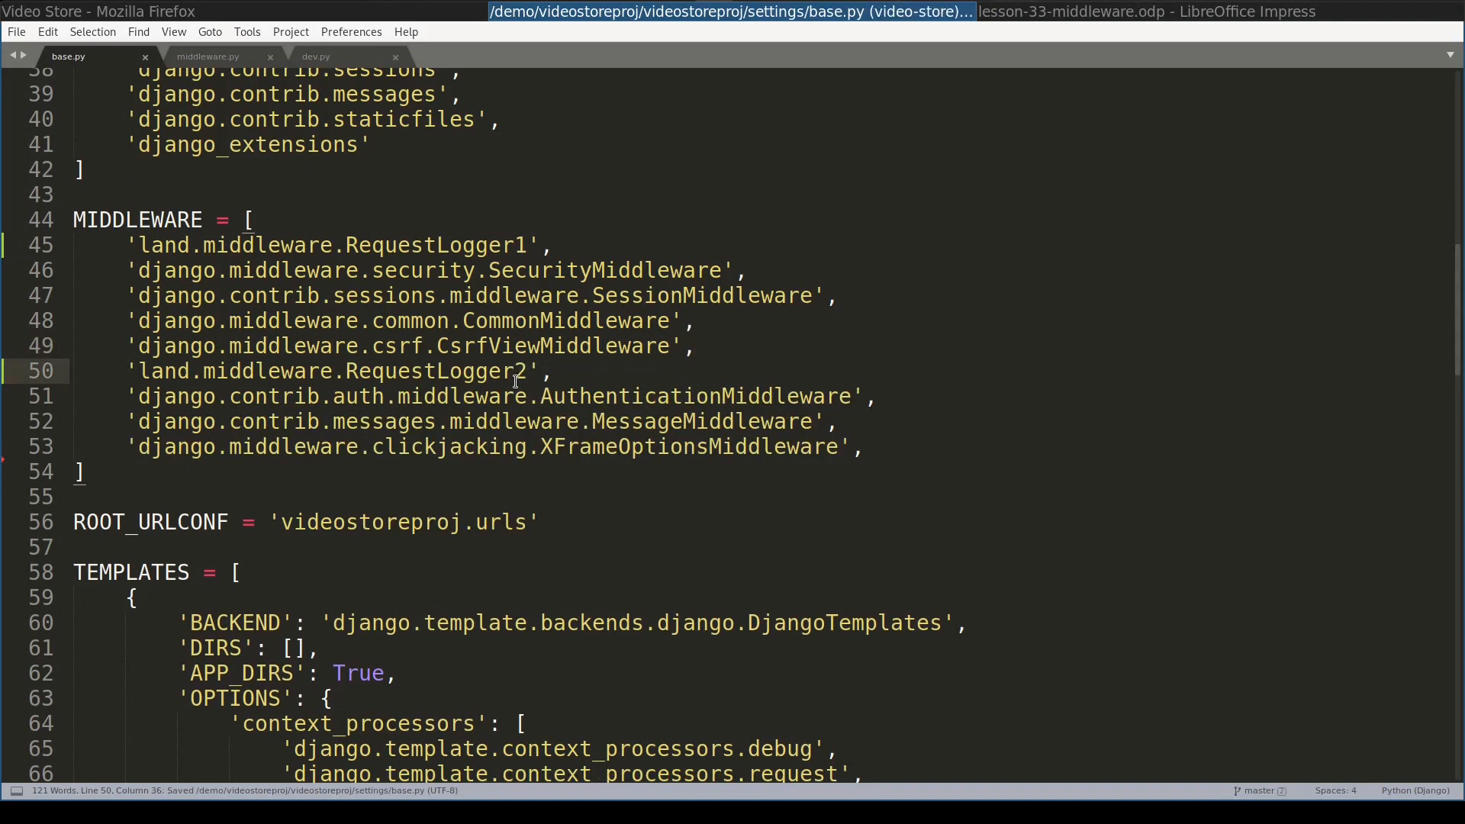
{"action": "double_click", "coordinate": [434, 370]}
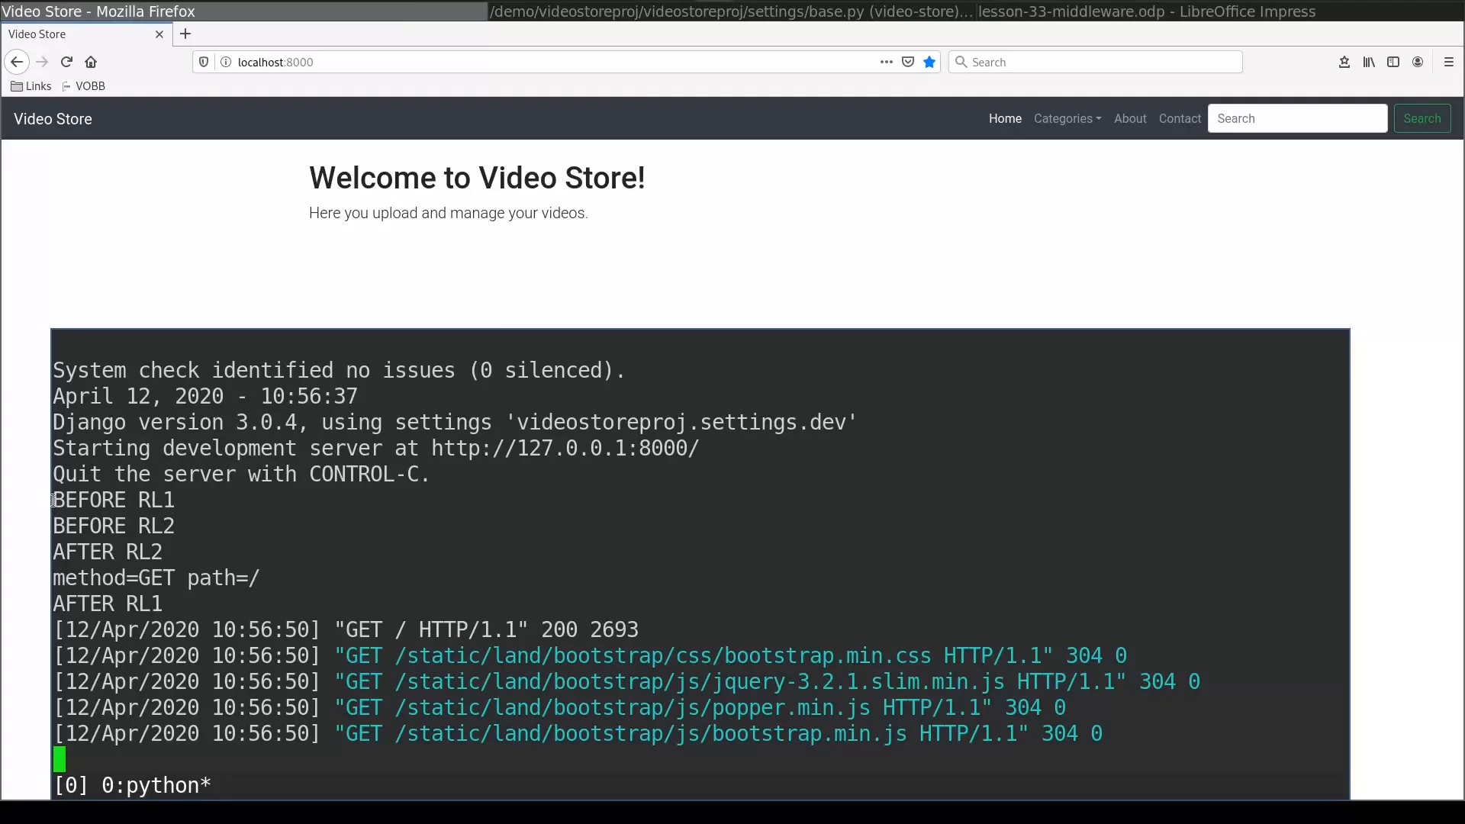
- Review the runserver output showing BEFORE RL1, BEFORE RL2, AFTER RL2, AFTER RL1
{"action": "double_click", "coordinate": [111, 501]}
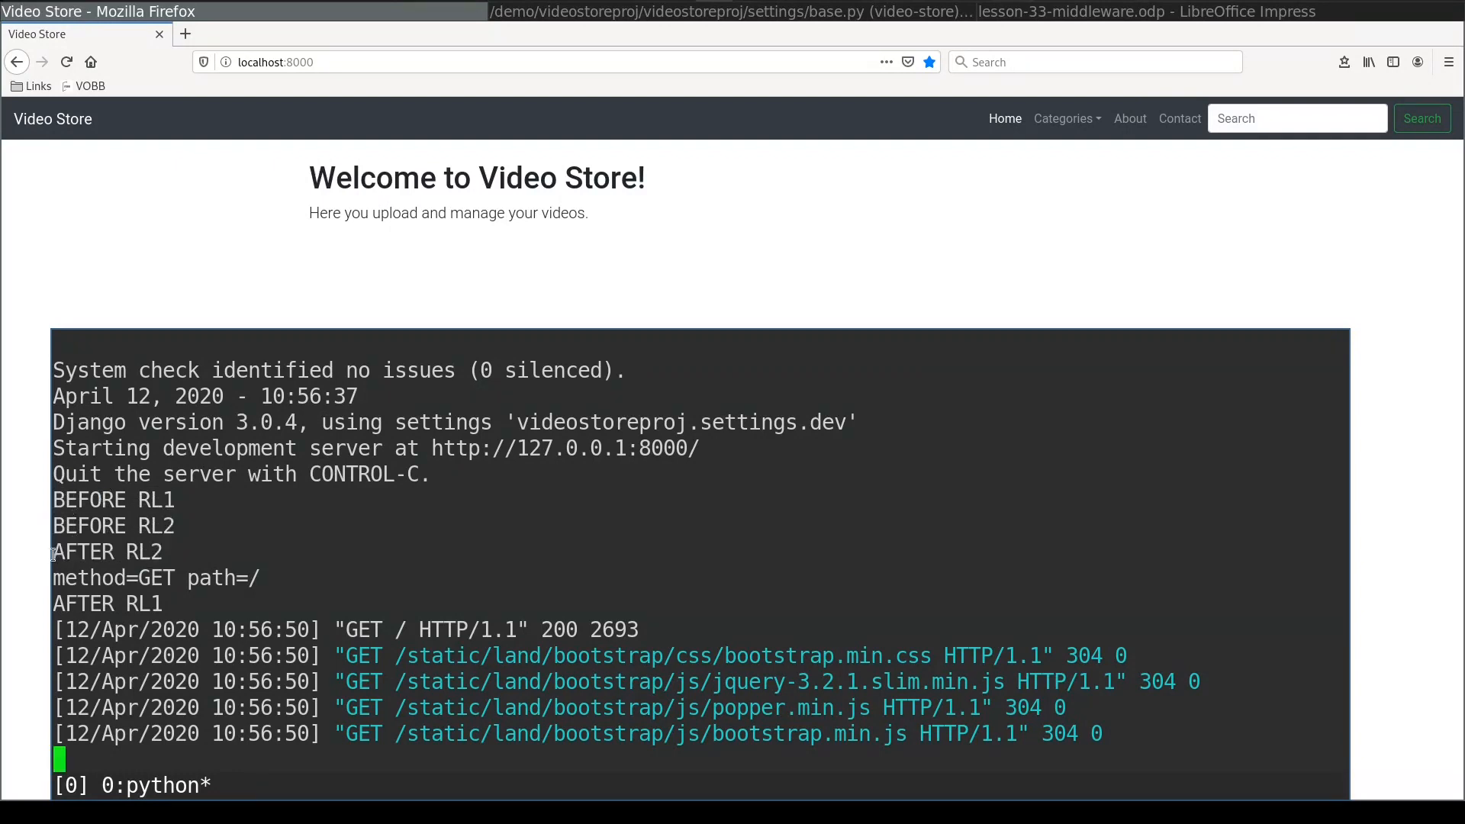
{"action": "double_click", "coordinate": [107, 551]}
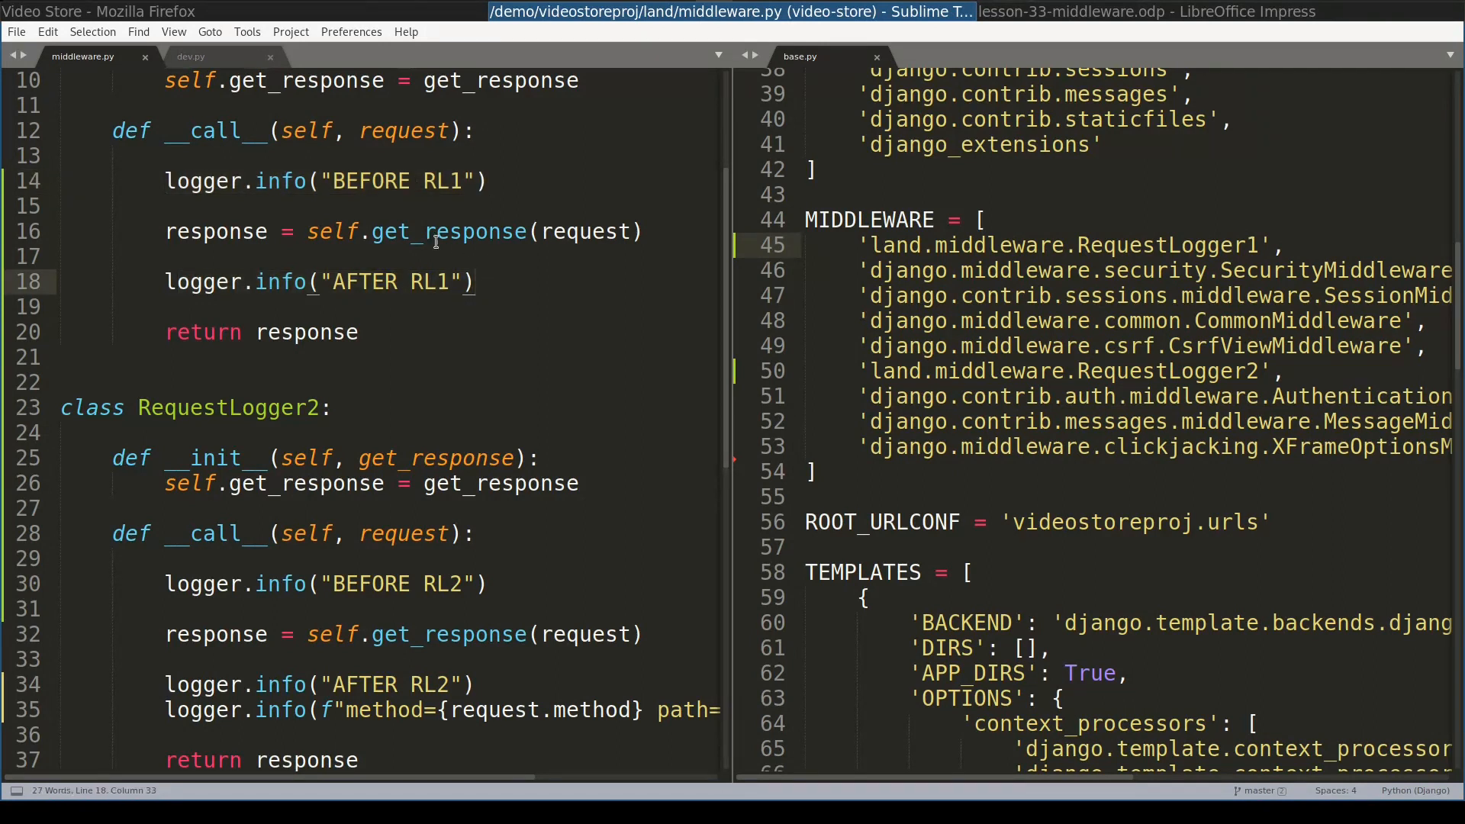
- Reload localhost:8000 in Firefox to log a fresh nested request, then return to the slides
{"action": "left_click", "coordinate": [585, 11]}
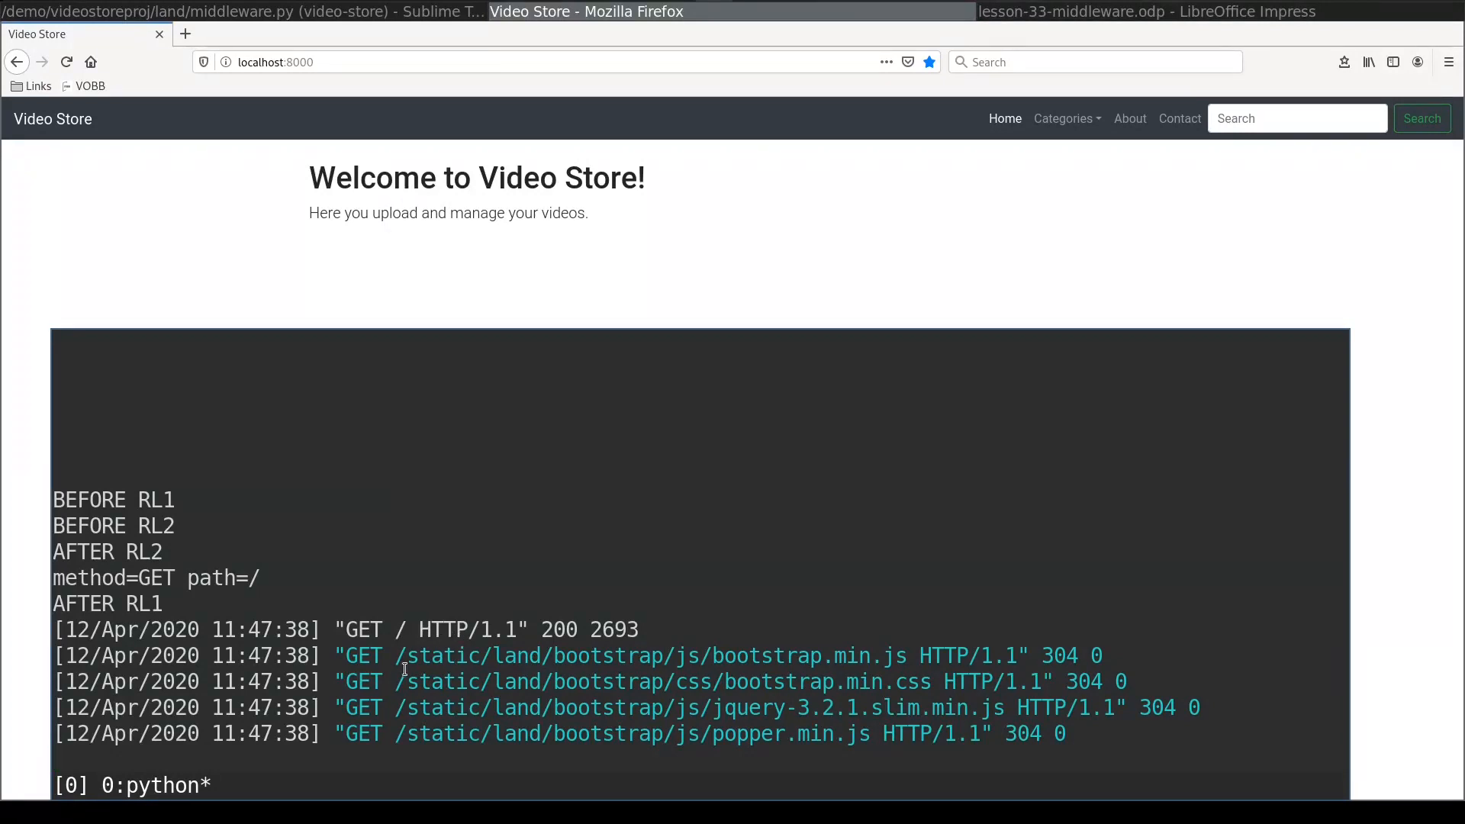
{"action": "mouse_move", "coordinate": [403, 731]}
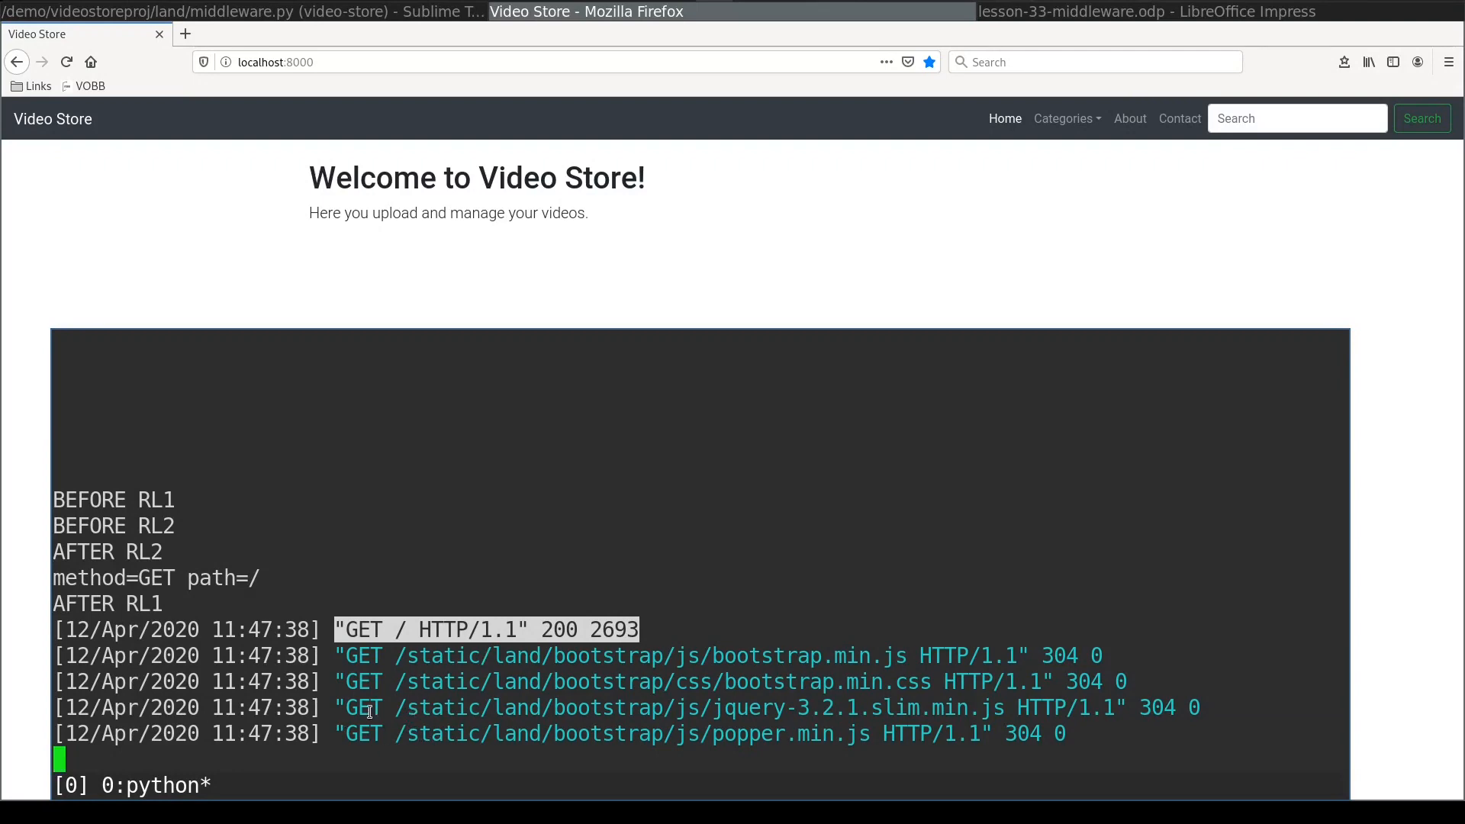
{"action": "left_click", "coordinate": [1145, 11]}
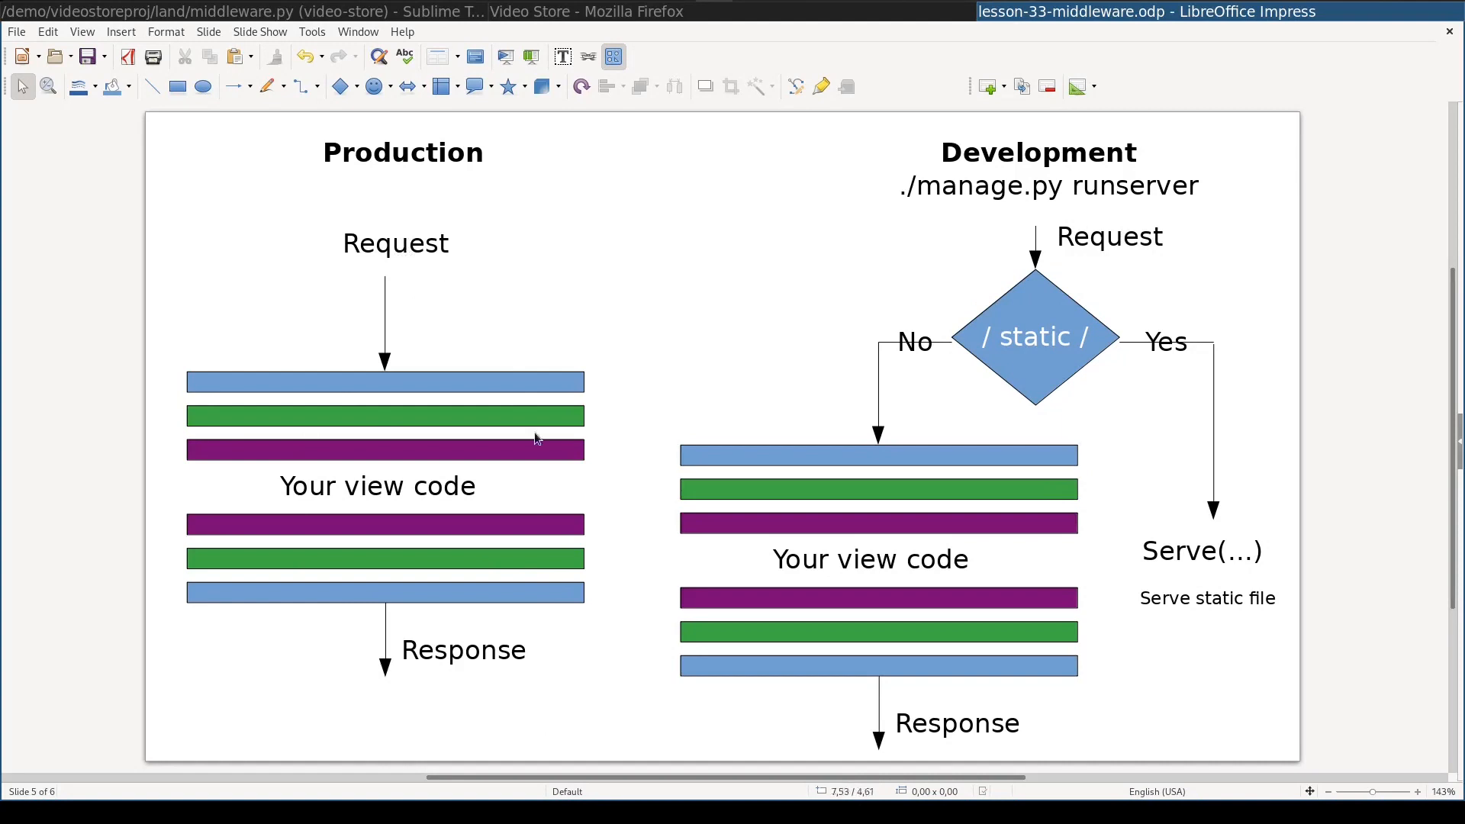
{"action": "mouse_move", "coordinate": [418, 119]}
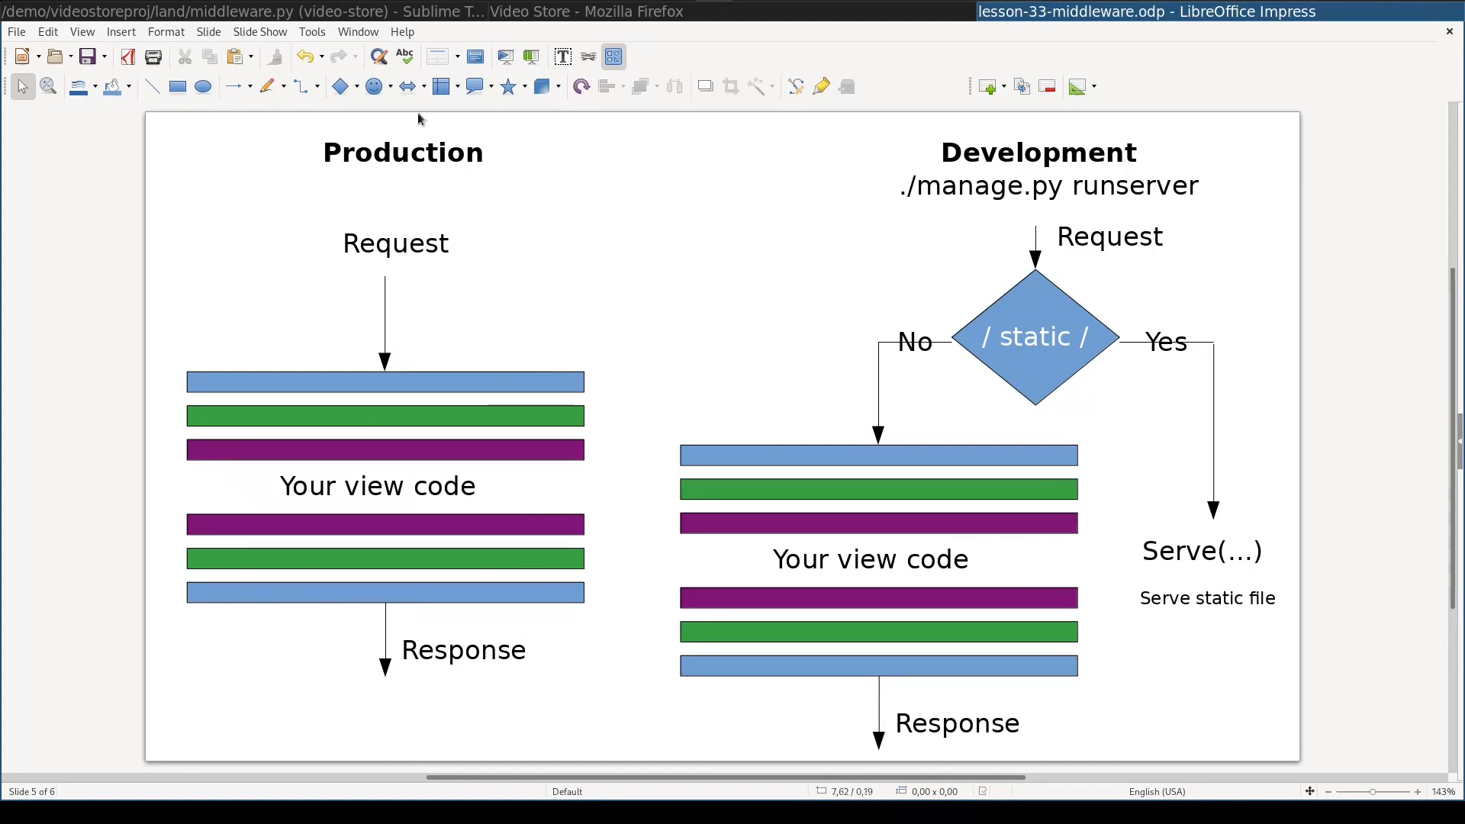
{"action": "mouse_move", "coordinate": [1054, 287]}
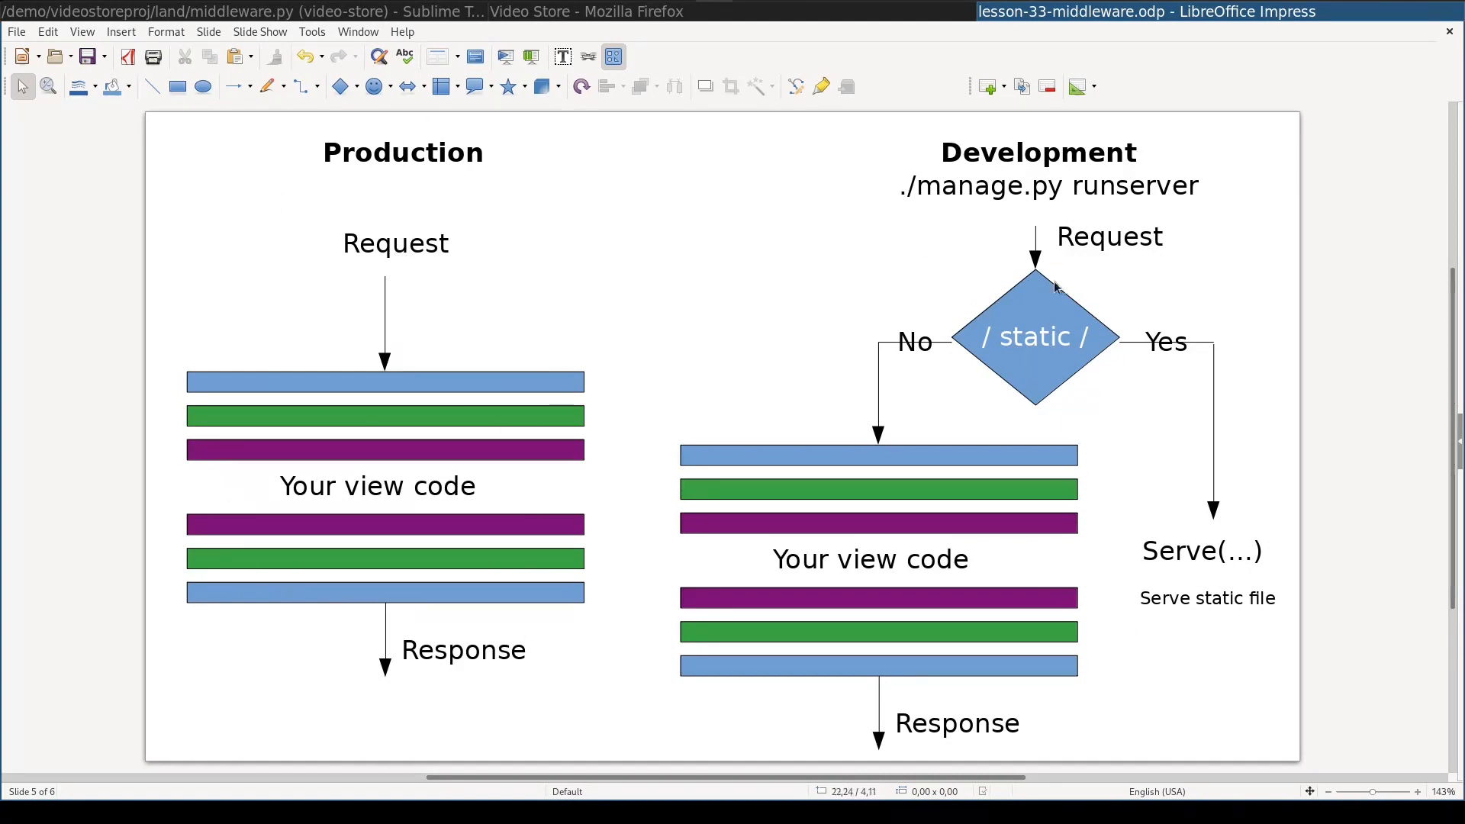
{"action": "mouse_move", "coordinate": [937, 346]}
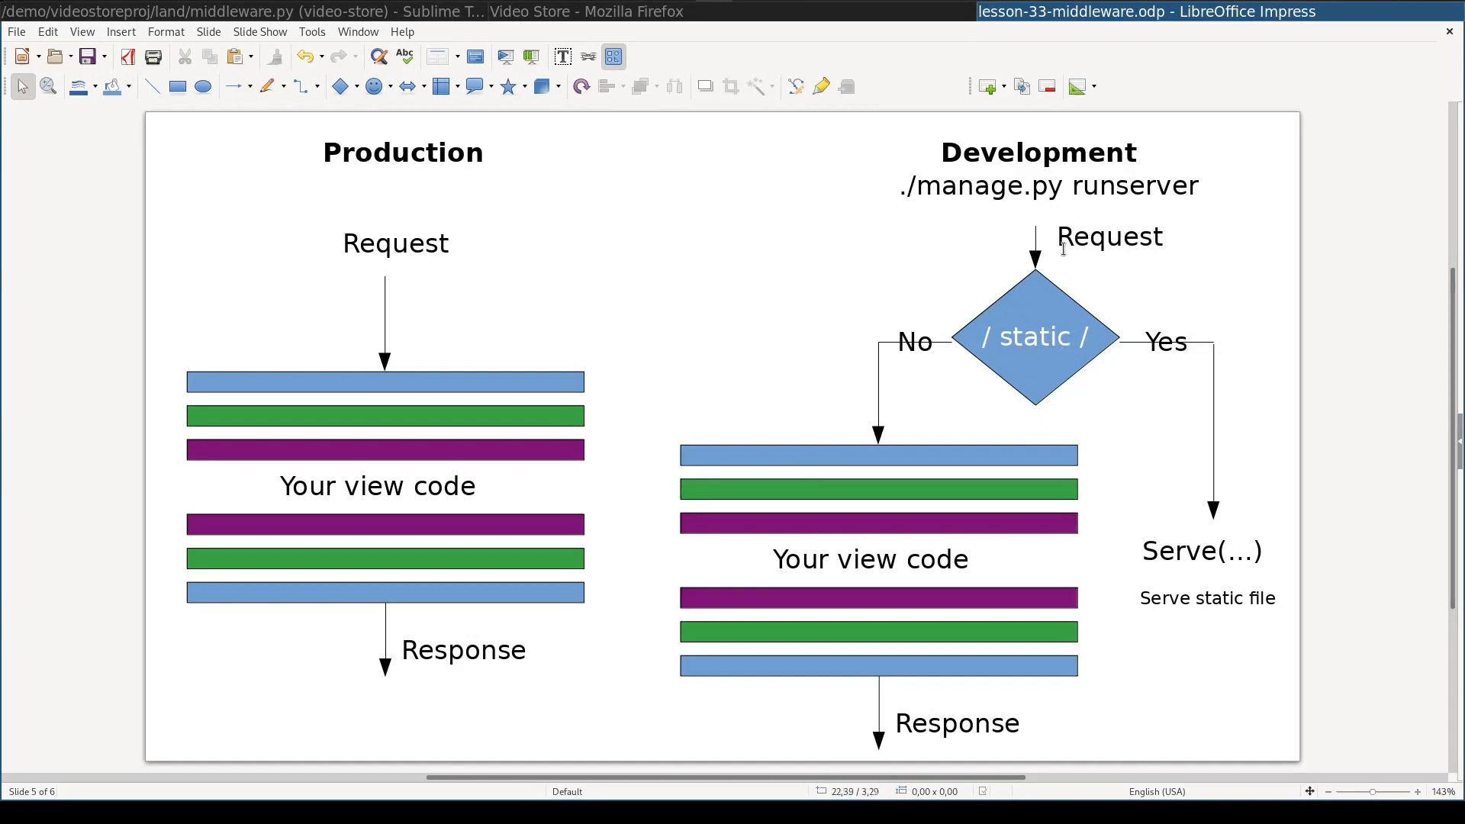
{"action": "mouse_move", "coordinate": [1117, 438]}
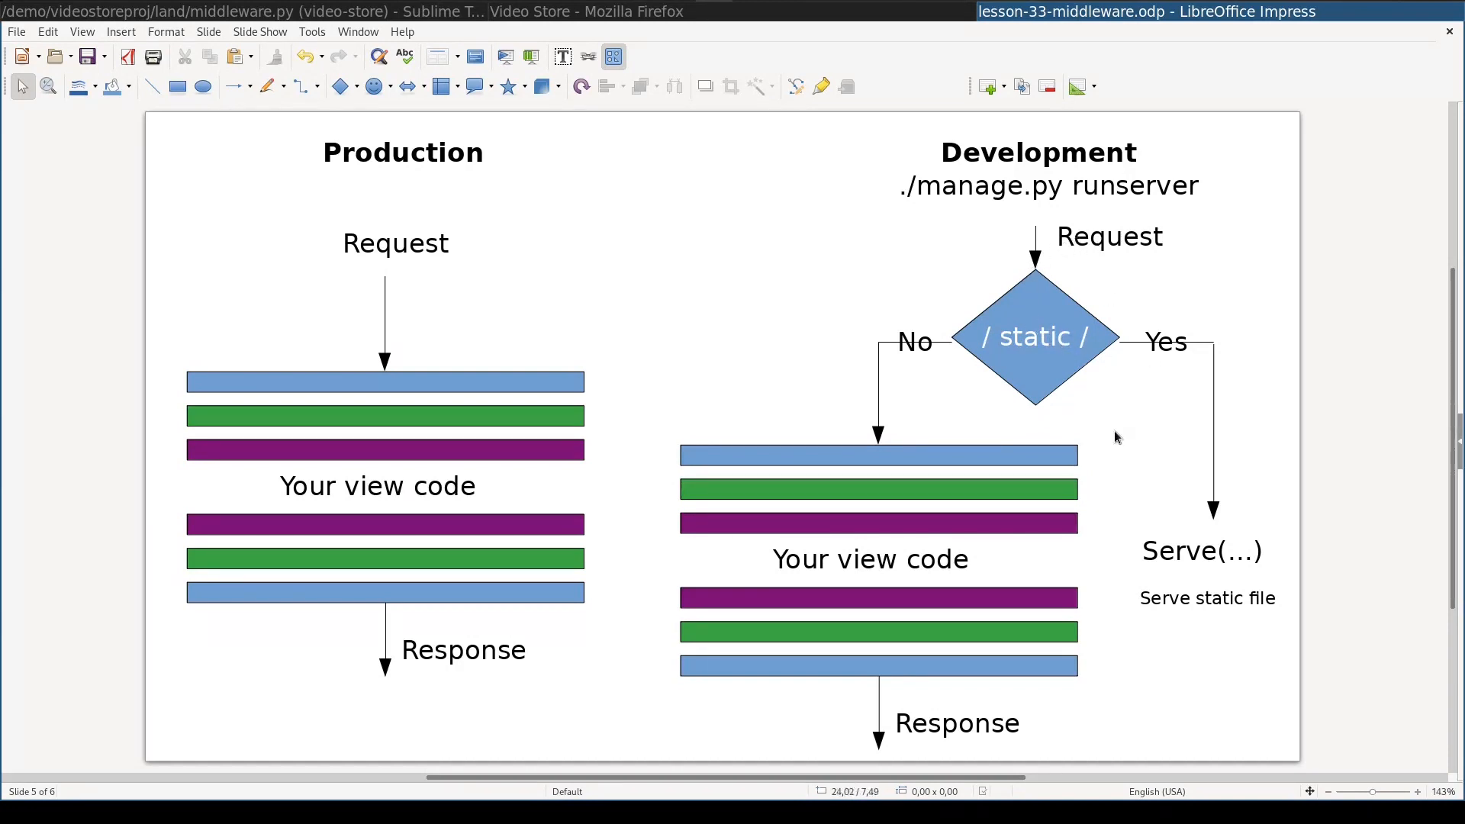
{"action": "mouse_move", "coordinate": [1219, 505]}
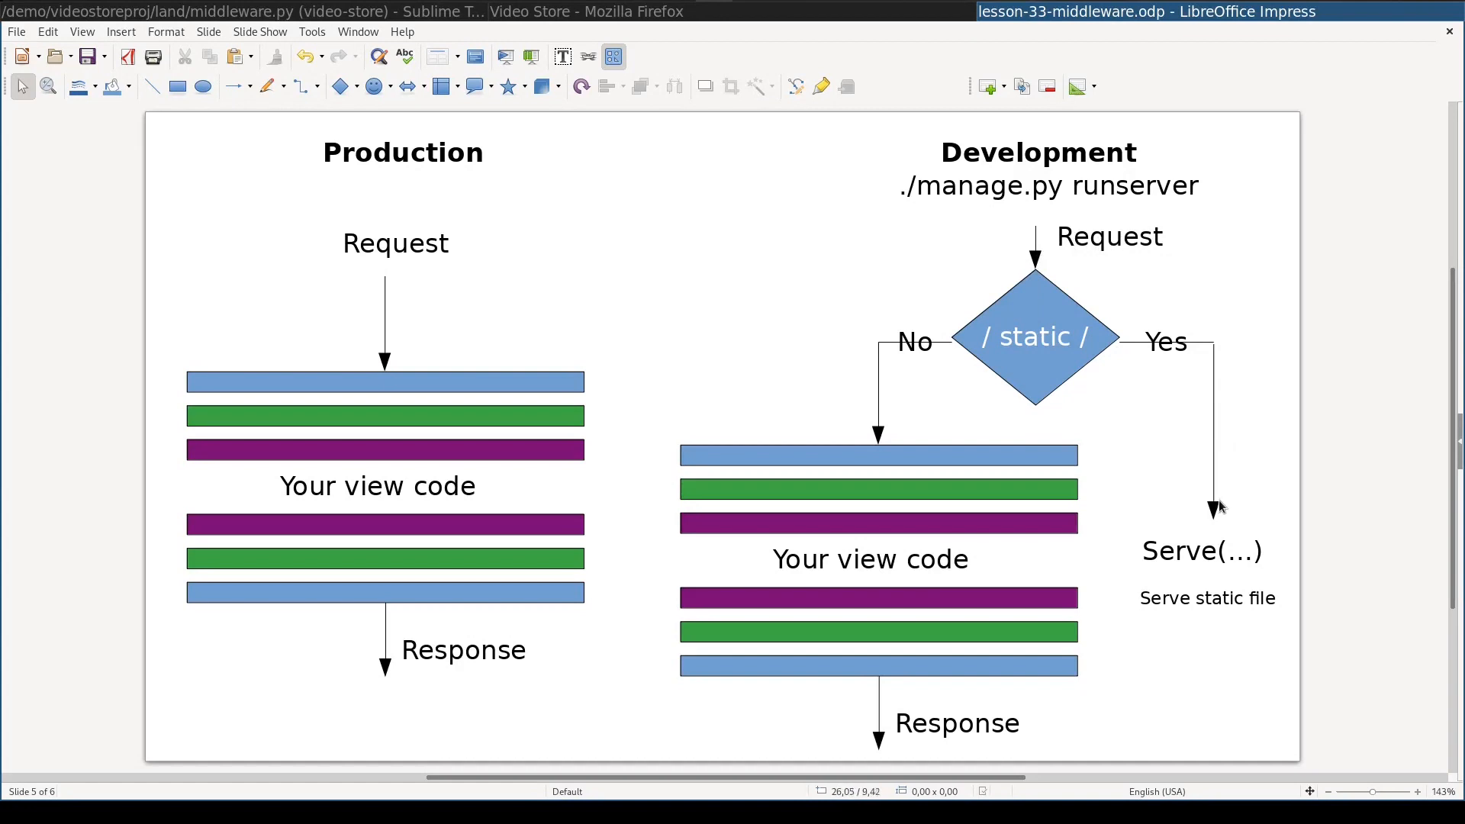
{"action": "mouse_move", "coordinate": [1223, 513]}
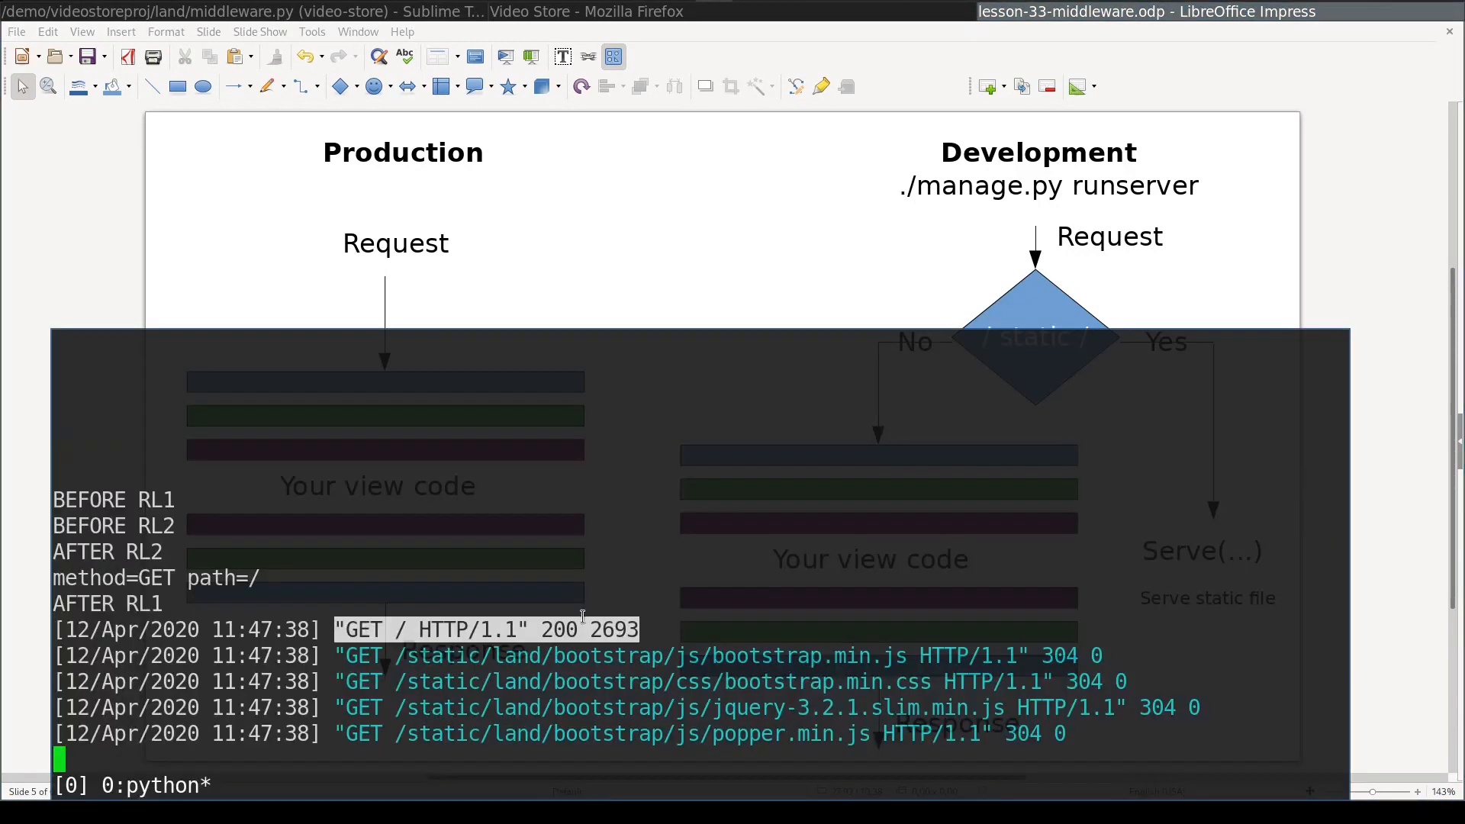
{"action": "mouse_move", "coordinate": [409, 644]}
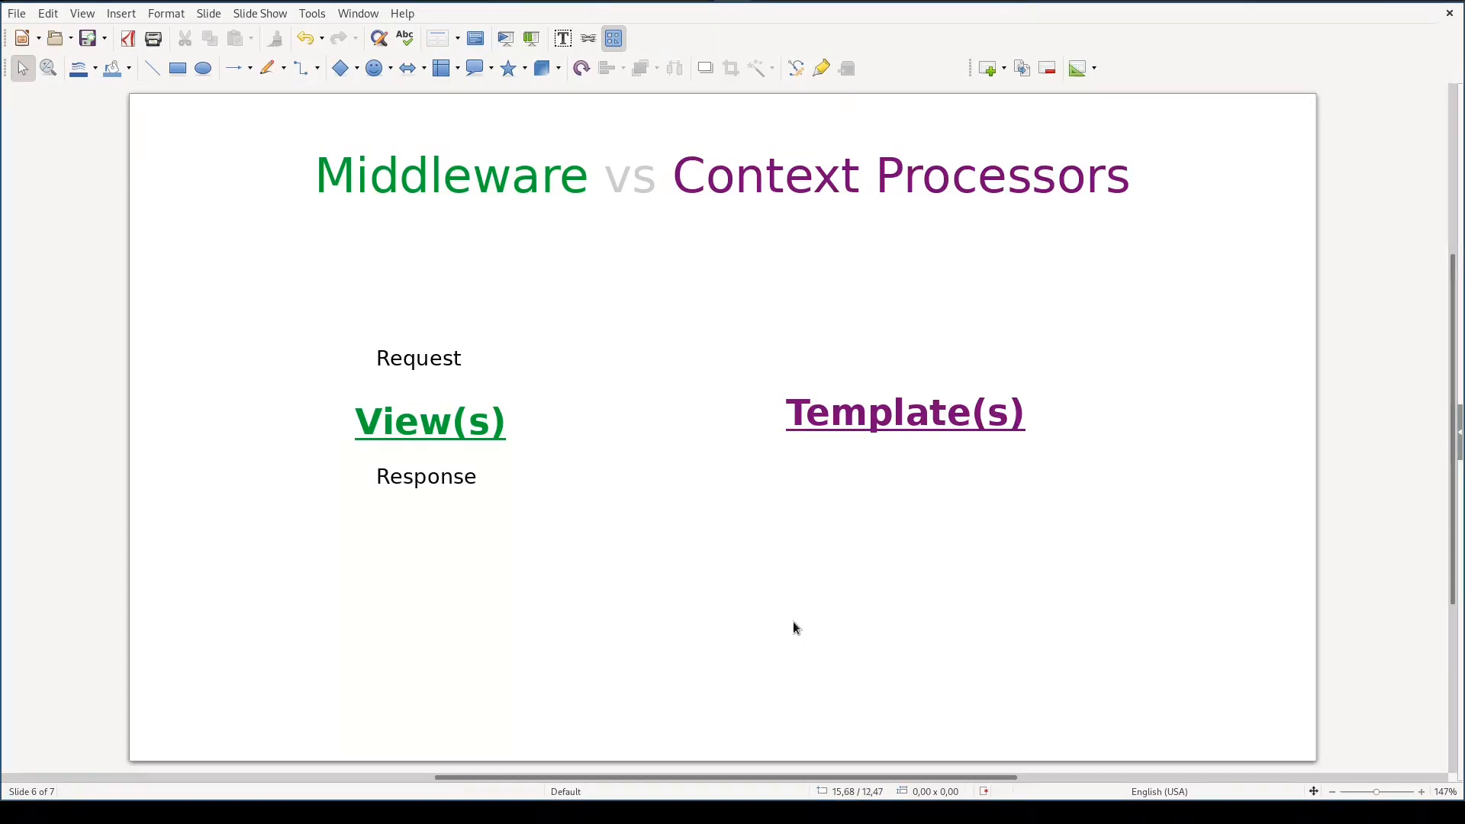
{"action": "mouse_move", "coordinate": [415, 323]}
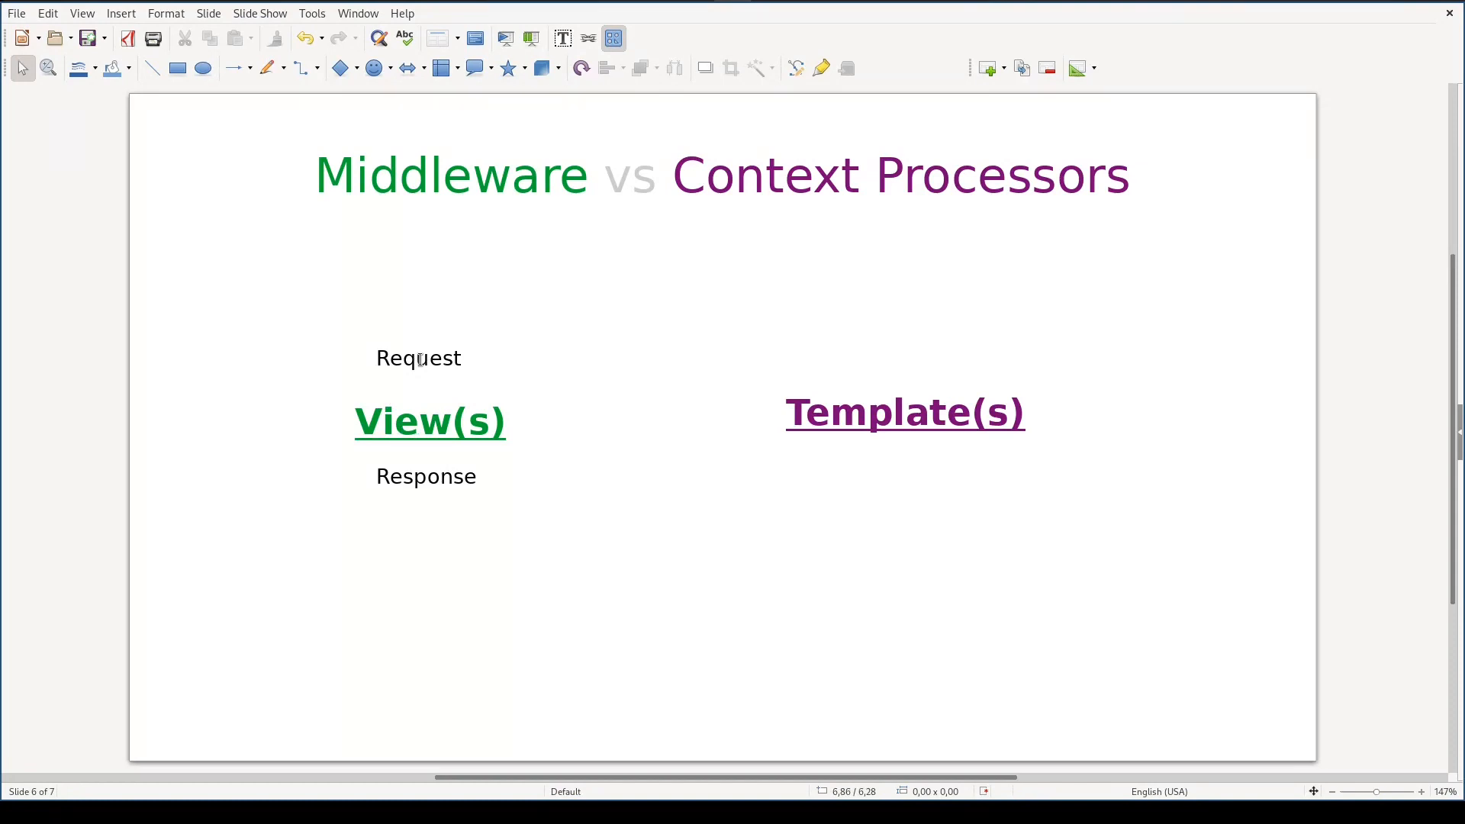
{"action": "mouse_move", "coordinate": [995, 415]}
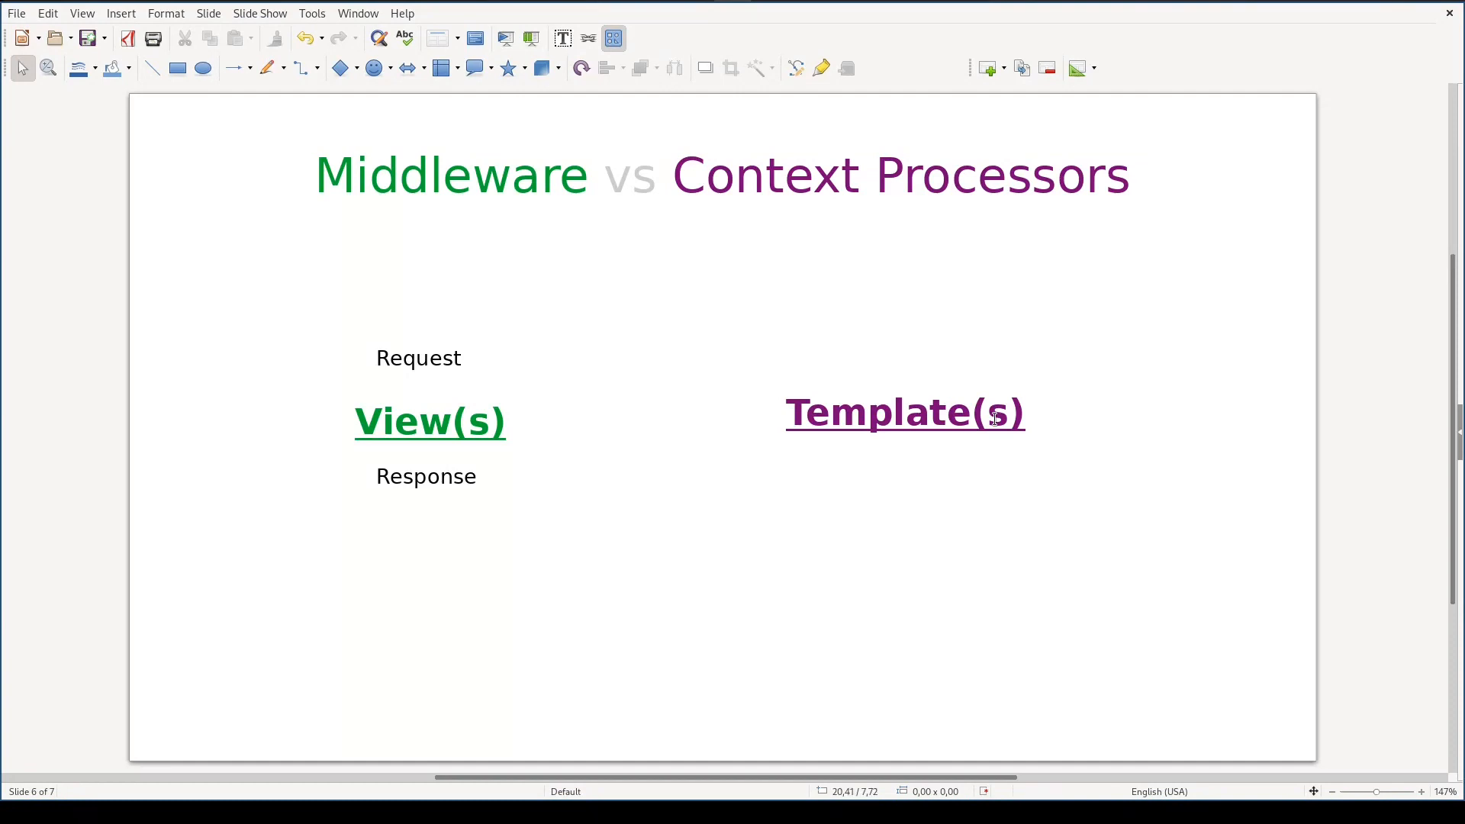
{"action": "mouse_move", "coordinate": [805, 448]}
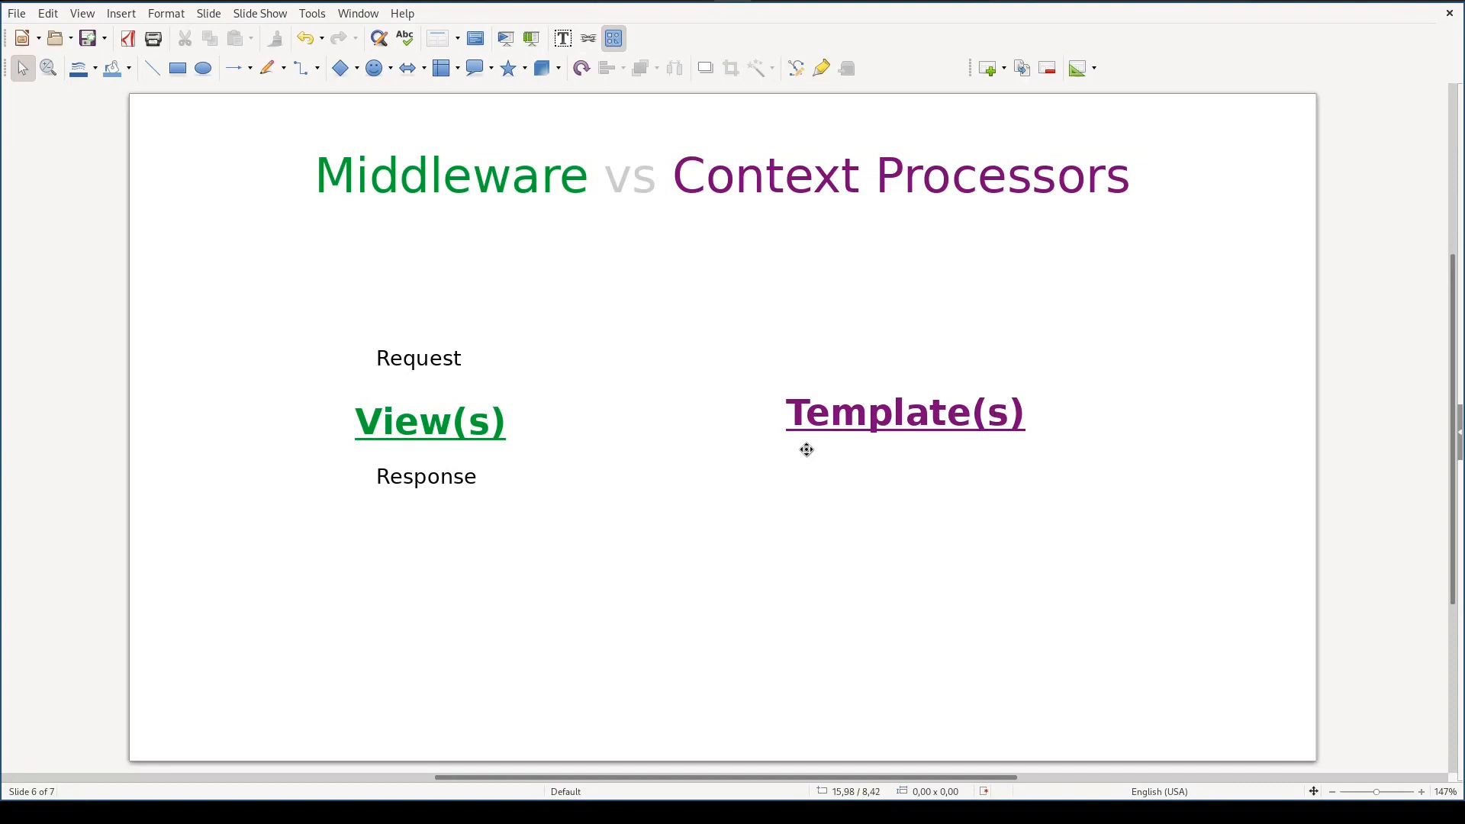
{"action": "mouse_move", "coordinate": [1018, 389]}
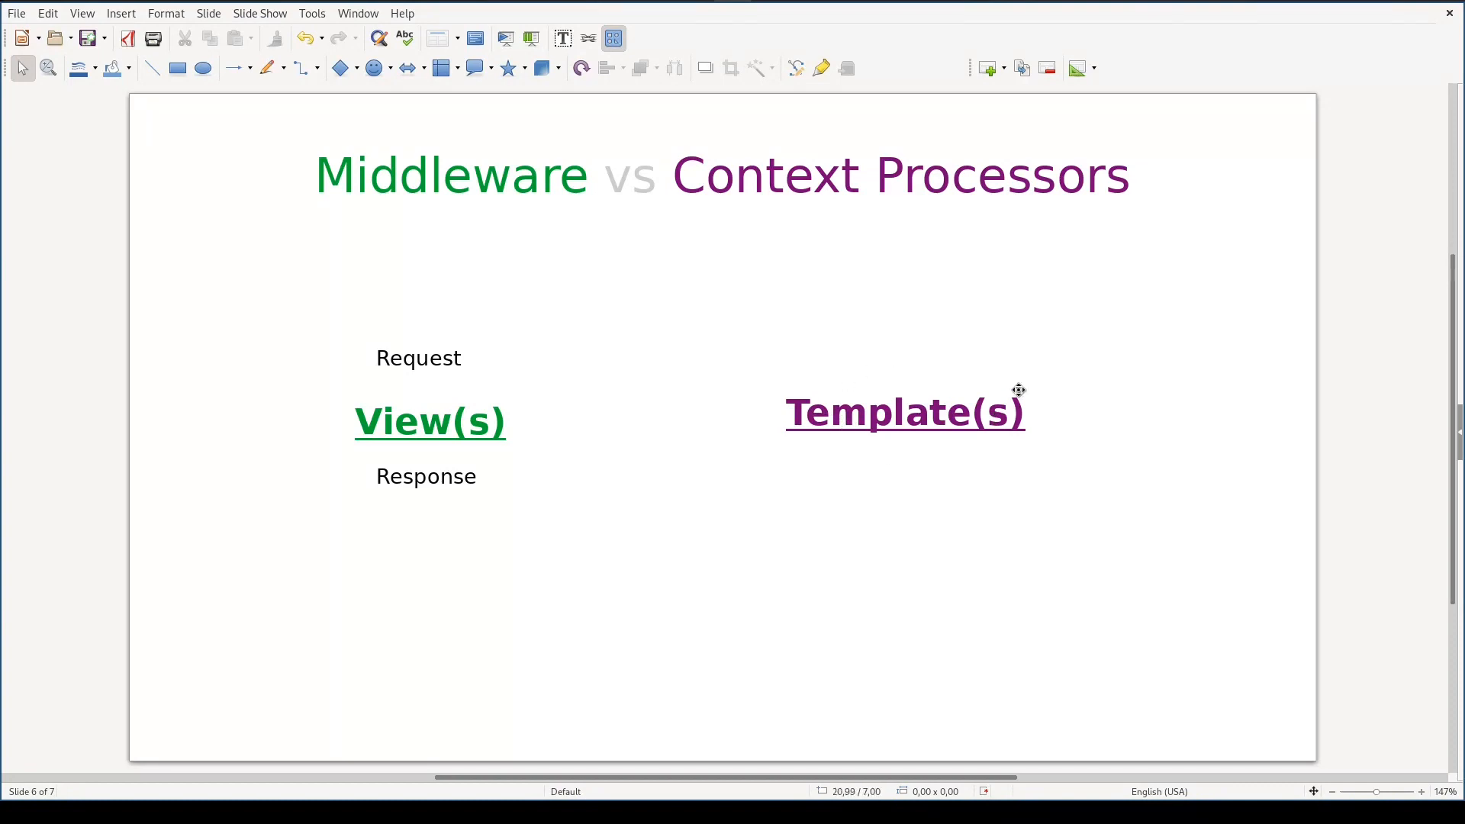